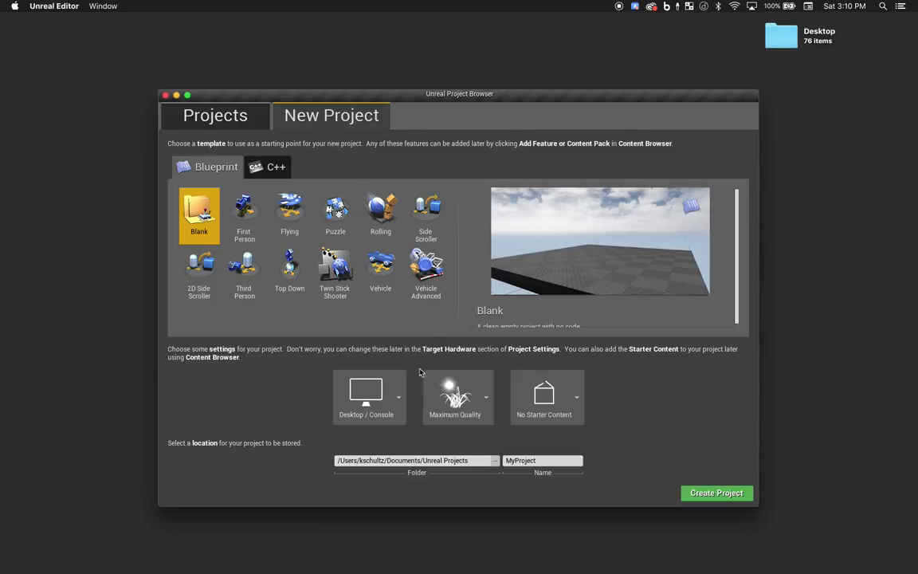
Create a Blank Blueprint project named ARKitDemo for Mobile / Tablet with Scalable graphics
click(398, 396)
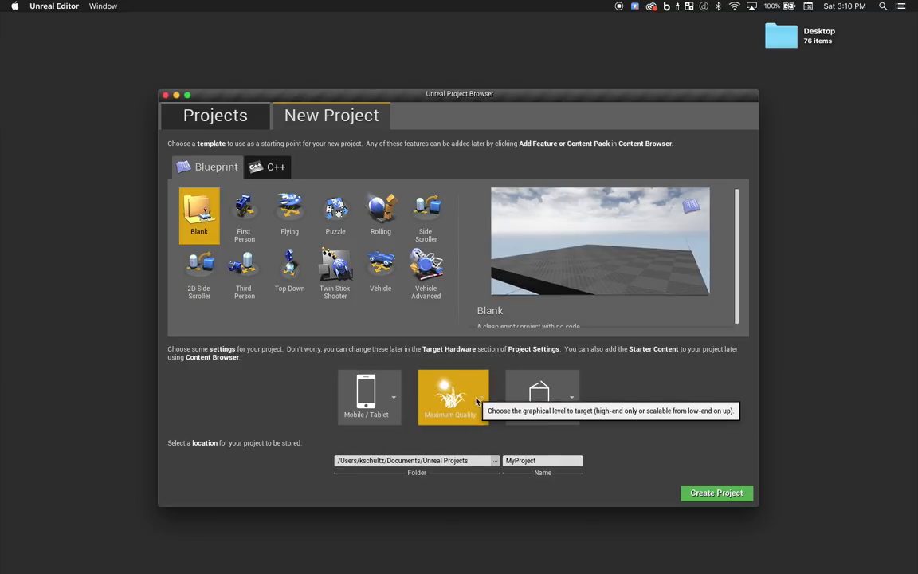
click(452, 396)
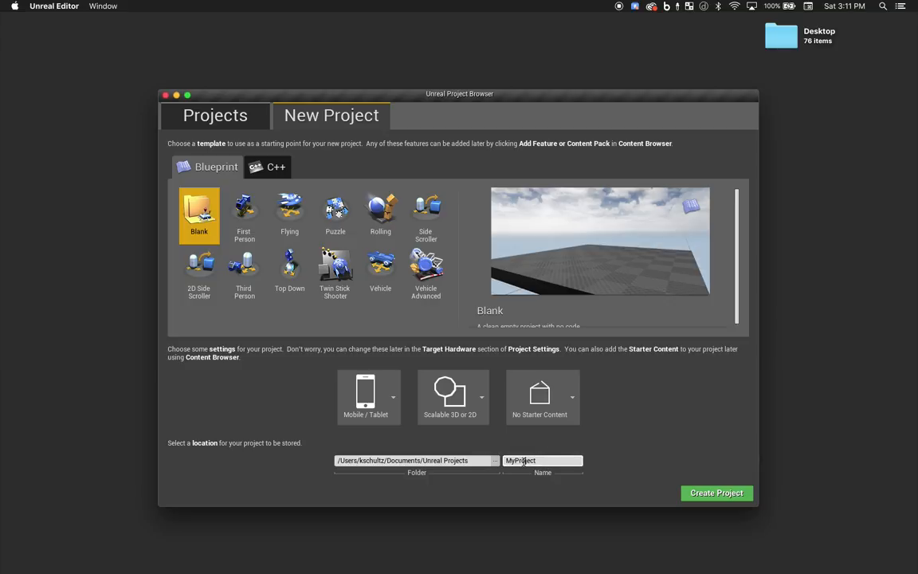
text(ARKitDemo)
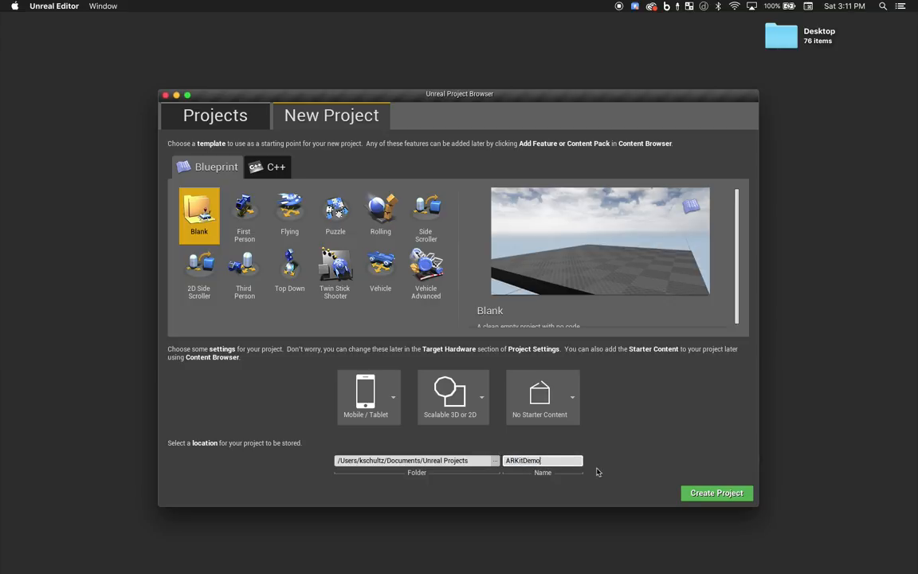
click(714, 493)
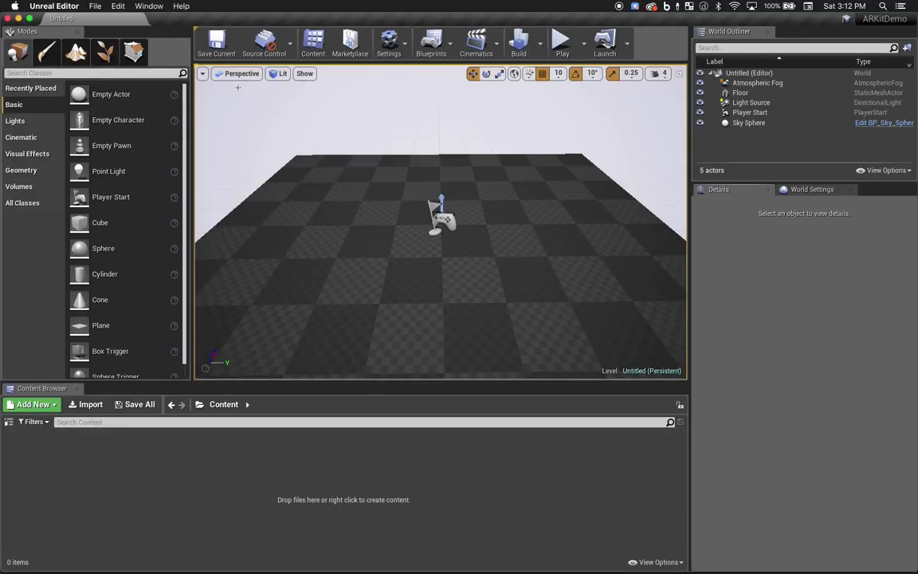
mouse_move(216, 41)
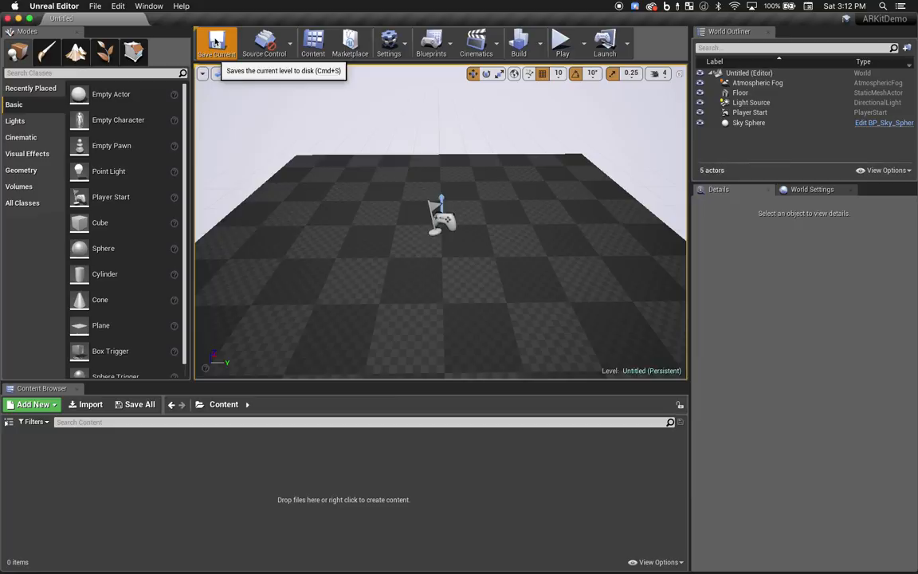
Save the default level as MainMap in the Content folder
click(217, 43)
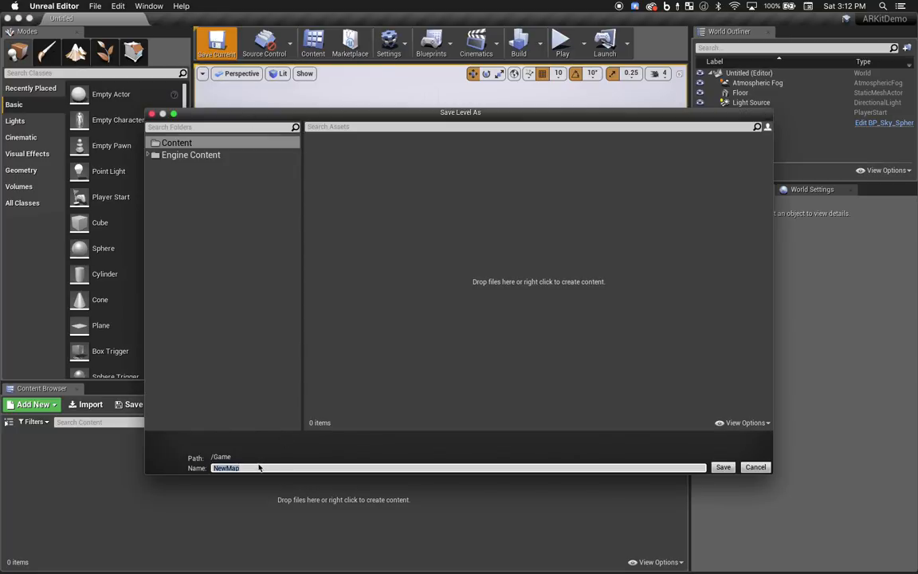
text(MainMap)
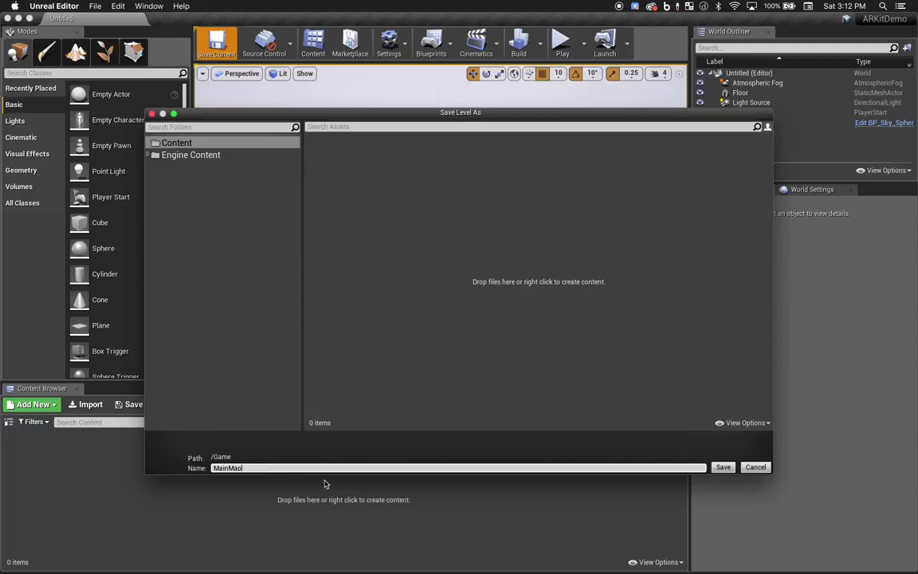
click(722, 467)
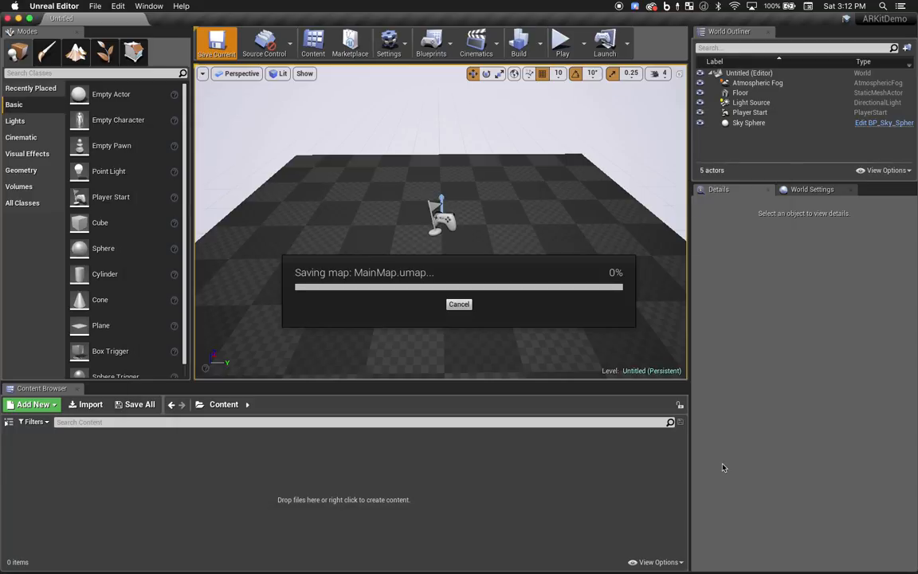
click(216, 43)
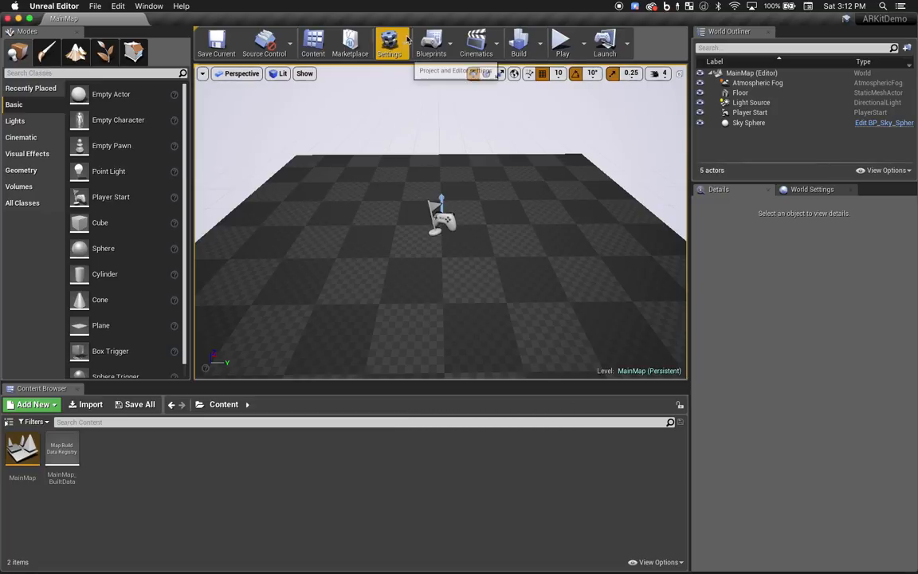
Set Editor Startup Map and Game Default Map to MainMap under Maps & Modes
click(389, 42)
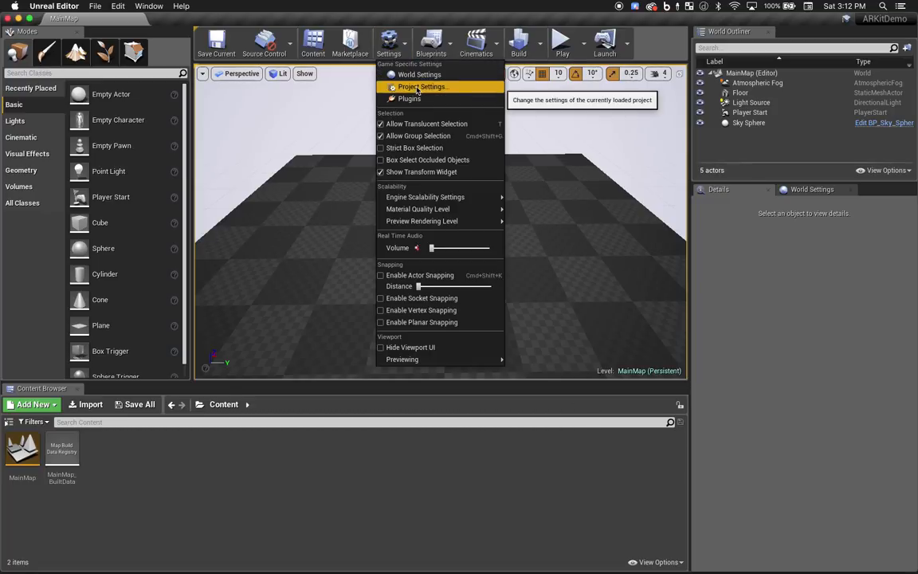
click(424, 86)
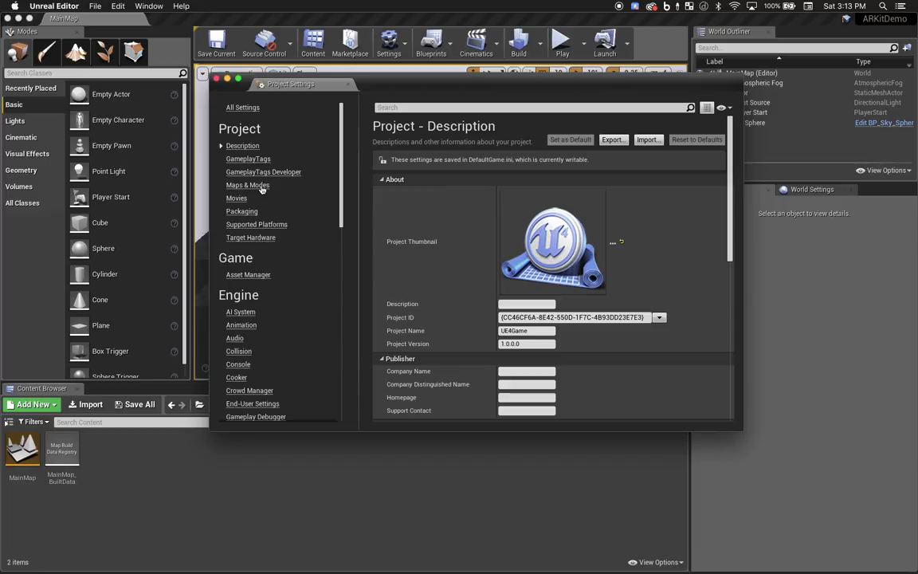
click(247, 185)
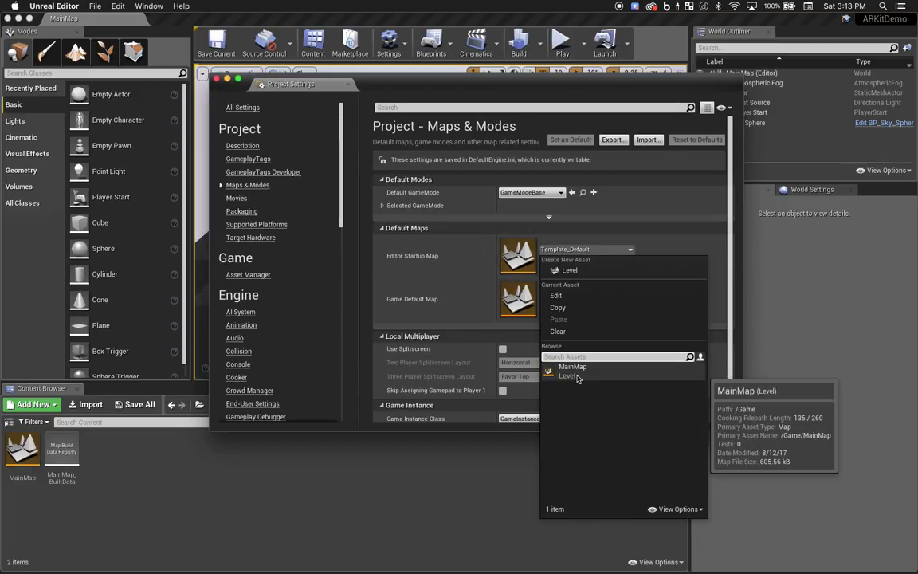
click(572, 366)
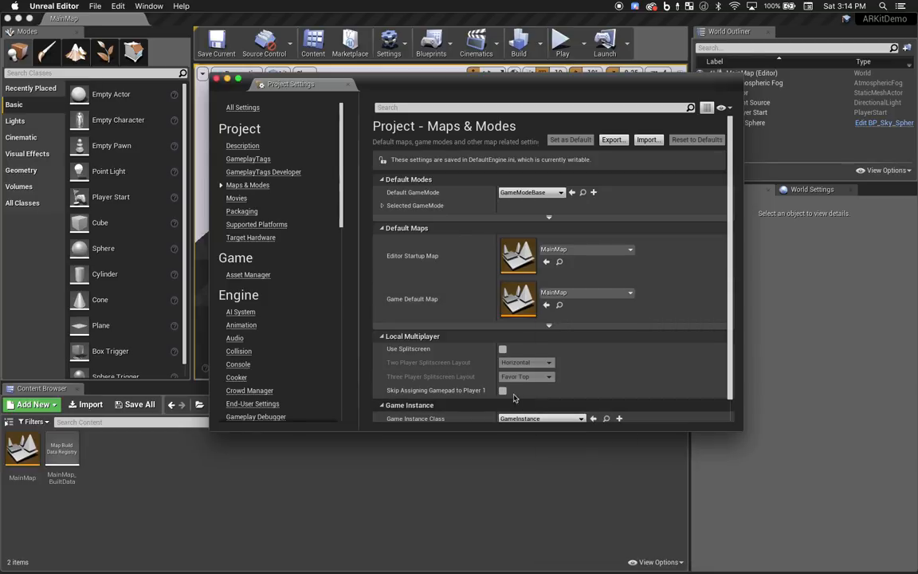
scroll(down, 3)
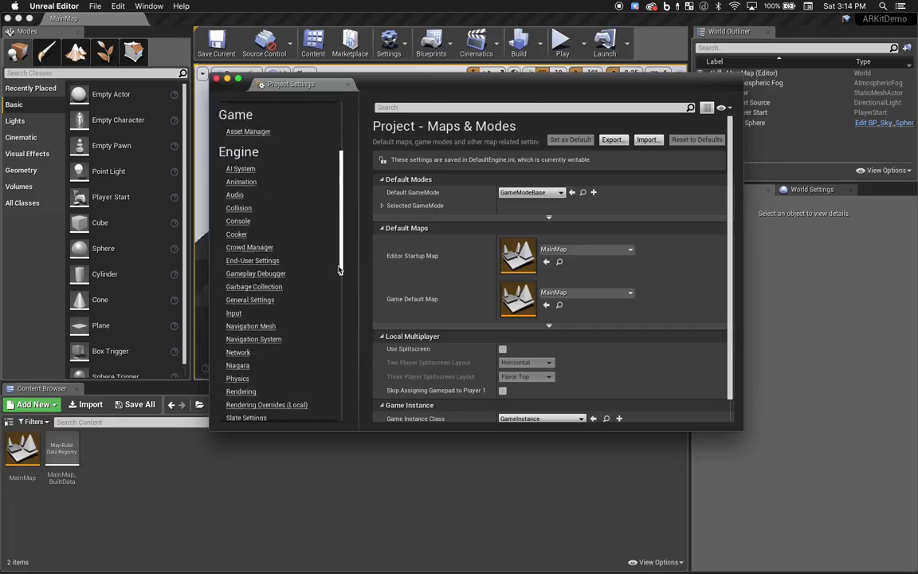
scroll(down, 3)
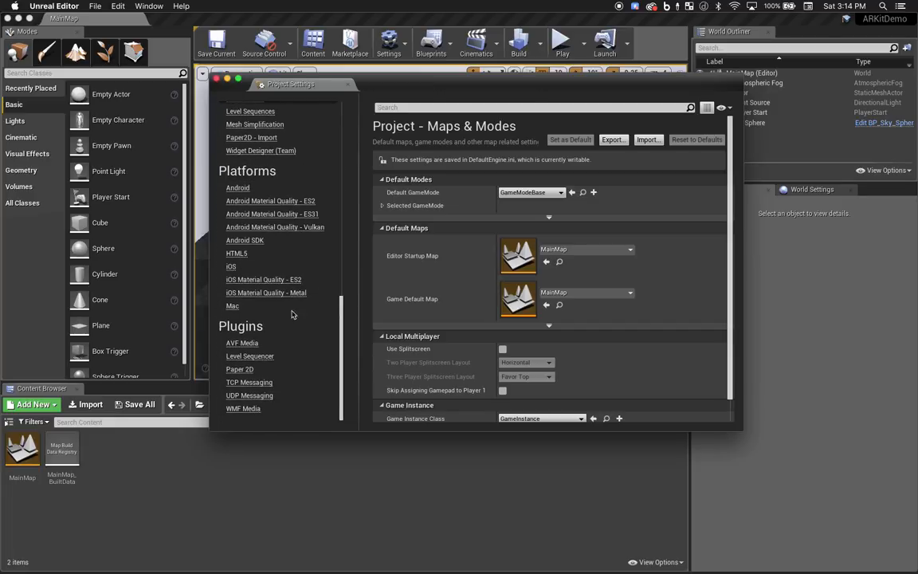
Set iOS Bundle Display Name and Bundle Name to ARKitDemo, identifier co.rlab.ARKitDemo
click(232, 265)
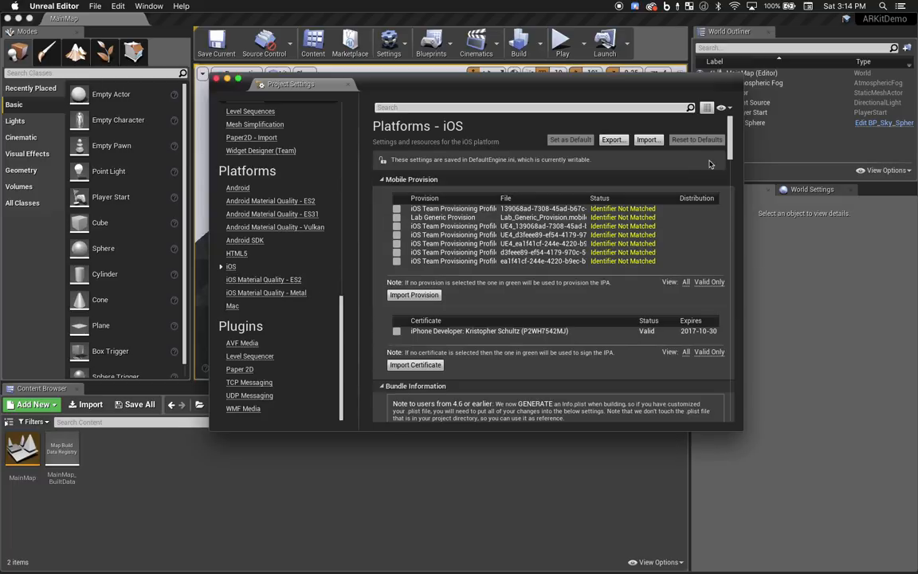
scroll(down, 3)
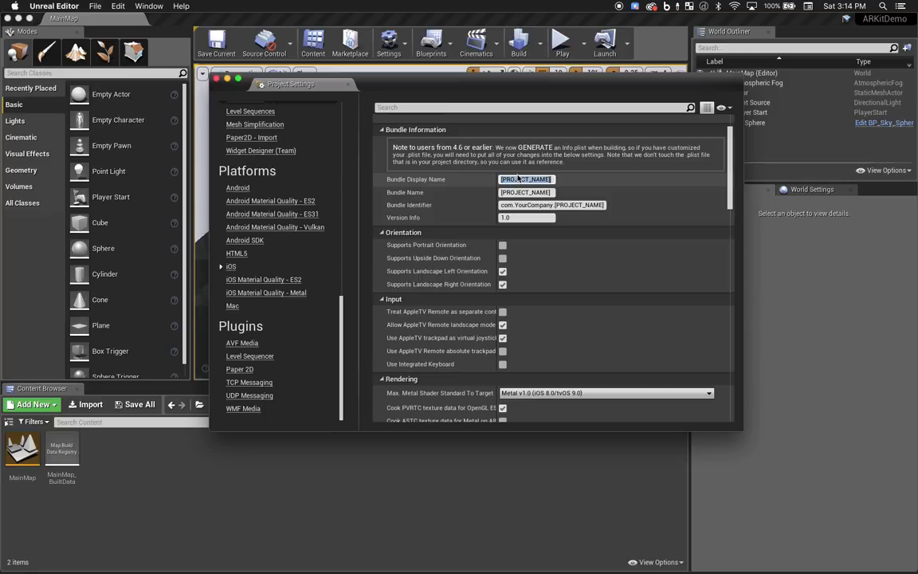
text(ARKitDemo)
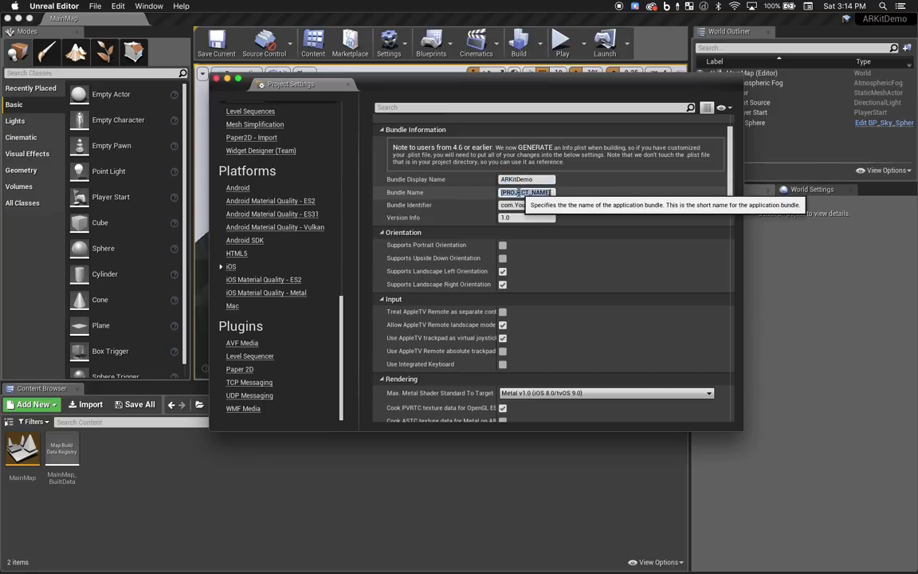
text(ARKitDemo)
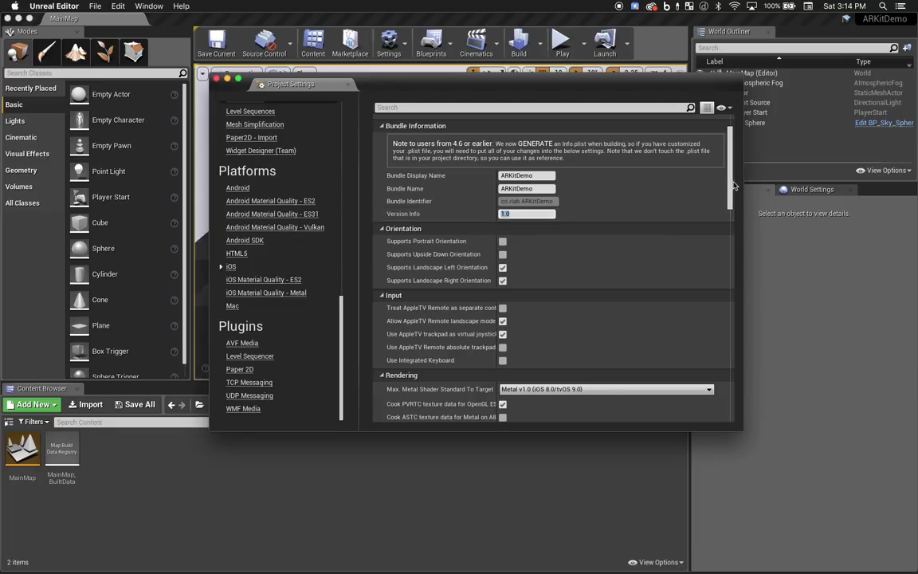
click(231, 266)
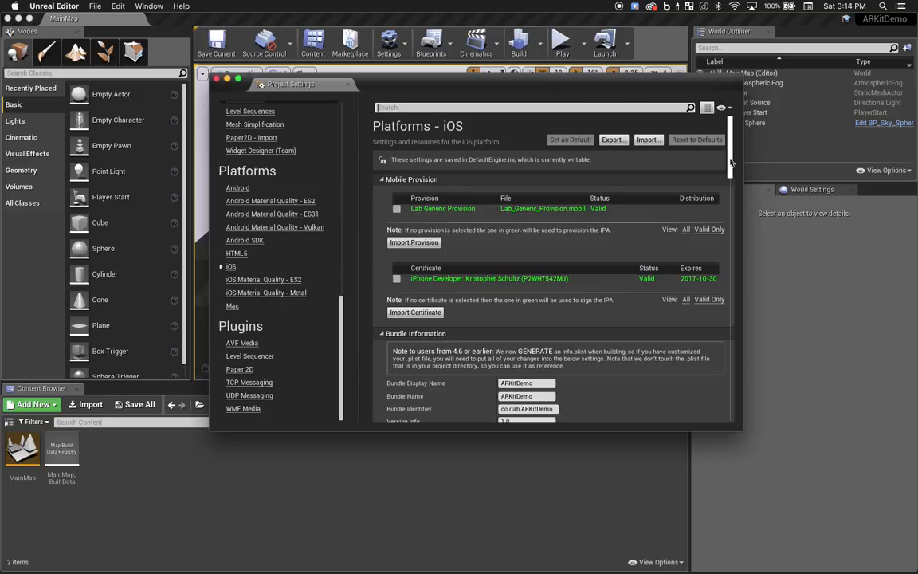
scroll(down, 3)
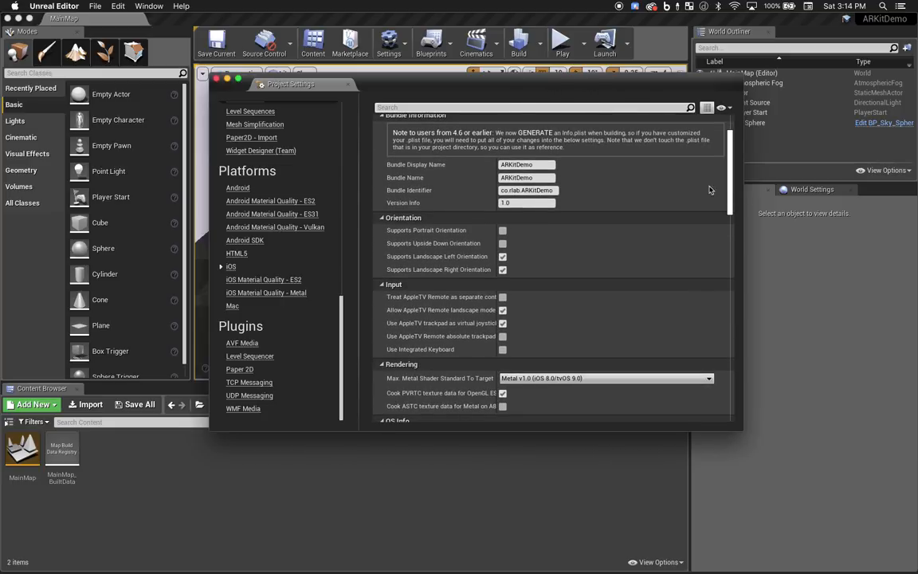
mouse_move(502, 256)
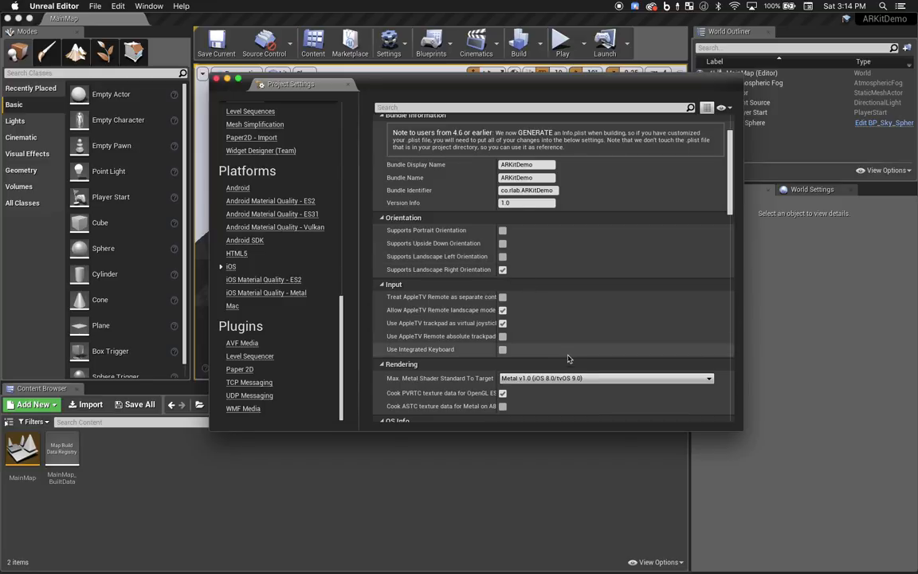
Set Max. Metal Shader Standard to v1.2 and Minimum iOS Version to 11 Beta
click(604, 378)
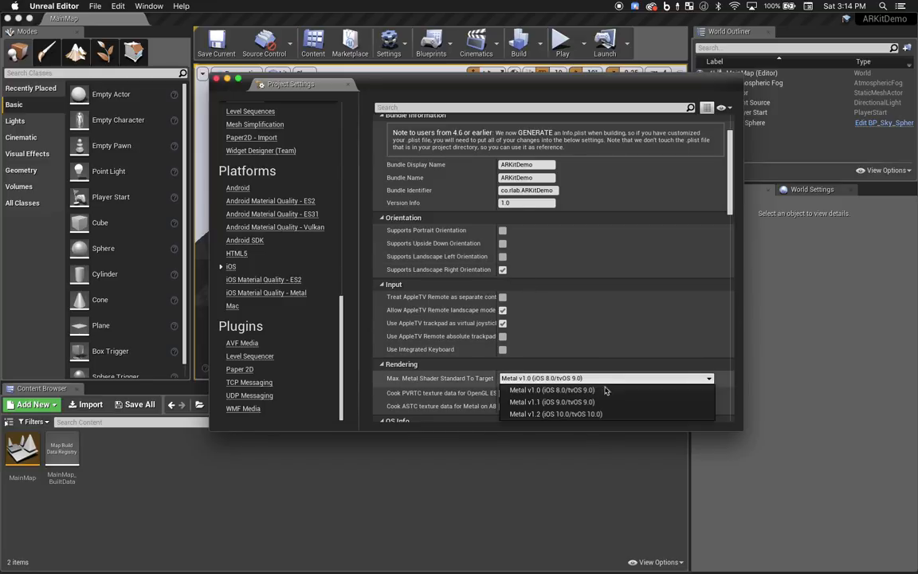
click(555, 414)
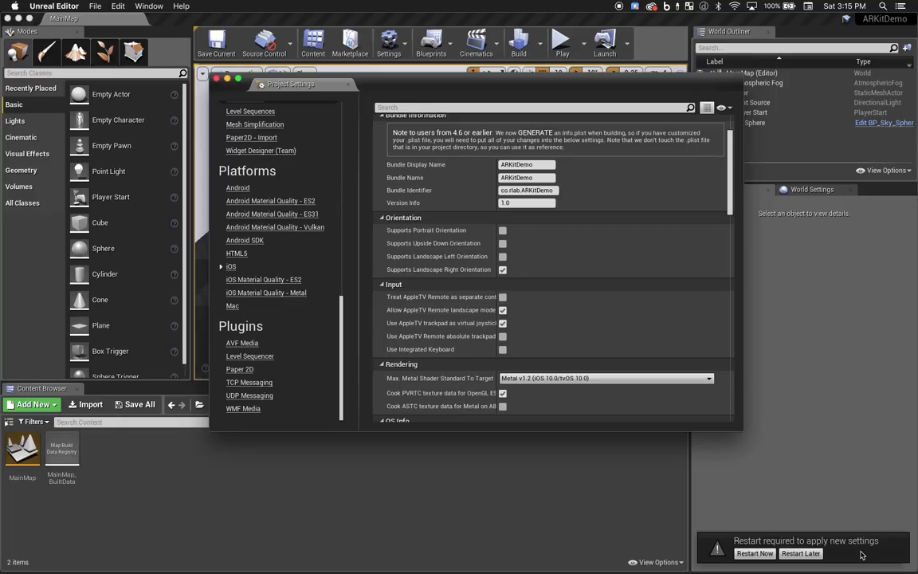
mouse_move(816, 524)
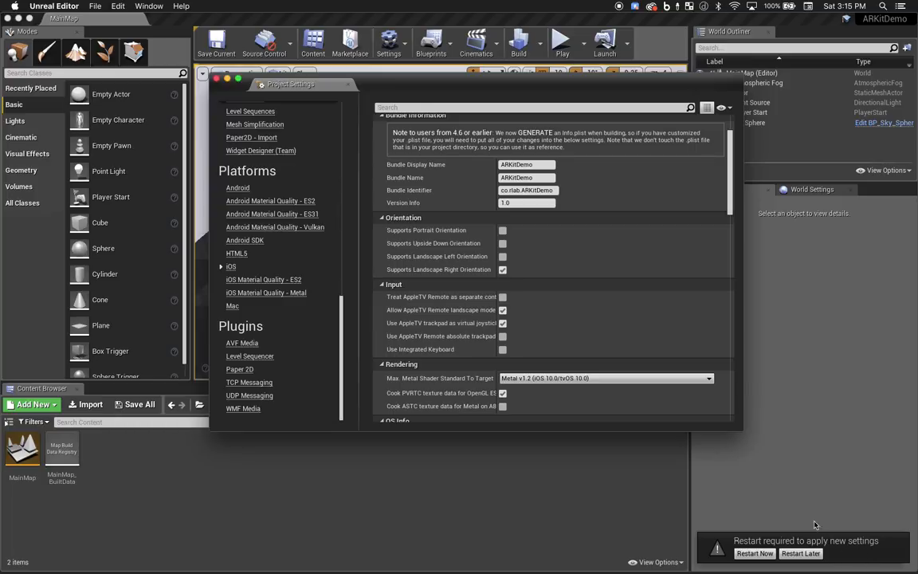
scroll(down, 3)
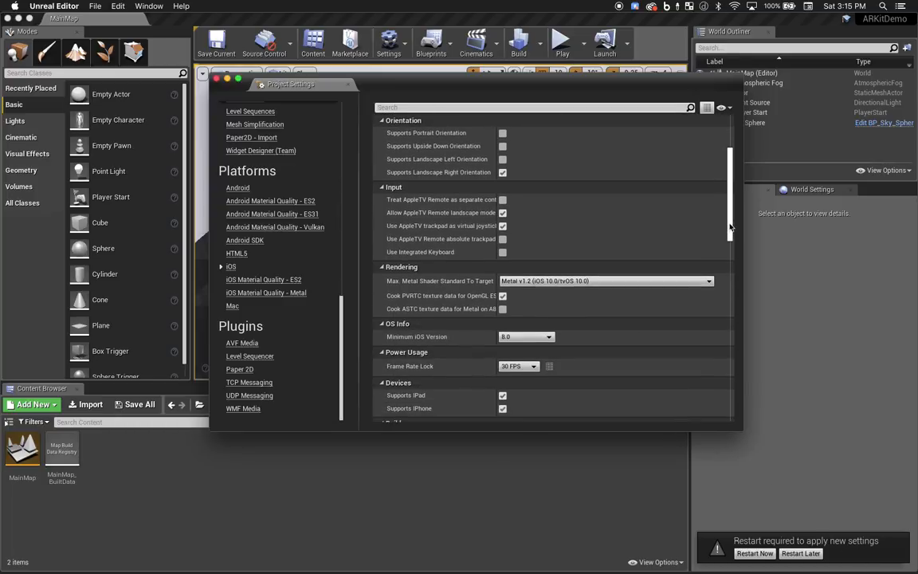
scroll(down, 3)
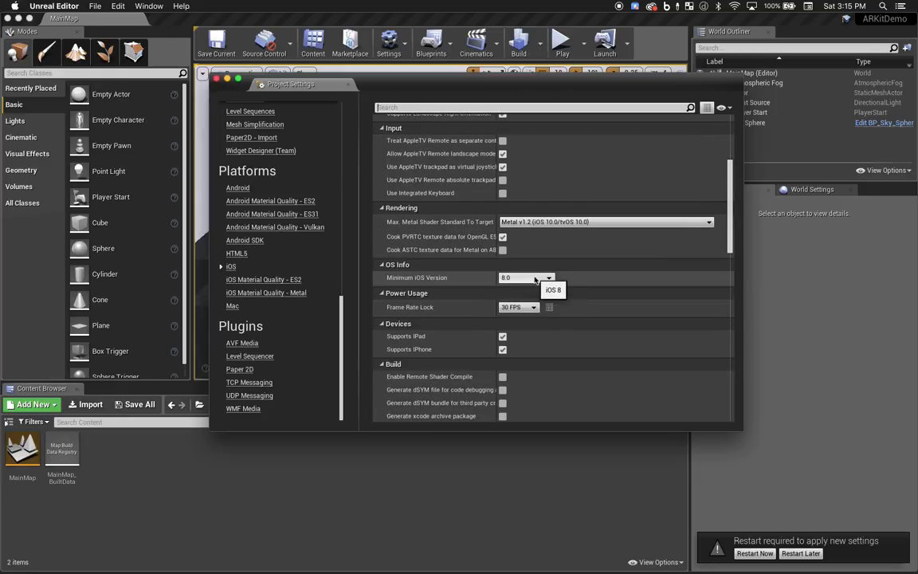
click(526, 278)
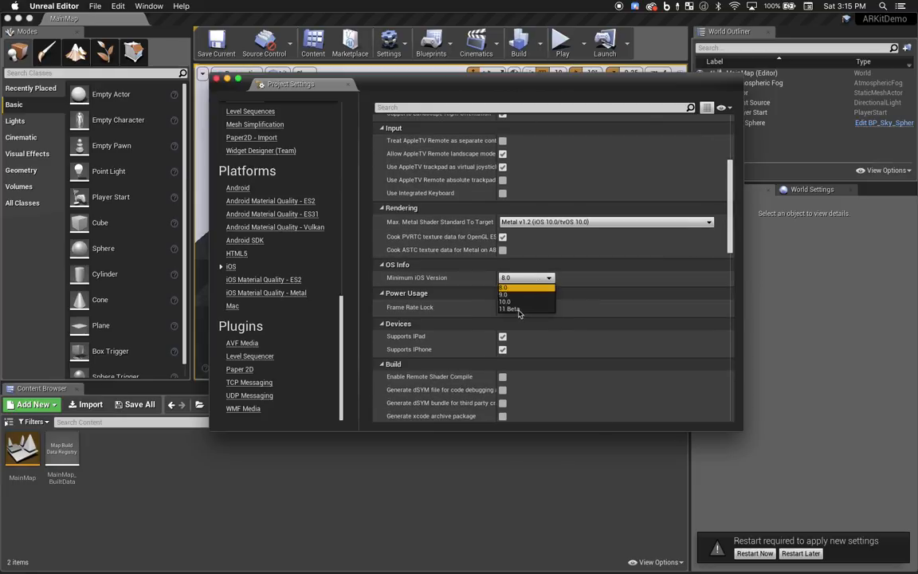
click(524, 309)
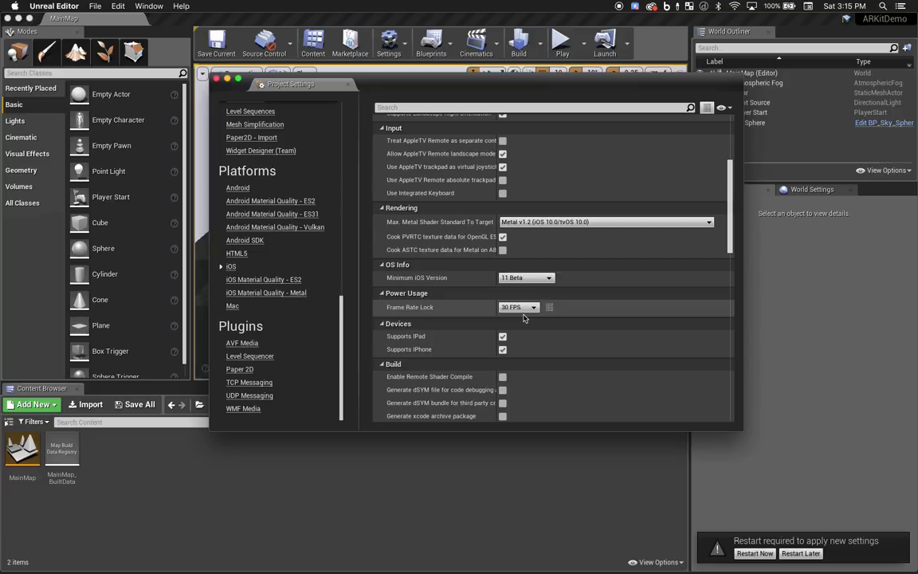
mouse_move(518, 307)
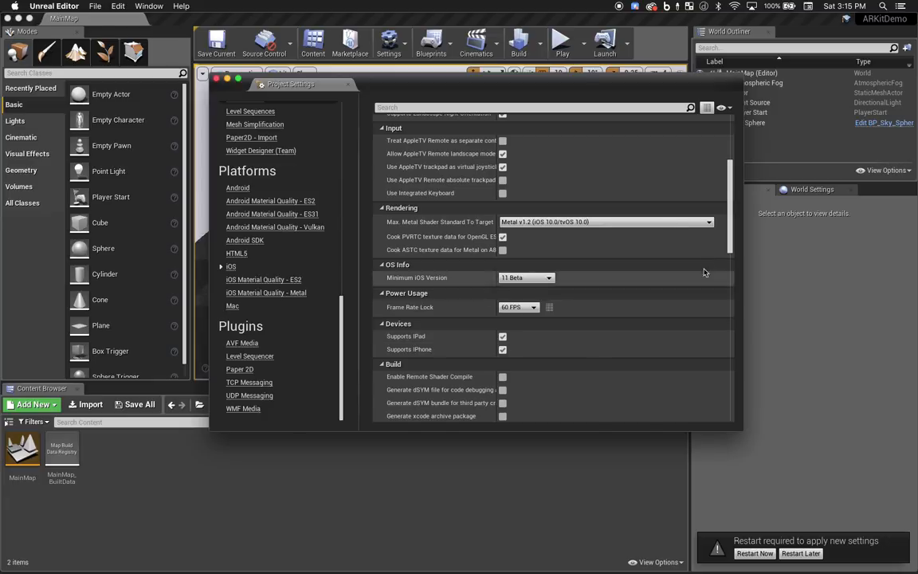
Scroll the iOS settings down to the Extra PList Data section
scroll(down, 3)
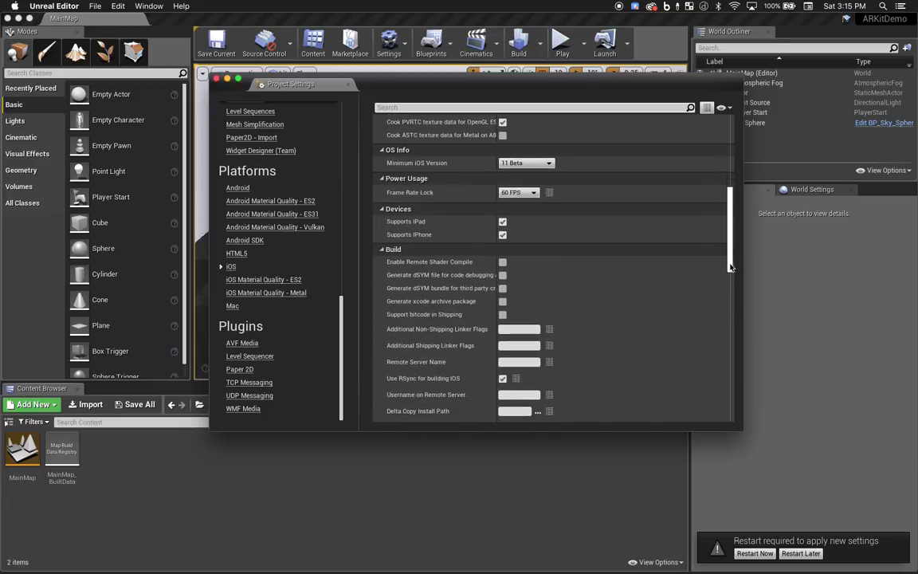
scroll(down, 3)
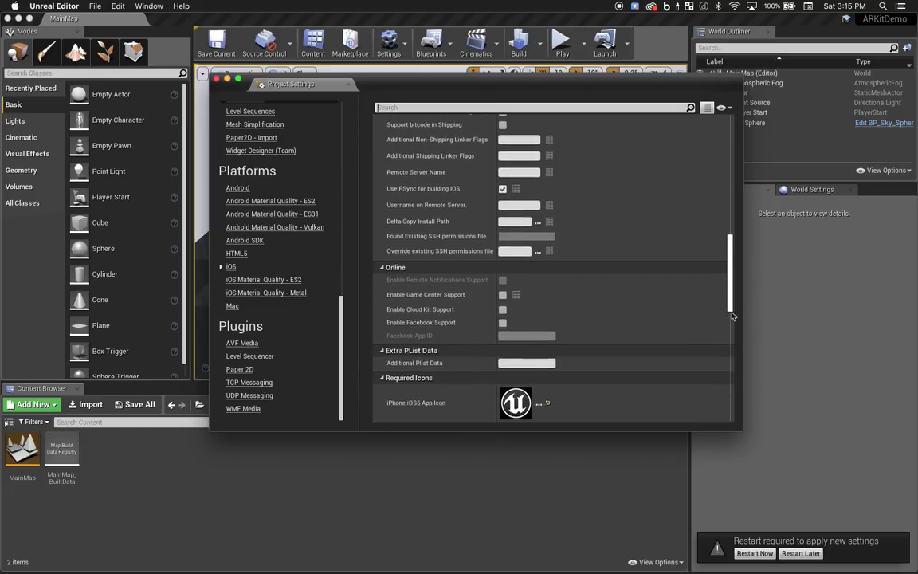
scroll(down, 3)
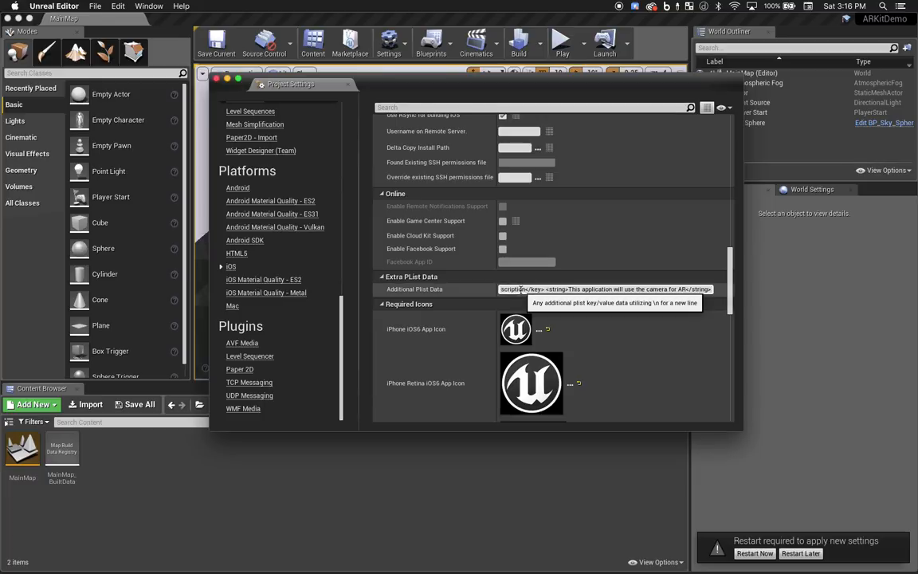
mouse_move(656, 265)
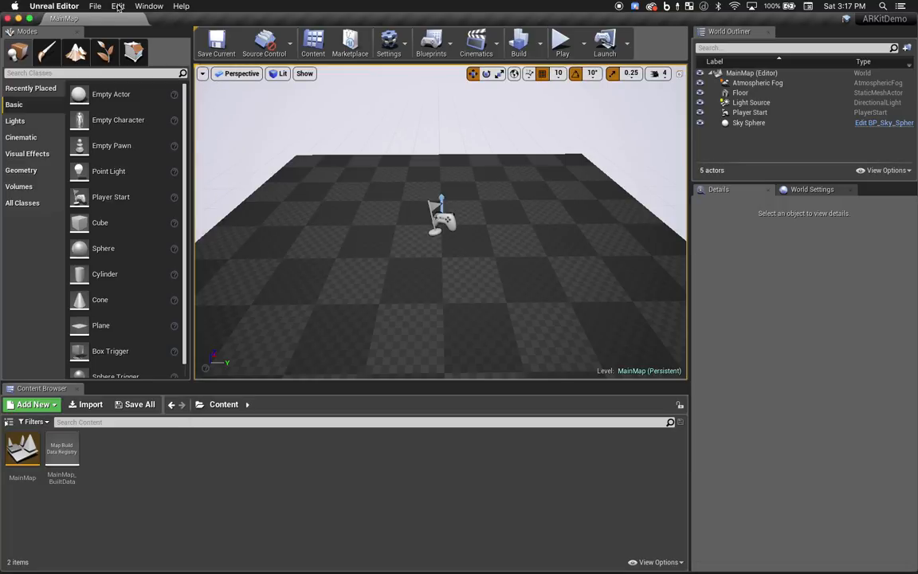
Enable the Apple ARKit plugin under Augmented Reality, accept the beta warning, and restart
click(117, 6)
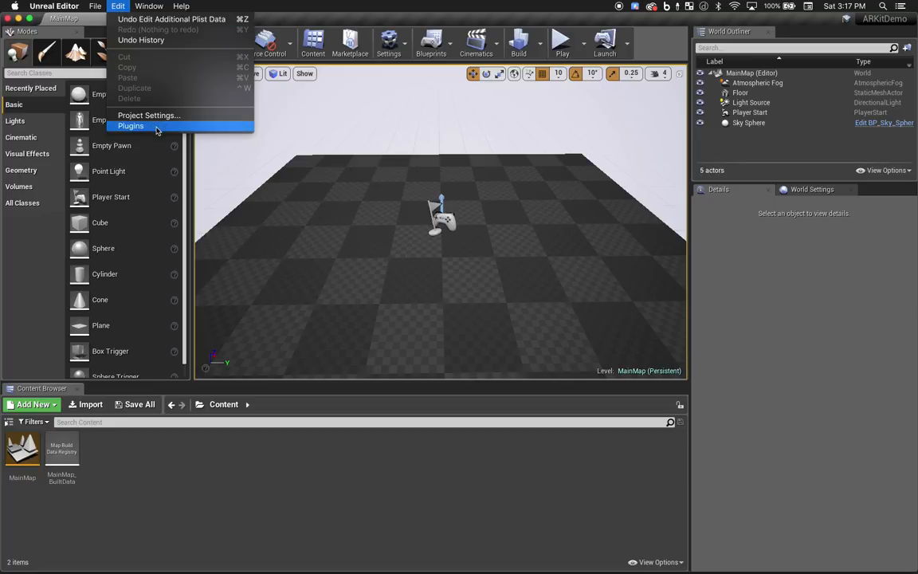
click(130, 126)
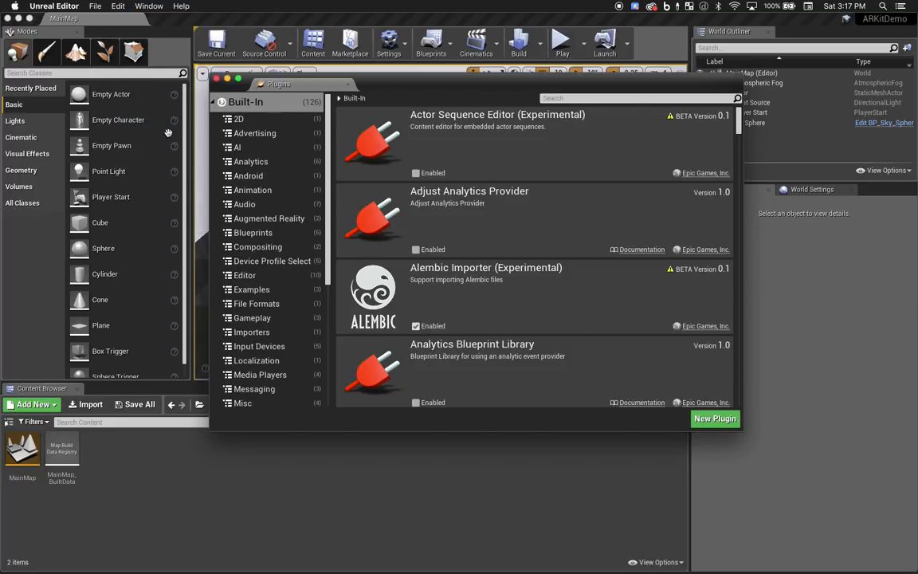
click(269, 219)
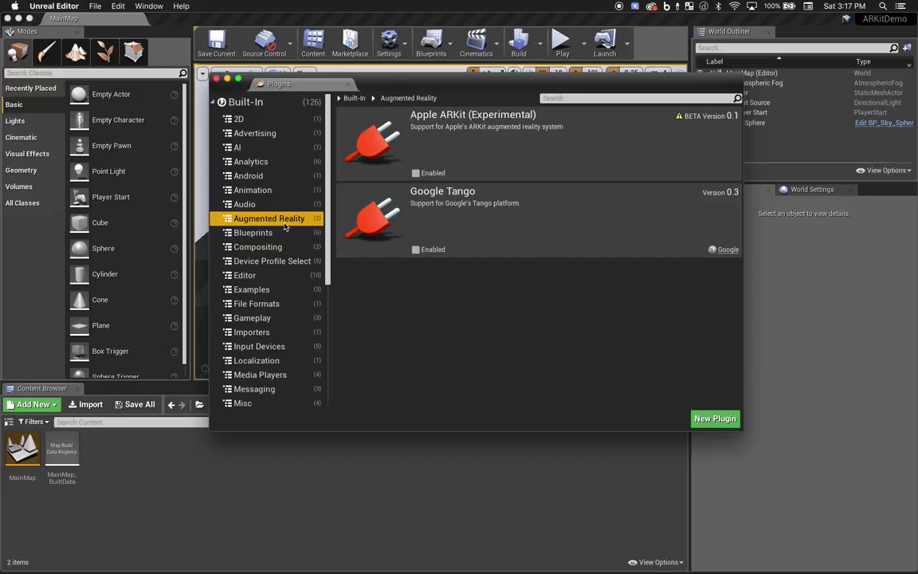
mouse_move(415, 173)
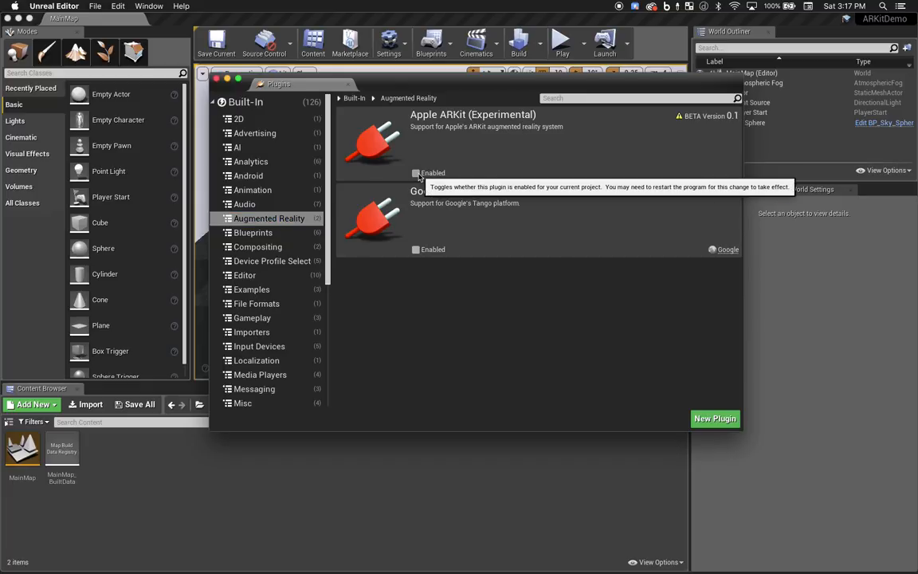
click(415, 173)
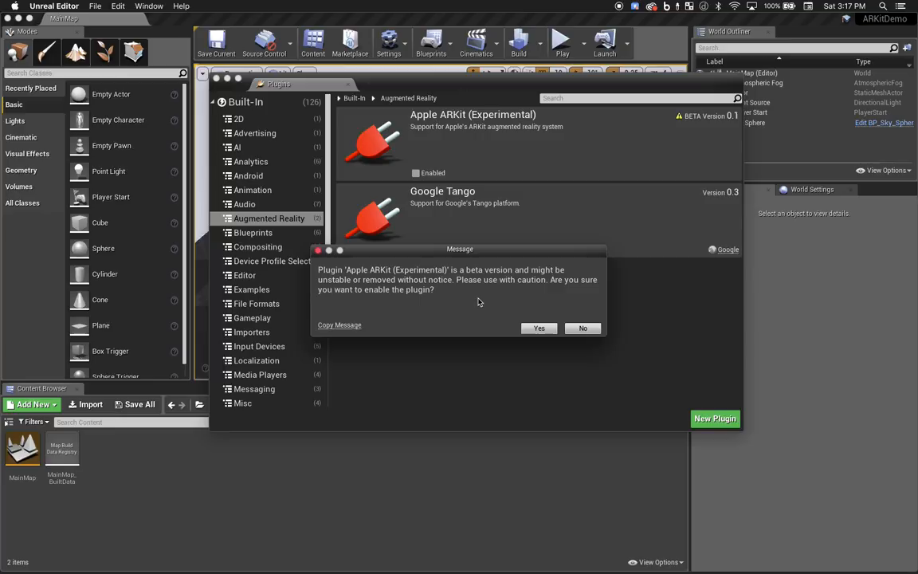
mouse_move(515, 327)
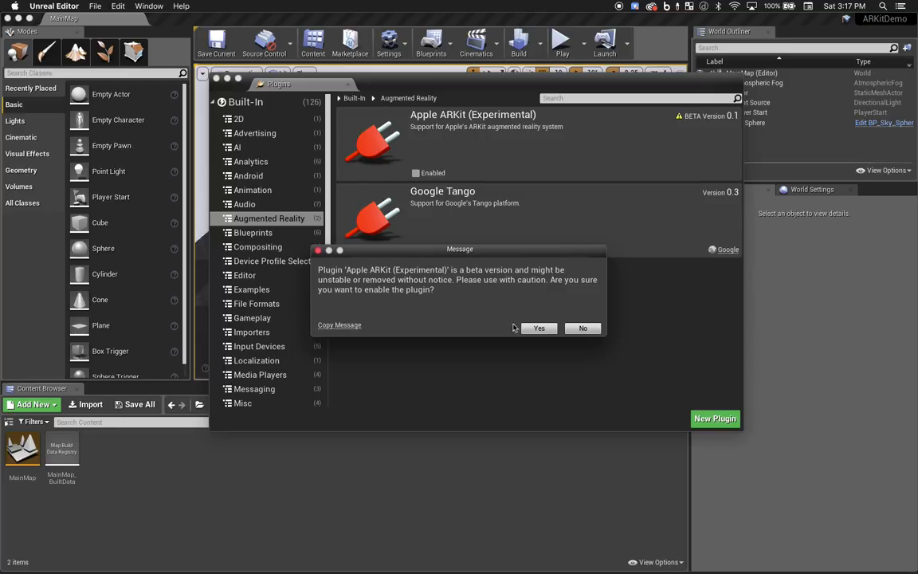
click(539, 327)
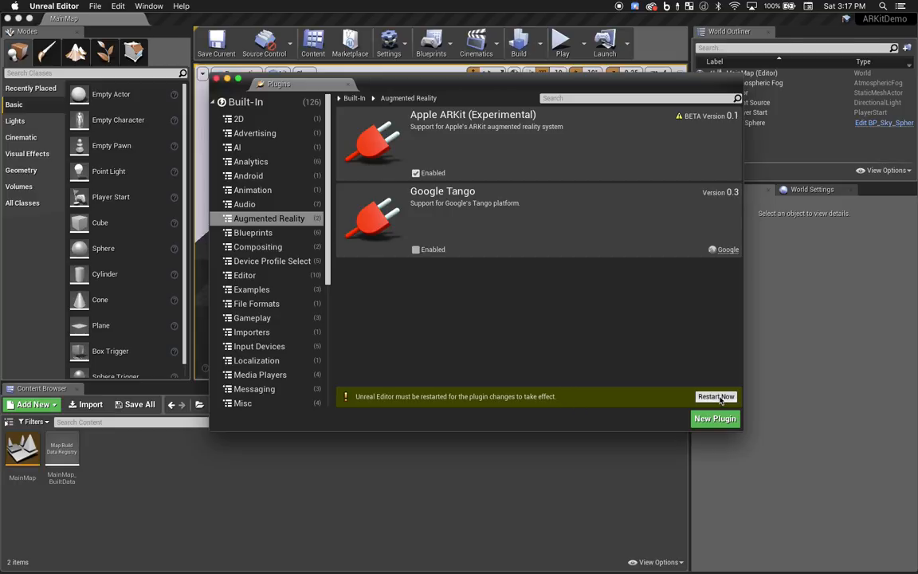
click(715, 396)
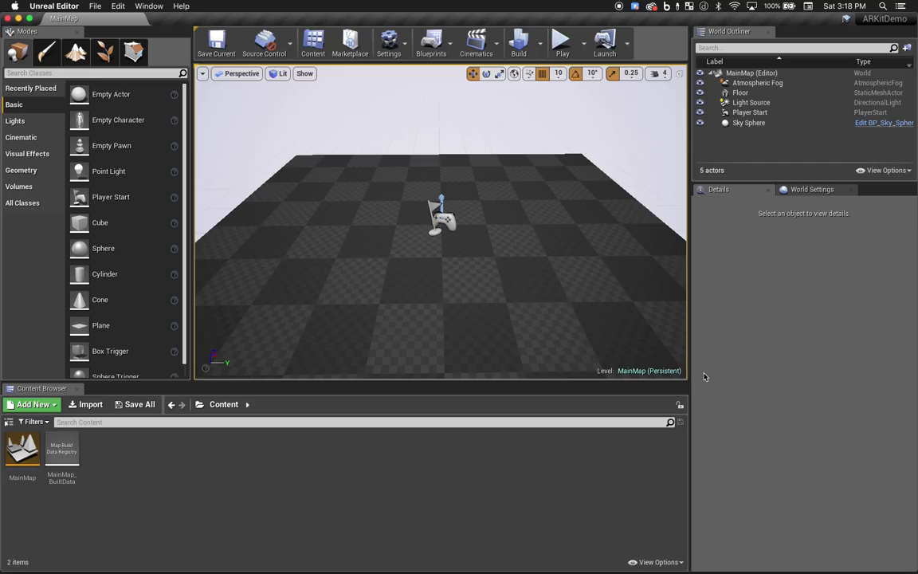
mouse_move(627, 41)
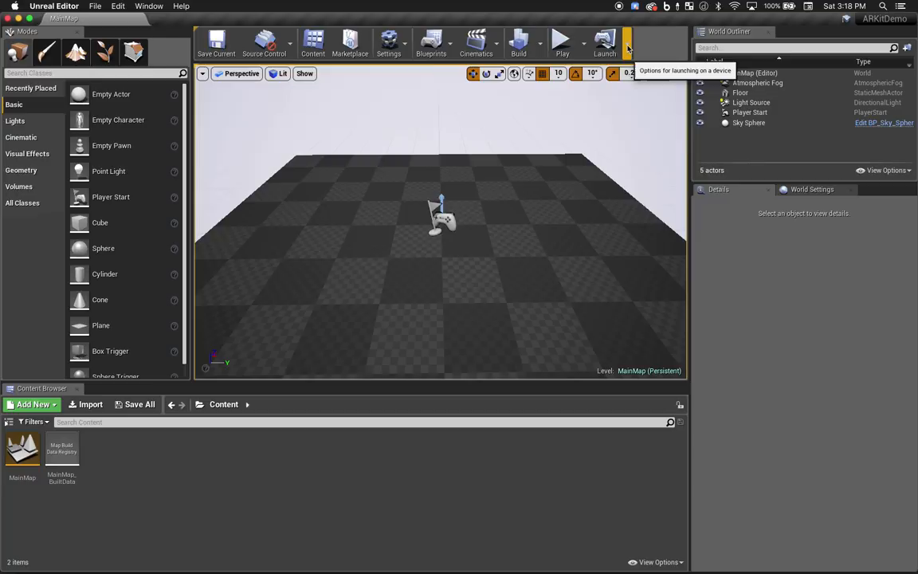
Confirm the iPhone in the Launch options and launch MainMap onto it
click(627, 42)
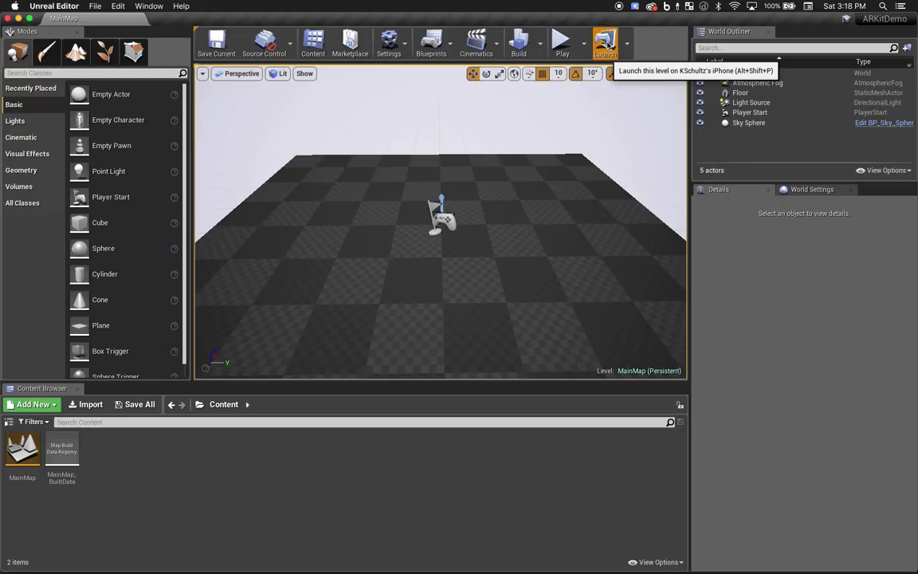
click(605, 41)
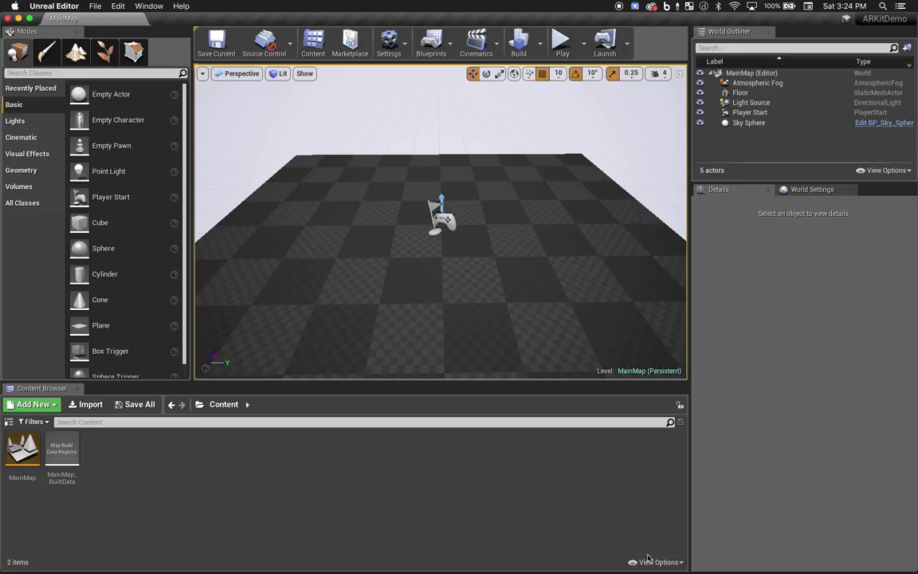
mouse_move(338, 511)
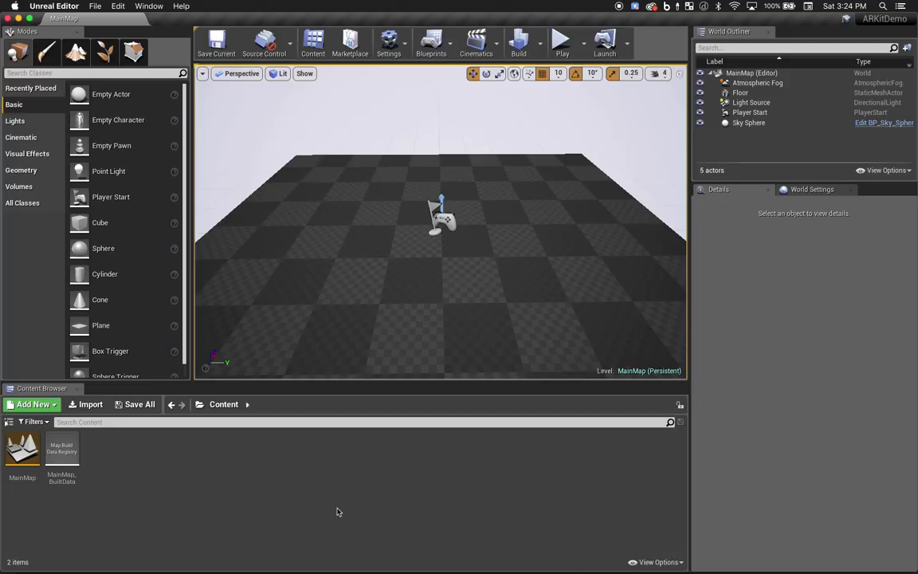
mouse_move(114, 454)
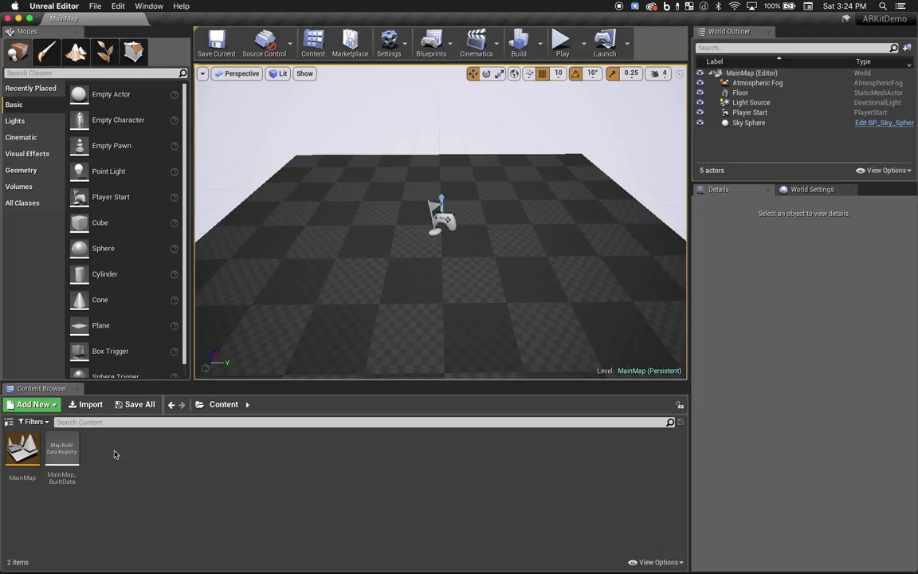
Create a Pawn-based Blueprint class named ARPawn and open it for editing
click(34, 404)
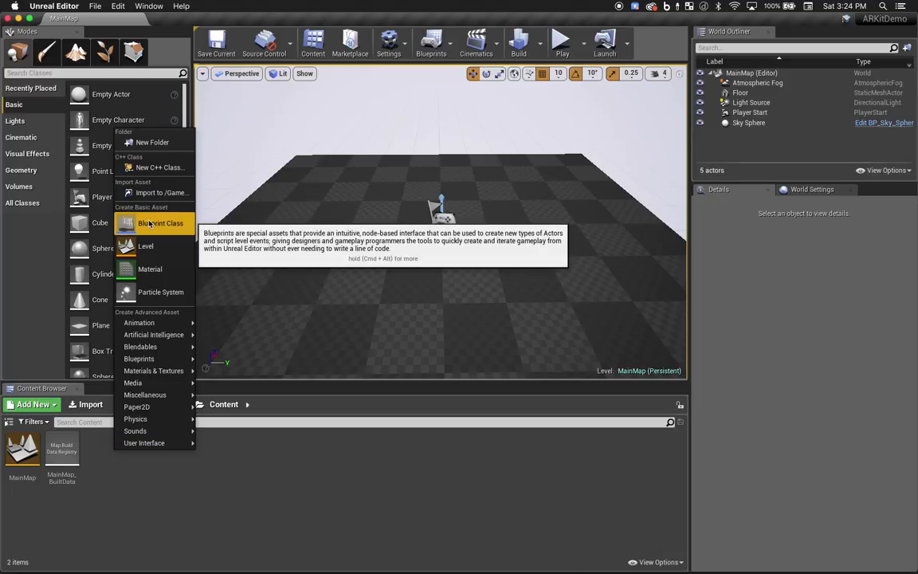
click(160, 223)
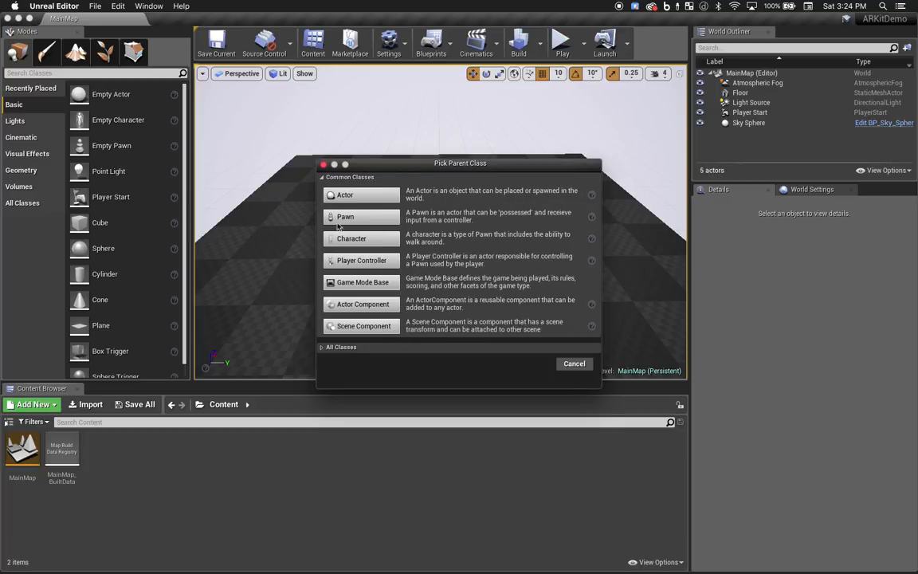
click(573, 363)
text(ARPawn)
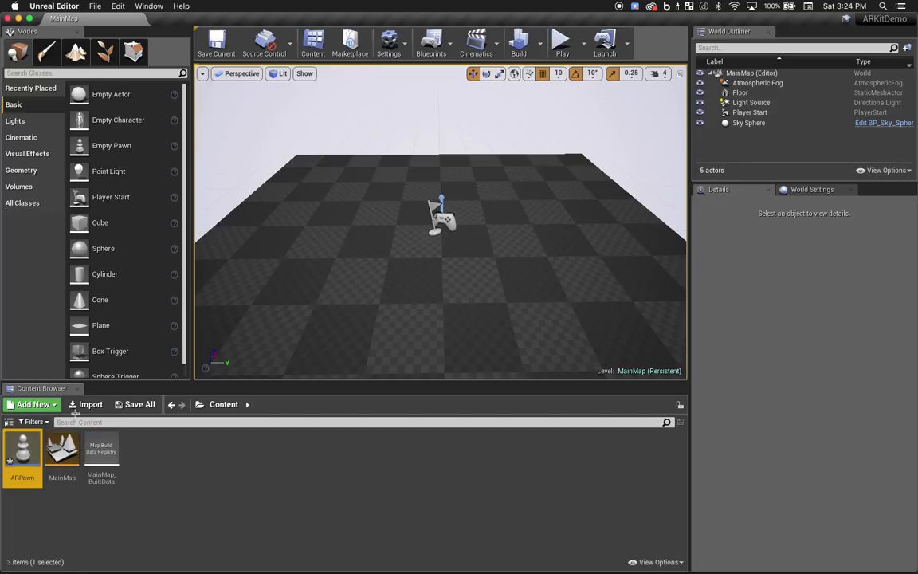
double_click(22, 448)
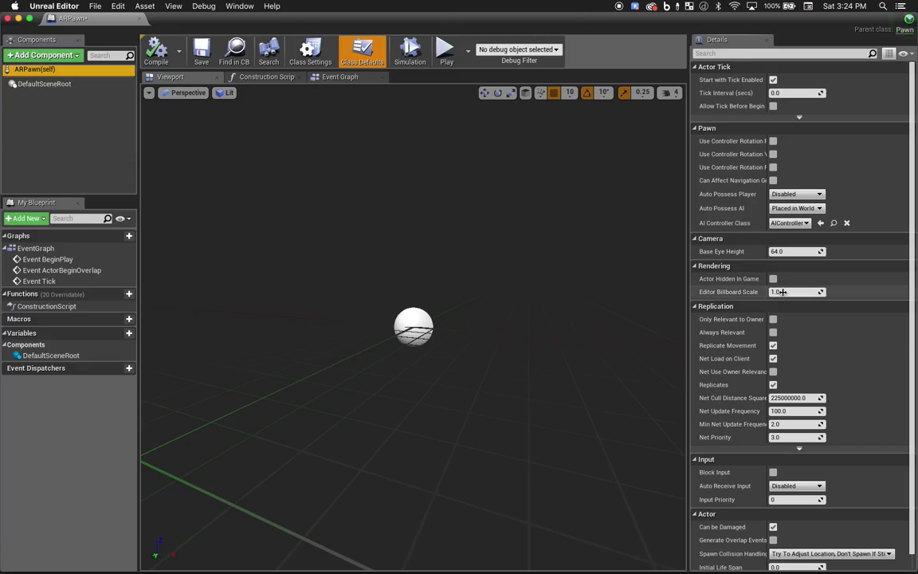
mouse_move(797, 291)
text(0)
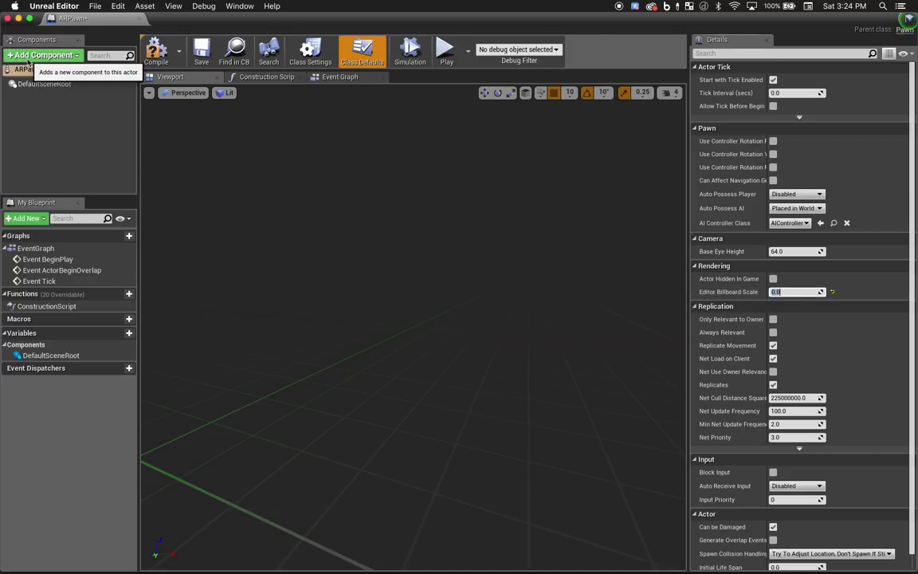
Add an AppleARKitCamera component to ARPawn, save, and close the Blueprint
text(arki)
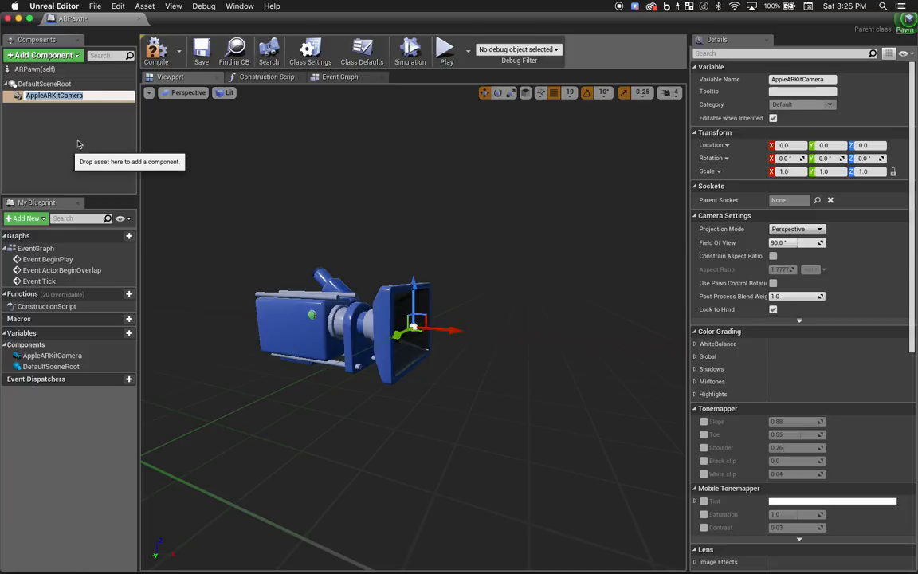
click(201, 49)
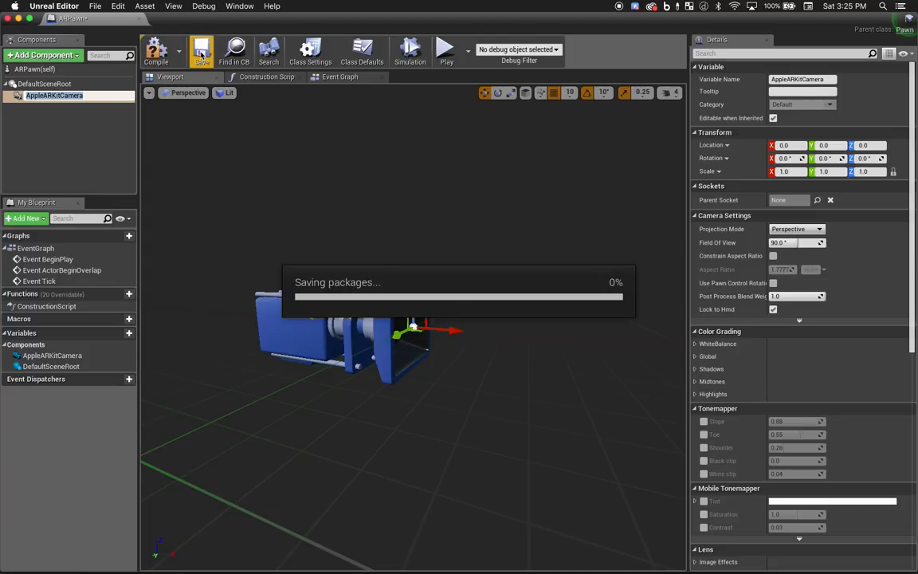
click(201, 52)
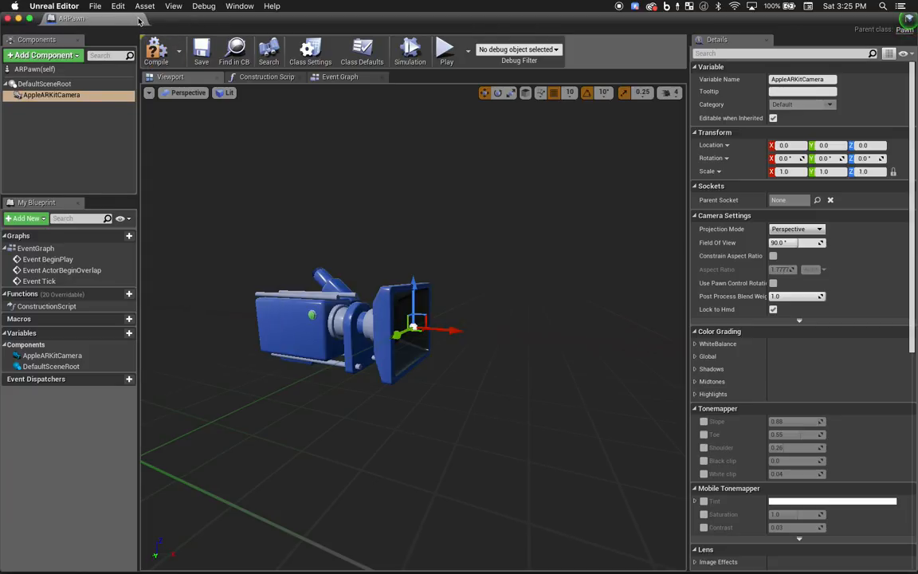
click(63, 17)
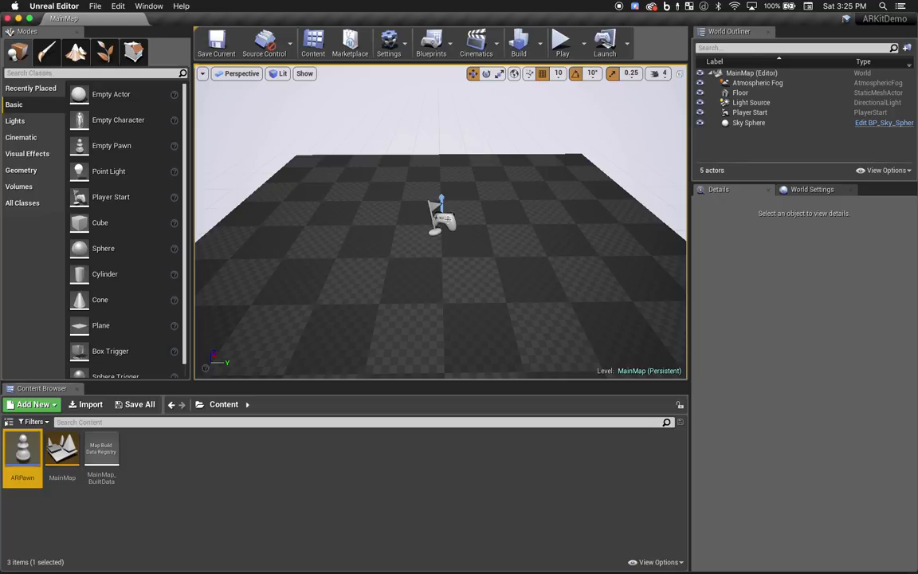
Drop ARPawn into MainMap at location 0, 0, 40, with Auto Possess Player set to Player 0
click(441, 215)
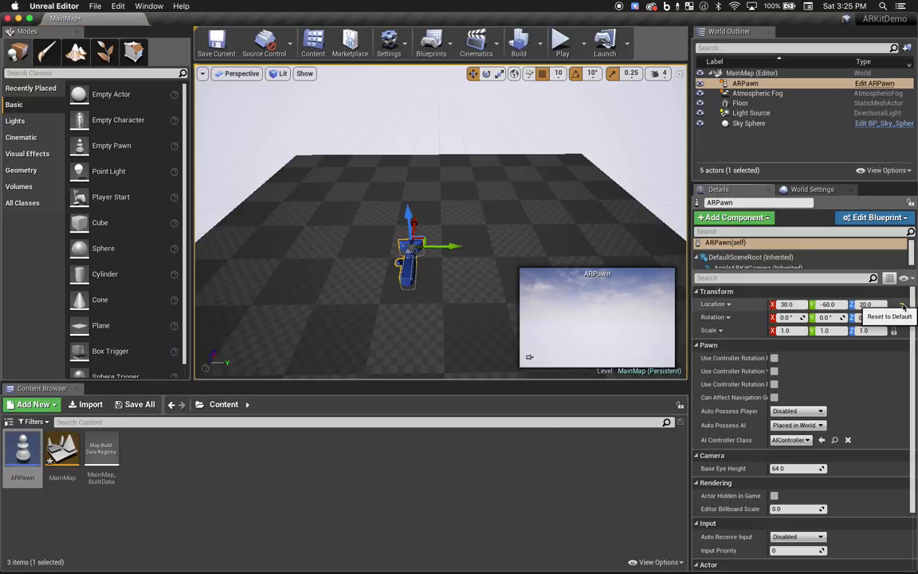
click(901, 303)
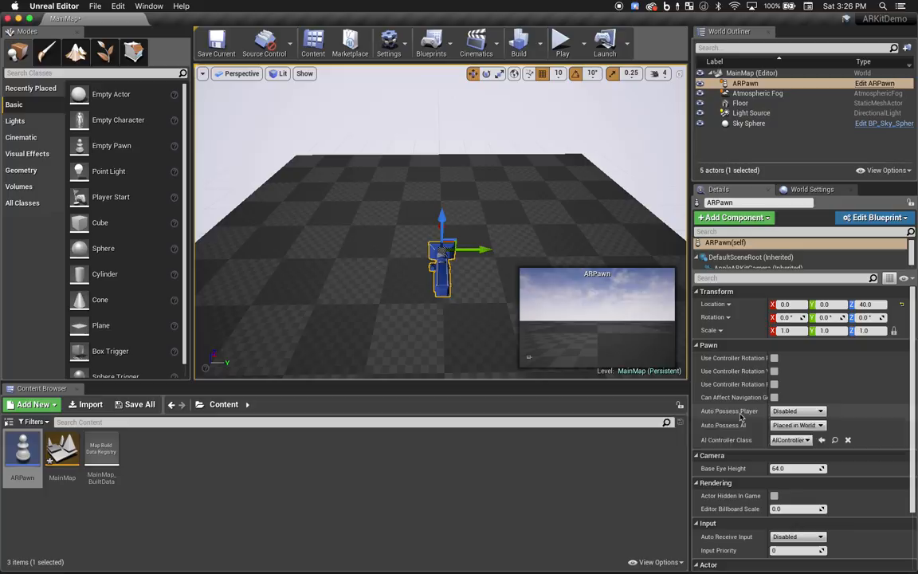
click(797, 410)
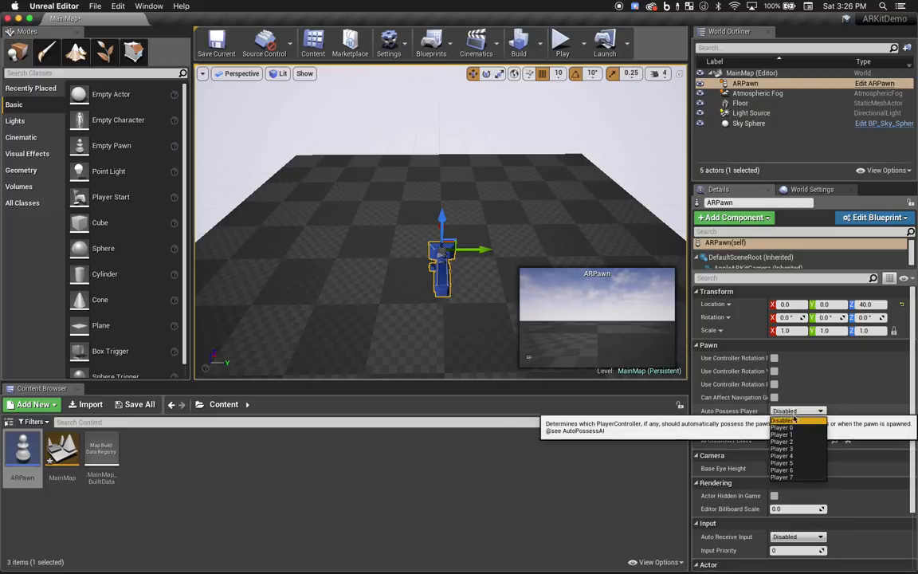
click(785, 419)
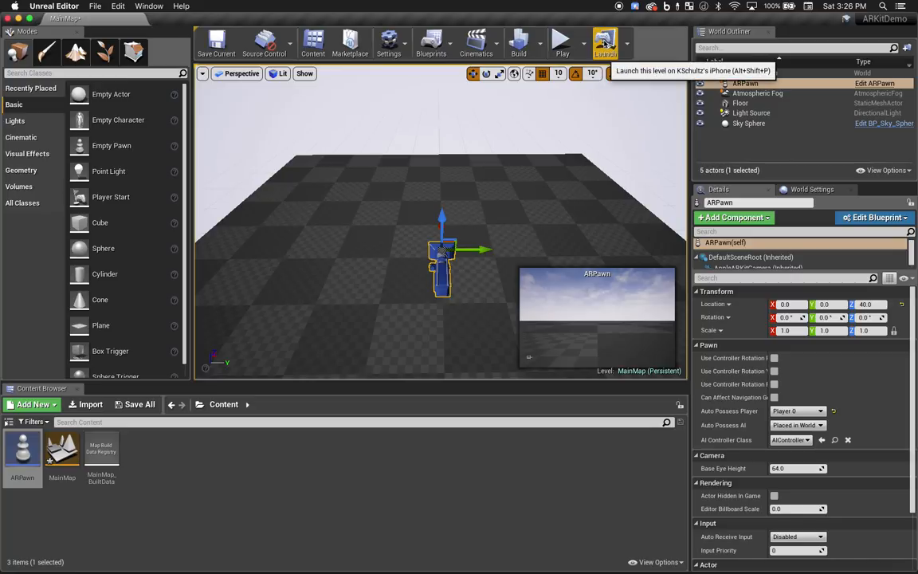
Save MainMap with Save Selected and launch the project to the connected iPhone
click(605, 40)
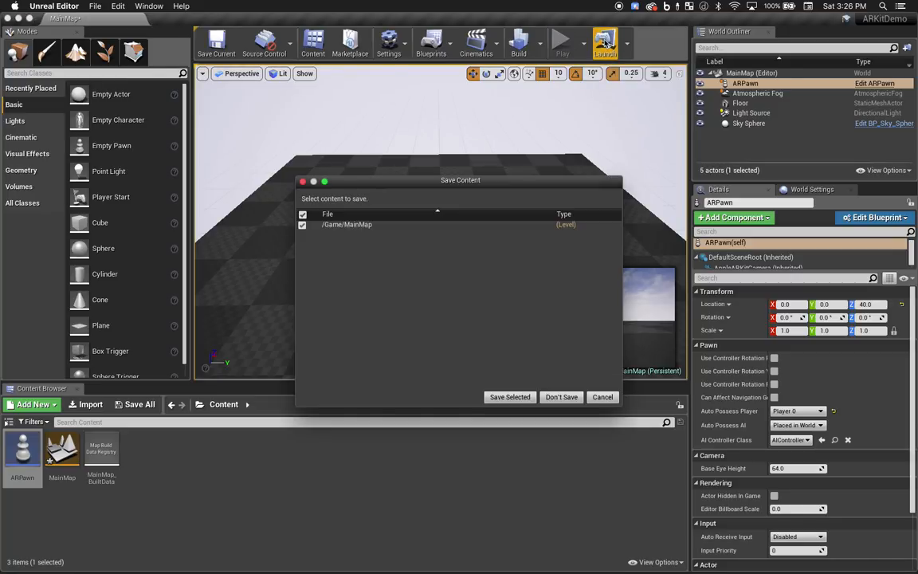
mouse_move(510, 409)
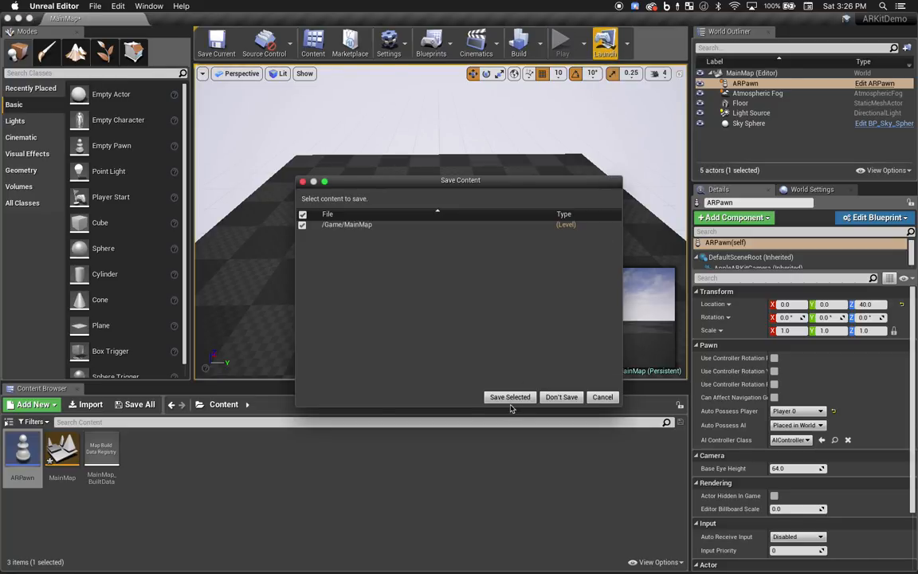
click(509, 396)
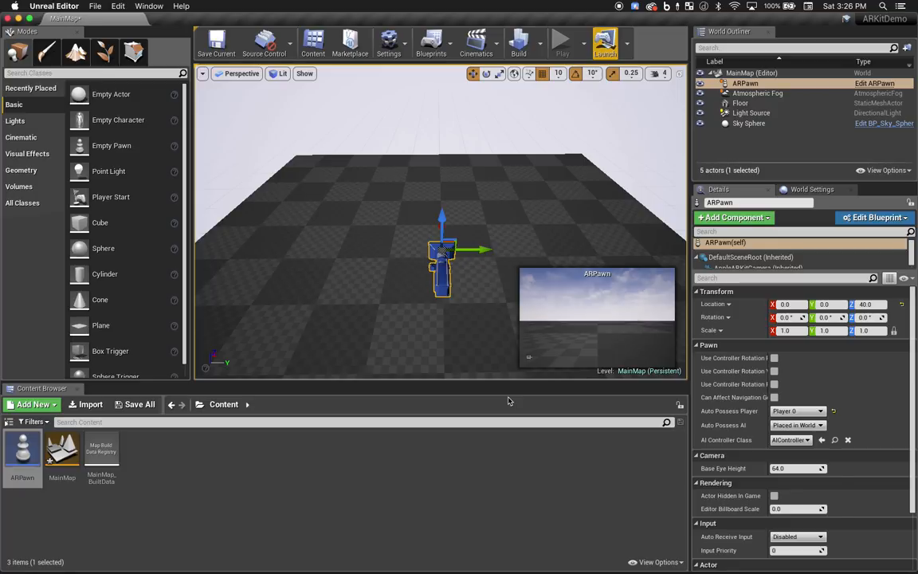
click(605, 42)
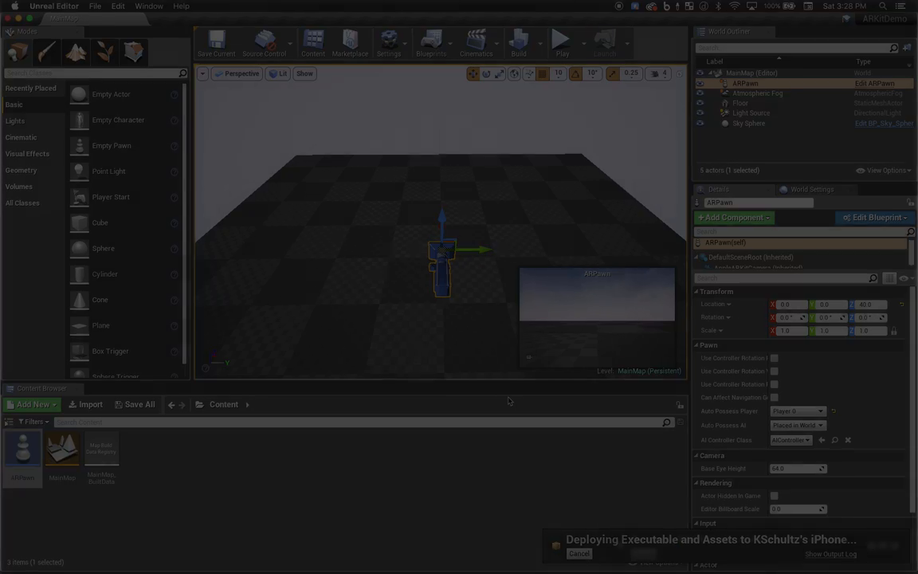
click(561, 38)
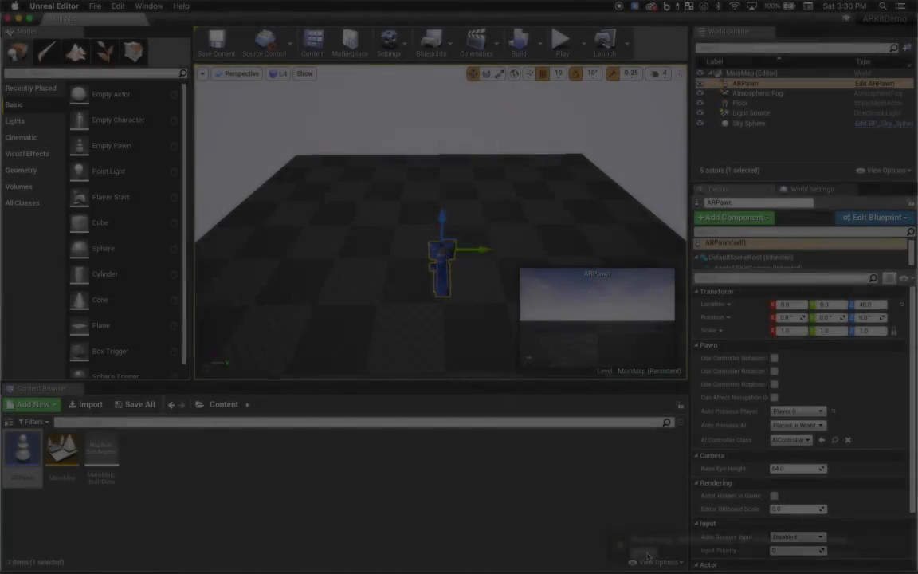
mouse_move(389, 41)
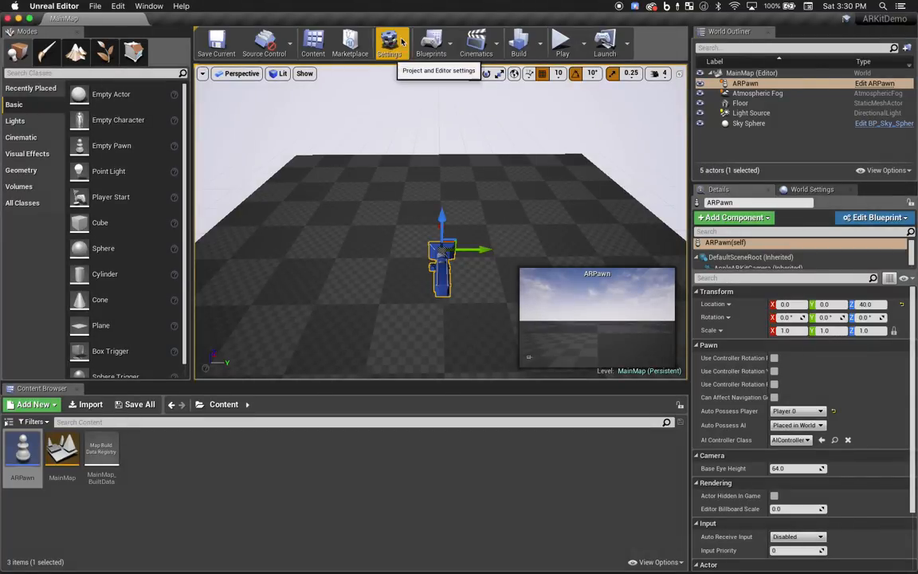
Set Default Touch Interface to None in Project Settings > Input, then close the settings
click(389, 43)
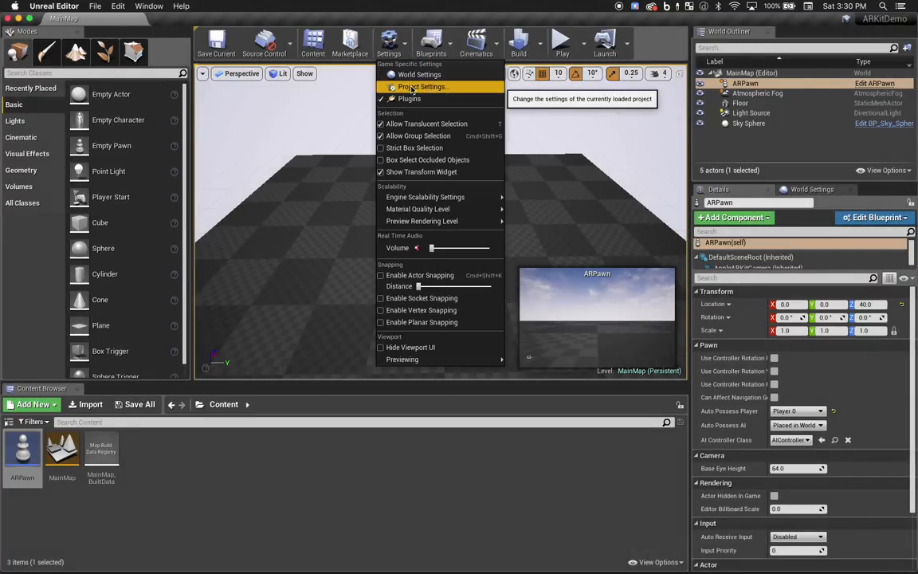
click(423, 86)
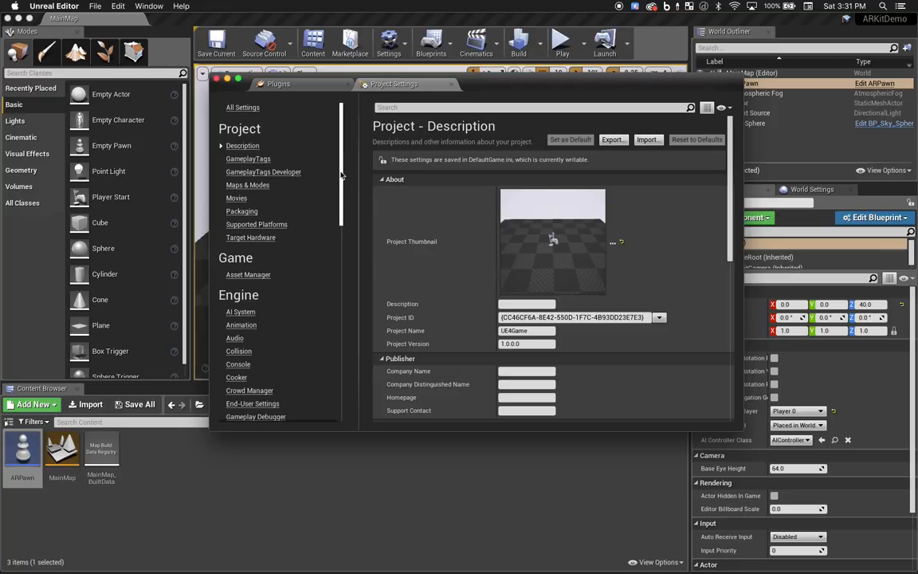
scroll(down, 3)
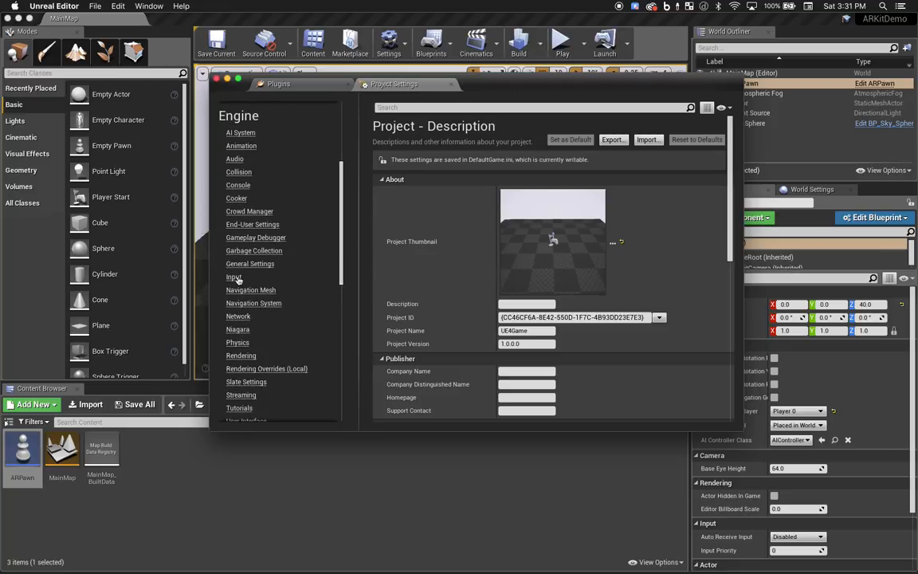
click(234, 276)
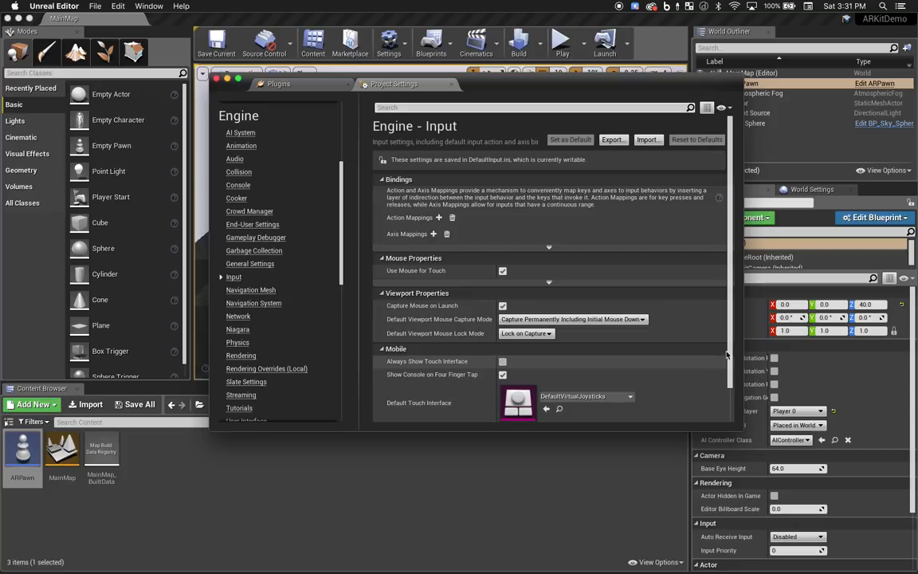
scroll(down, 3)
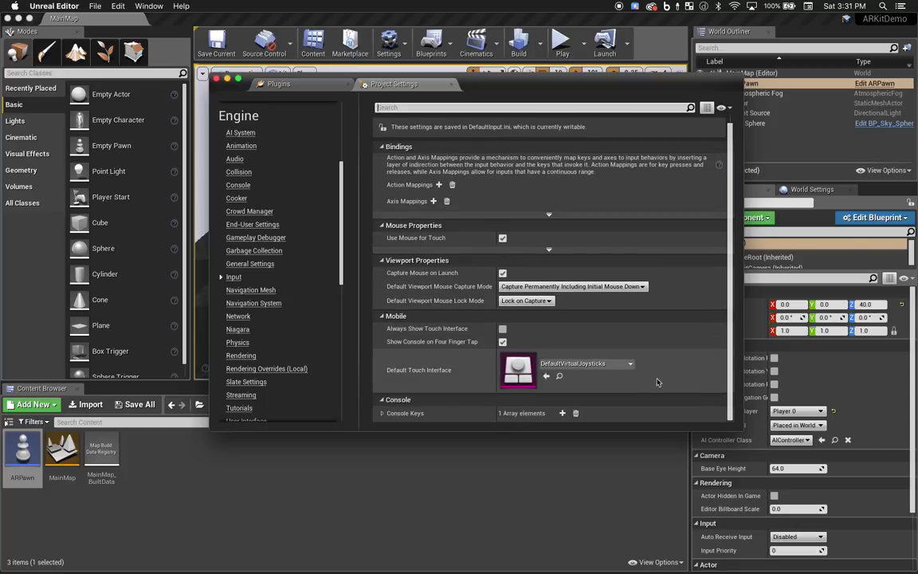
click(517, 370)
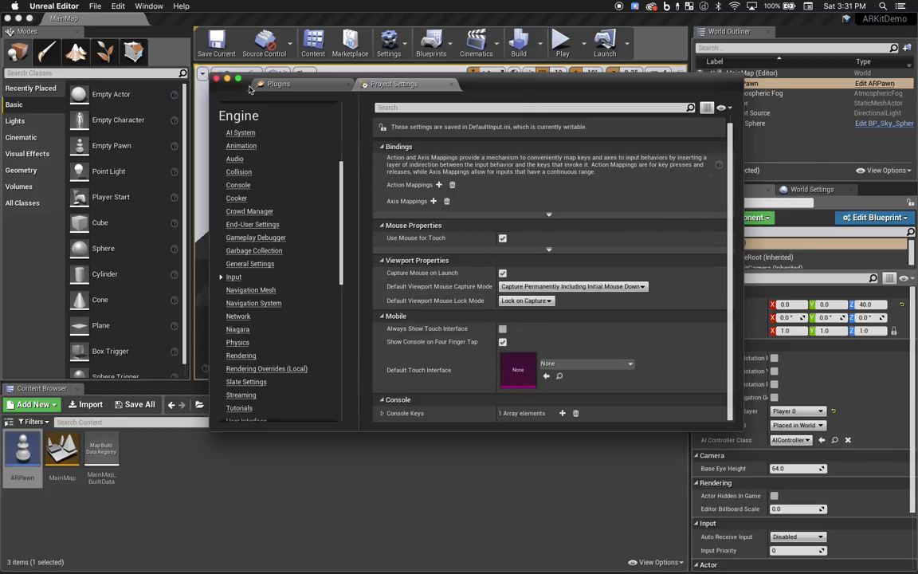
click(215, 84)
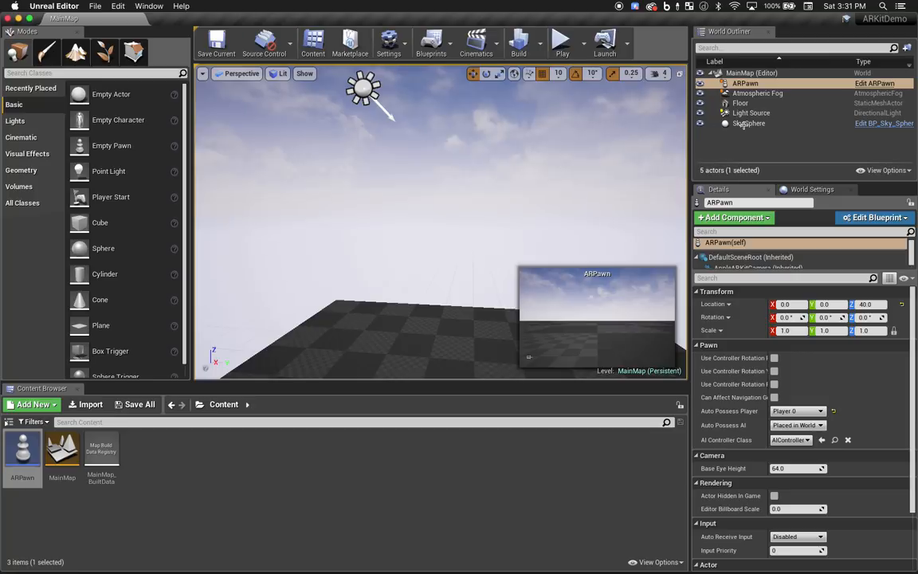
Delete Sky Sphere and Atmospheric Fog, and add a cube with Cast Shadow unchecked
click(749, 123)
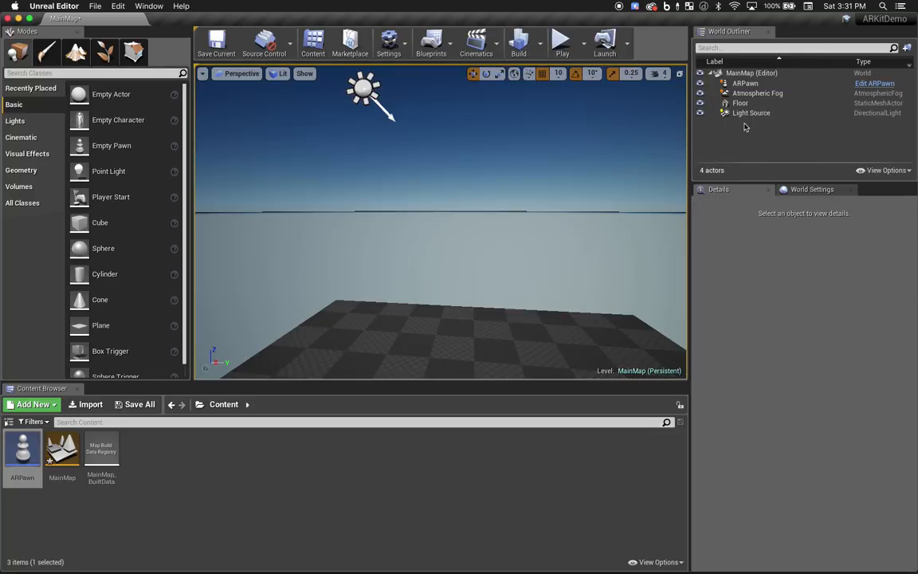
click(757, 93)
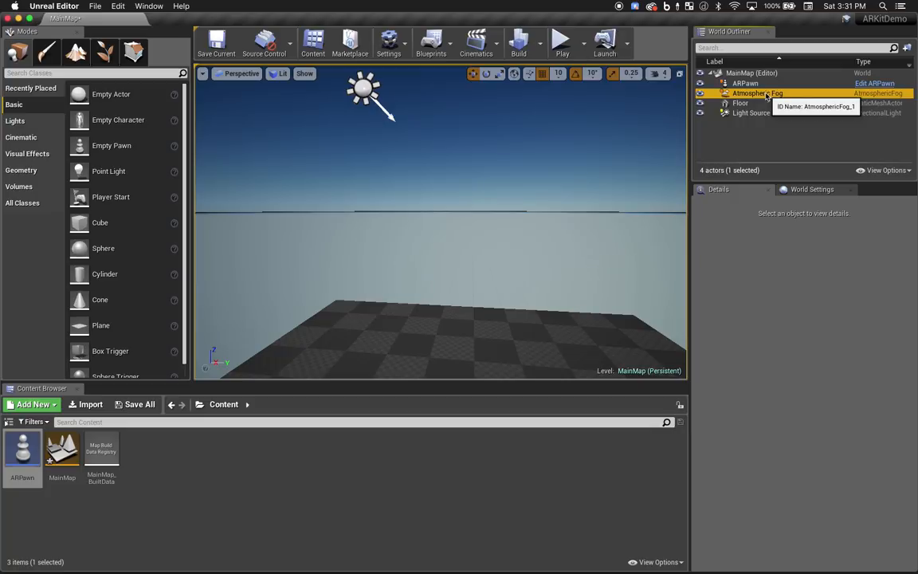
click(756, 94)
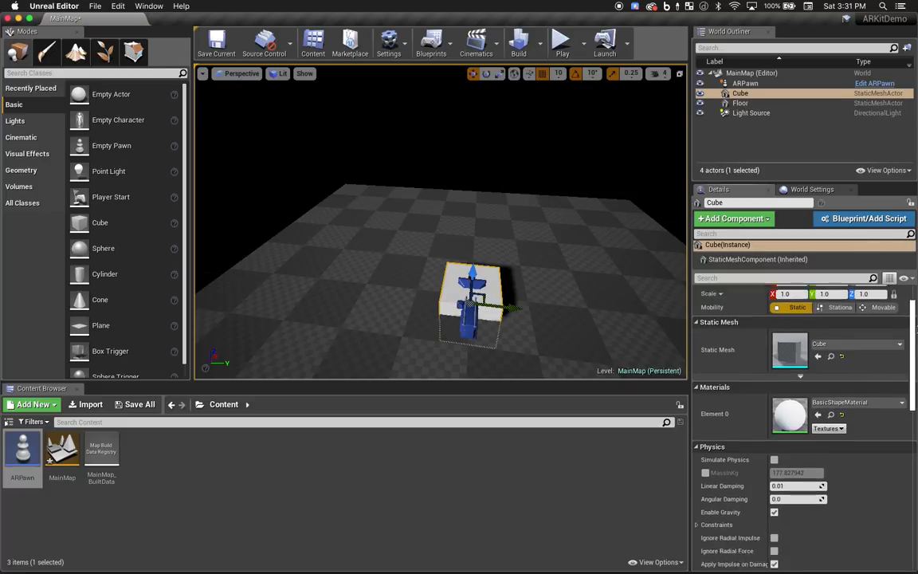
scroll(down, 3)
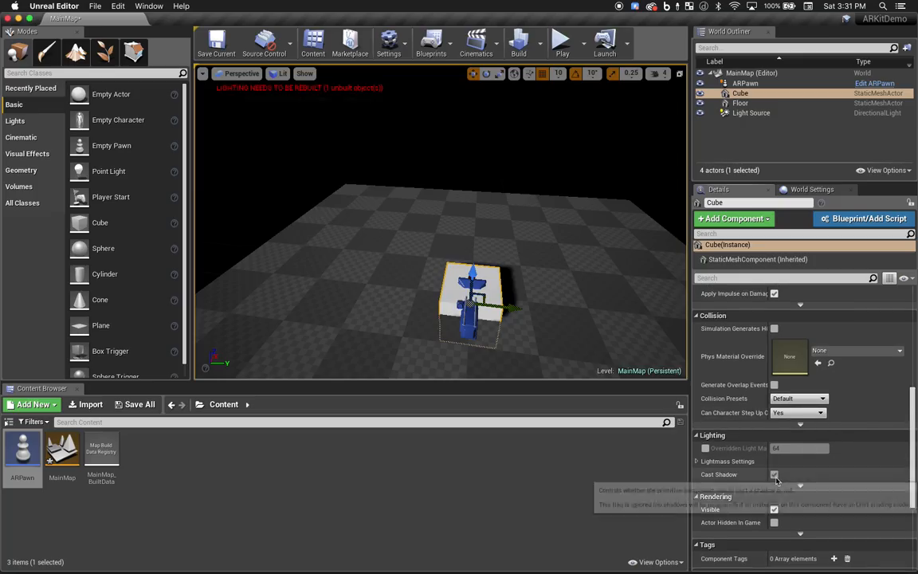
click(774, 474)
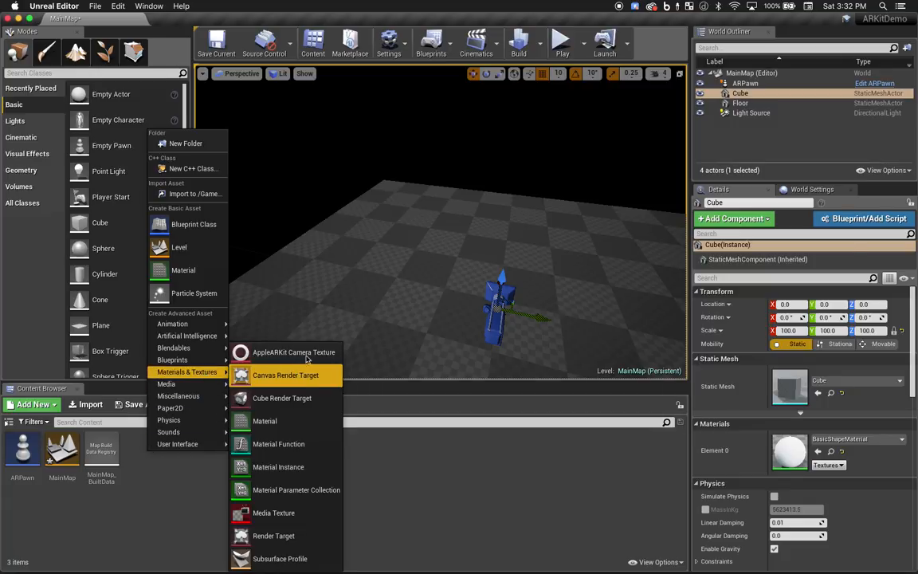
mouse_move(293, 352)
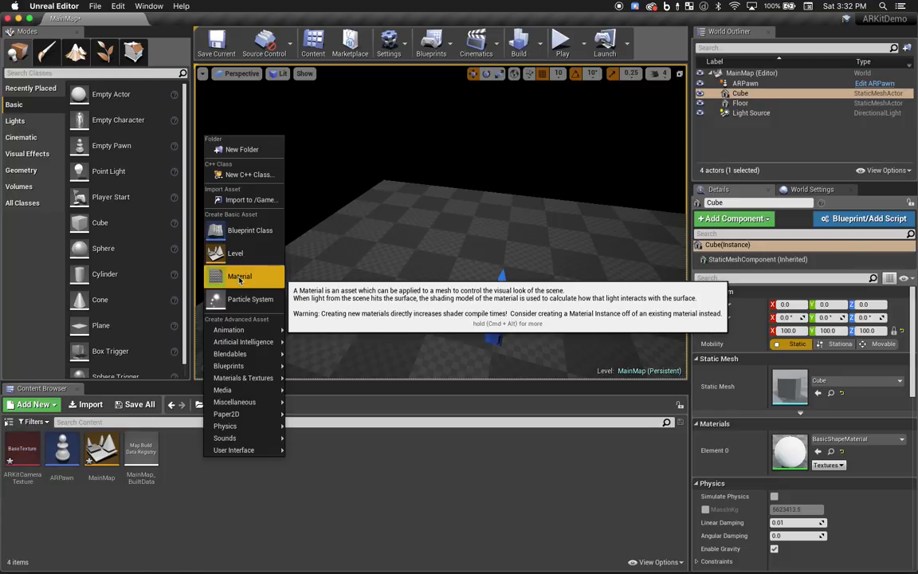
Create the M_VideoBackground material next to an ARKitCameraTexture and open it in the material editor
click(239, 275)
text(M_VideoBackground)
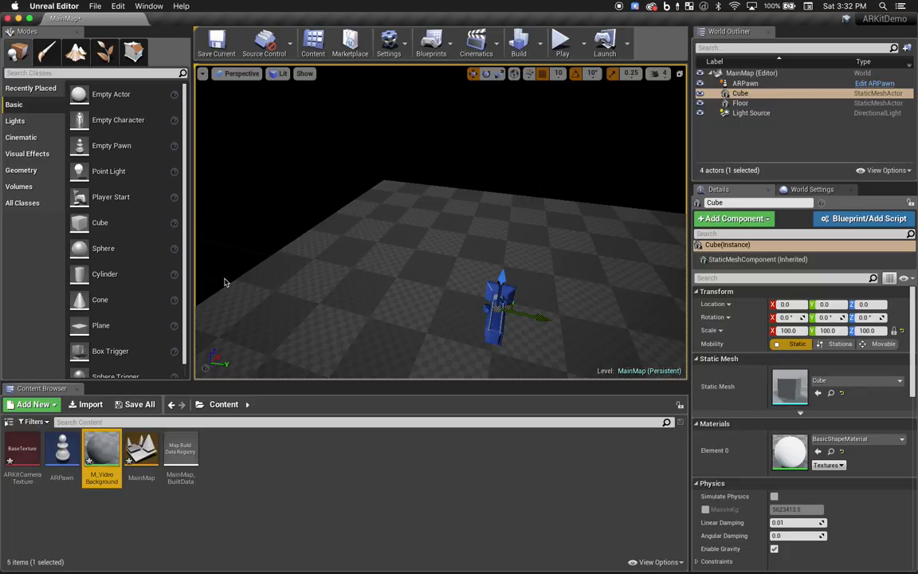
click(209, 474)
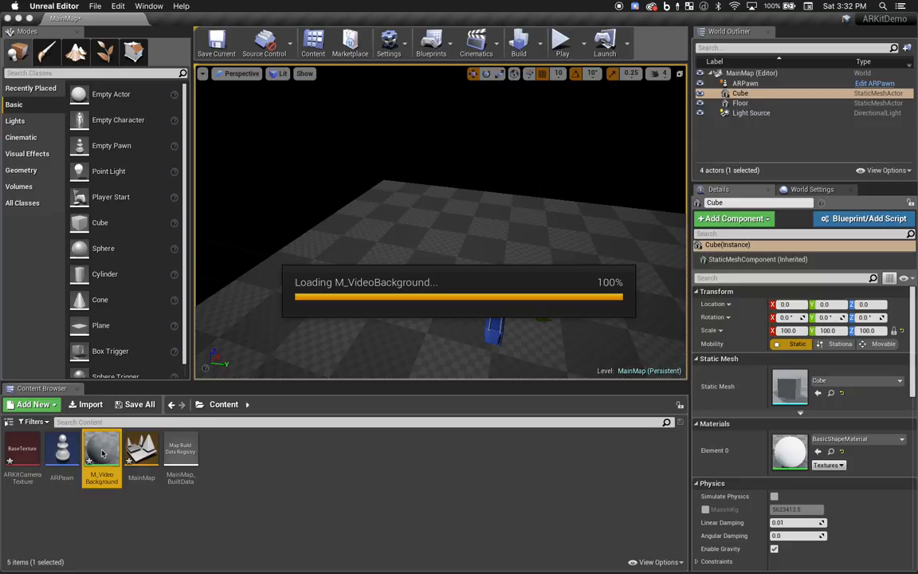
double_click(102, 450)
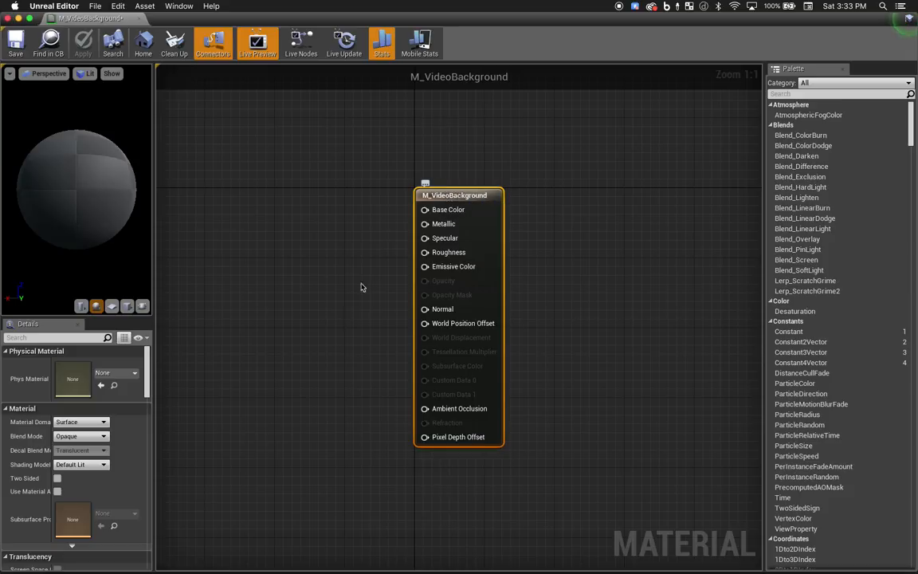
Set M_VideoBackground's shading model to Unlit and make it two-sided
click(81, 464)
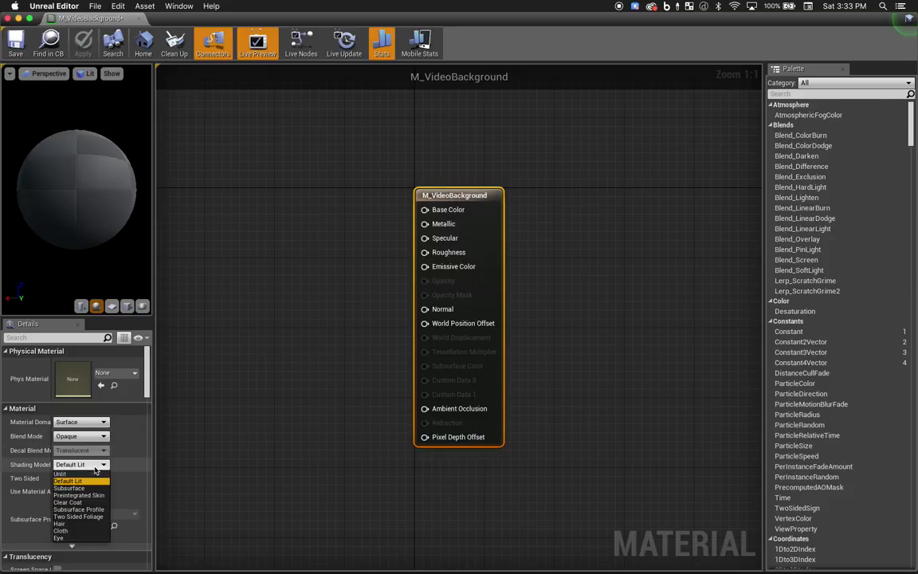
click(60, 473)
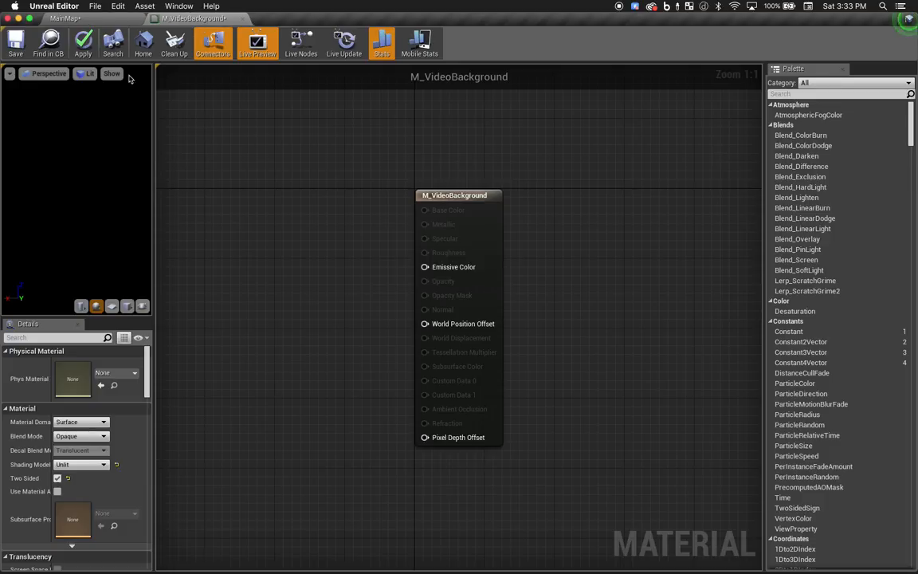
click(64, 18)
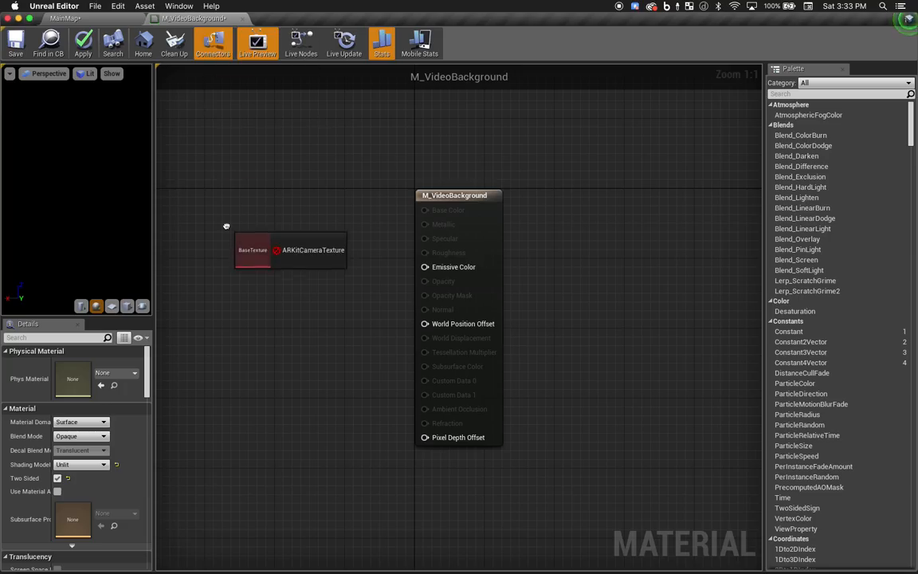
Wire ARKitCameraTexture into Emissive Color and preview the material on a cube
click(262, 249)
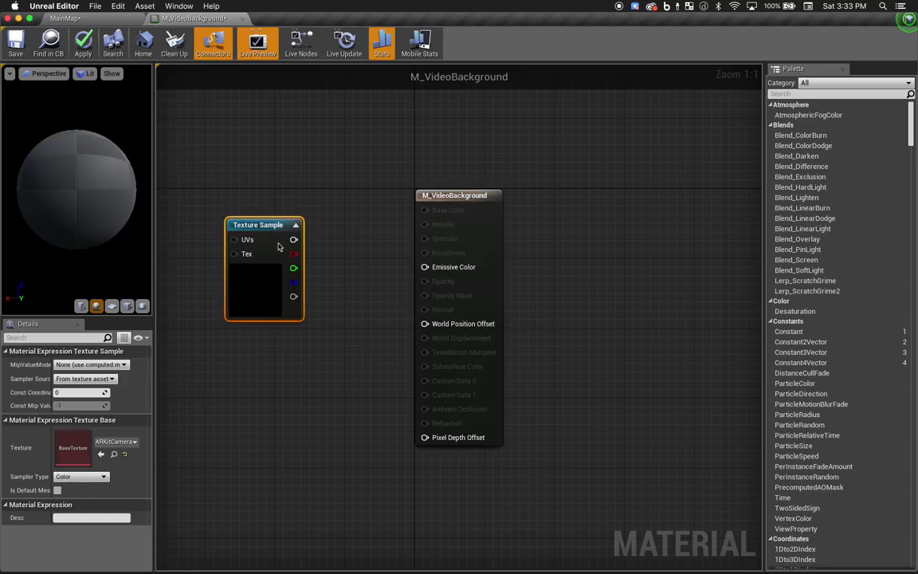
drag(293, 239, 436, 274)
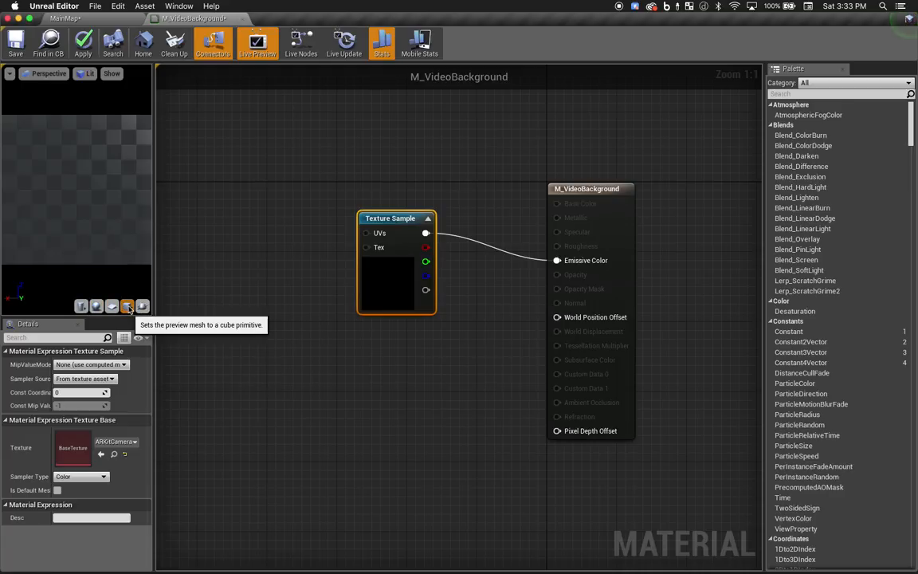
click(128, 306)
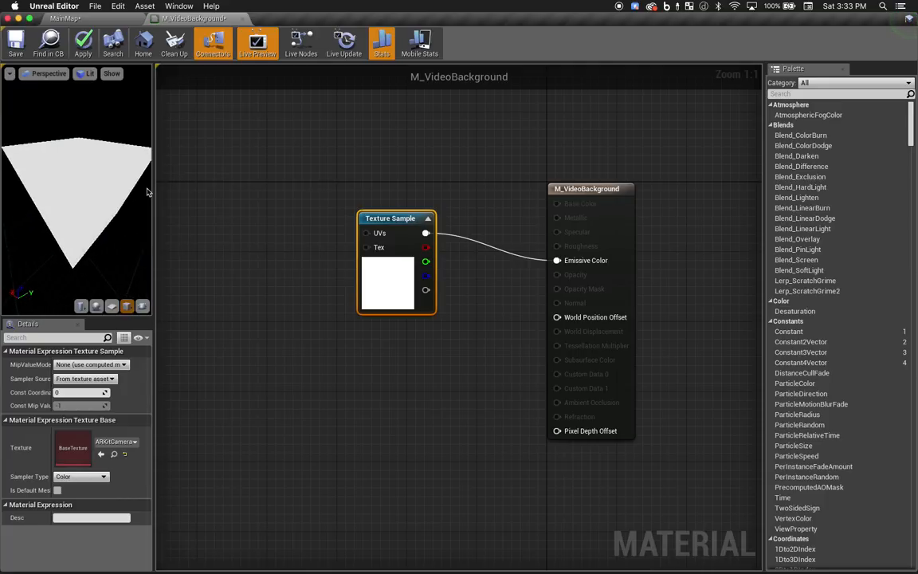
mouse_move(249, 232)
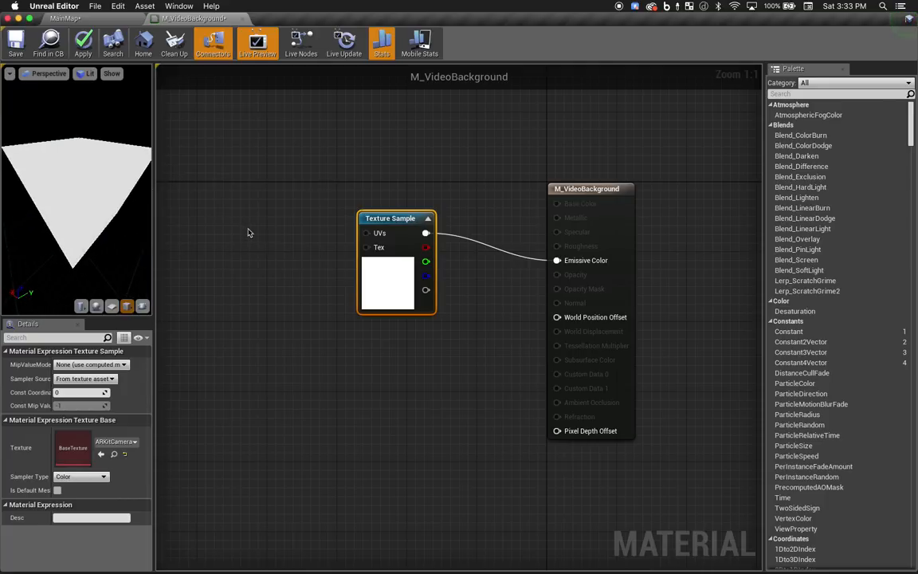
Add a ScreenPosition node to the material graph
right_click(249, 232)
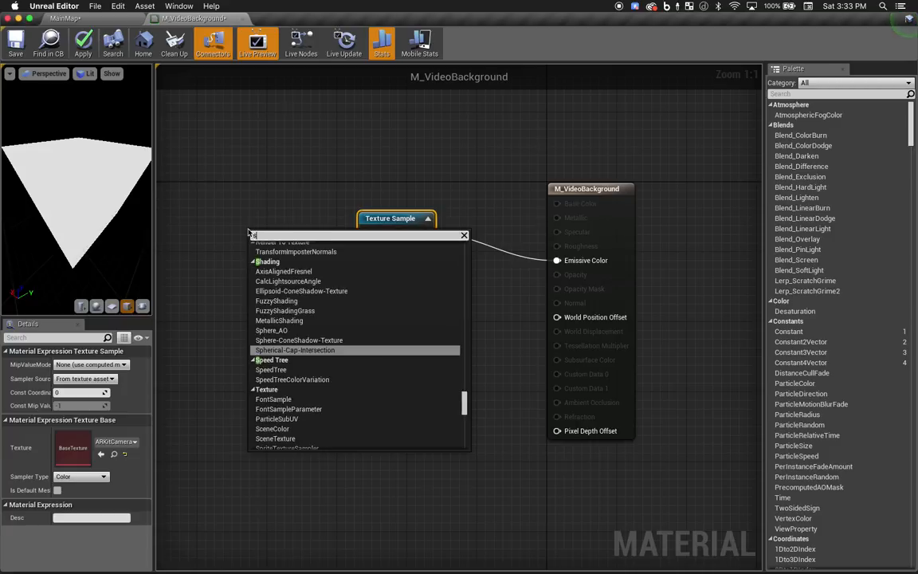
text(screen)
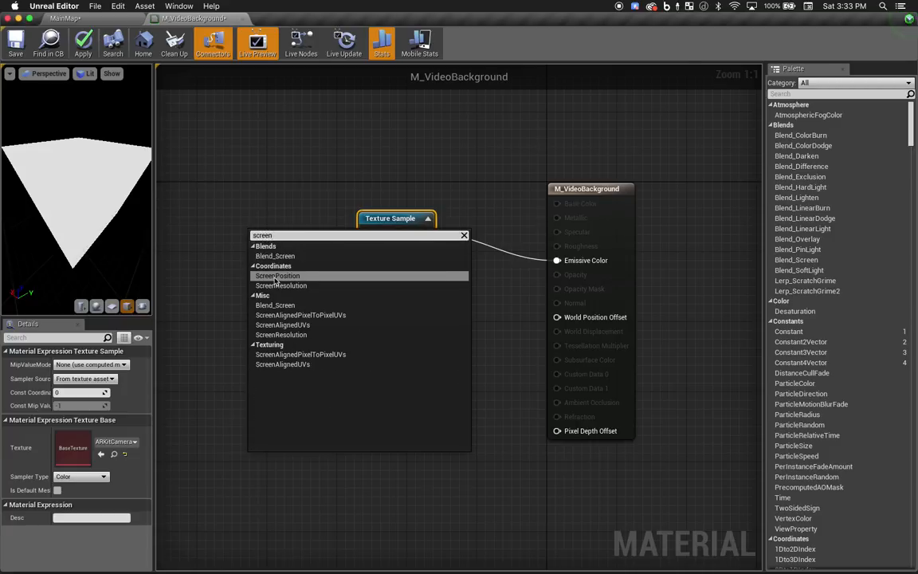
click(277, 275)
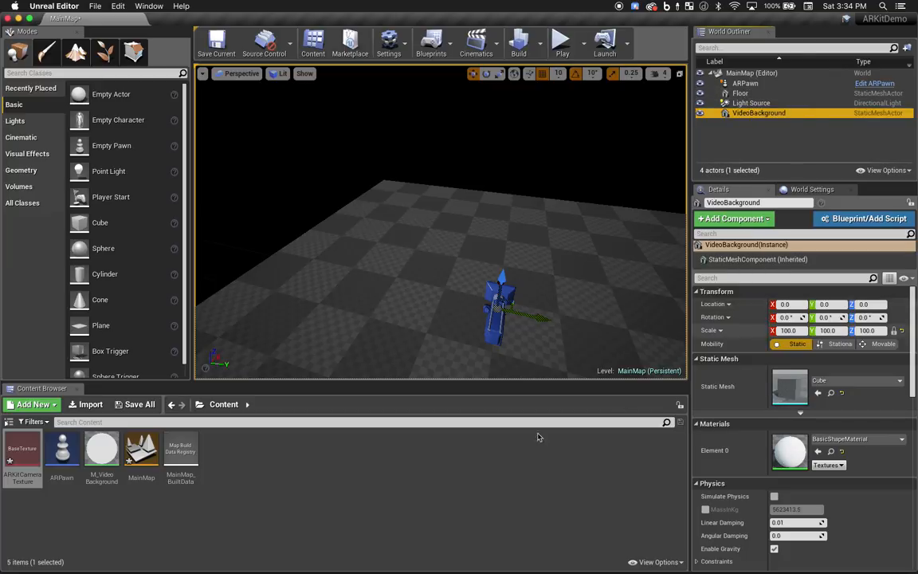
mouse_move(141, 451)
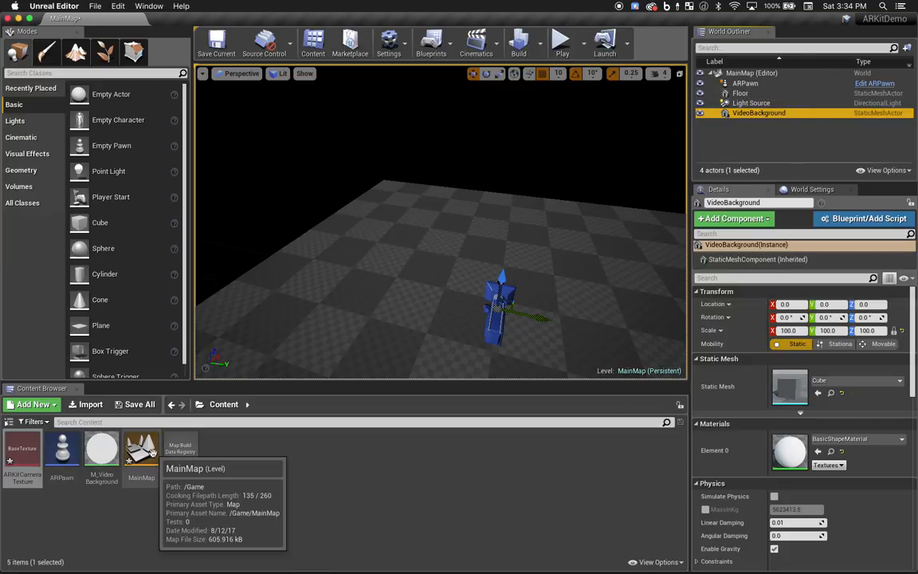
mouse_move(102, 450)
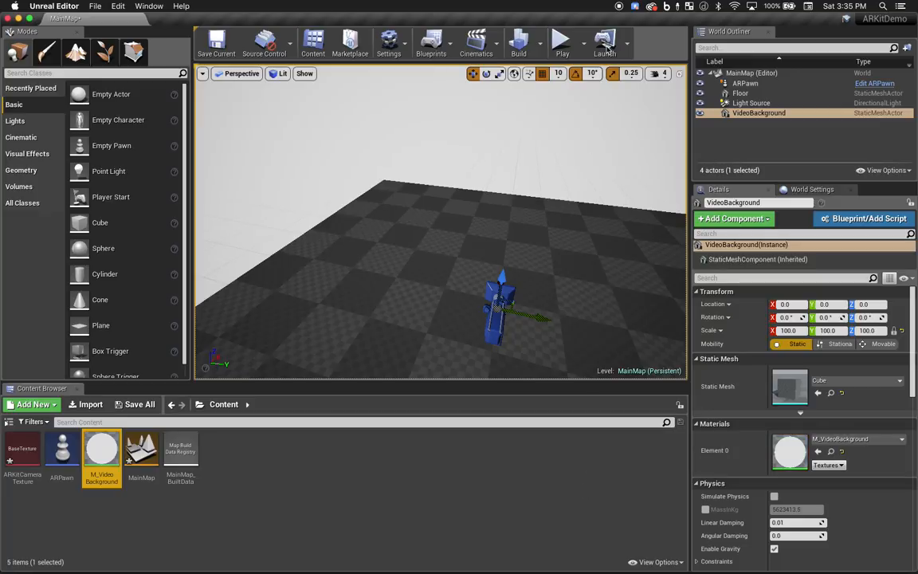
Launch the project onto the device, prompting to save changed content
click(604, 40)
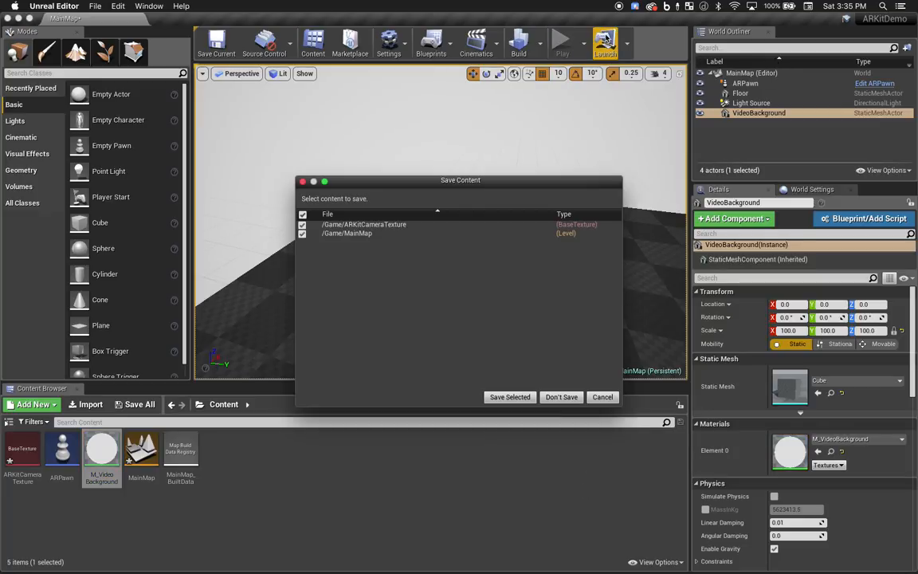
mouse_move(509, 397)
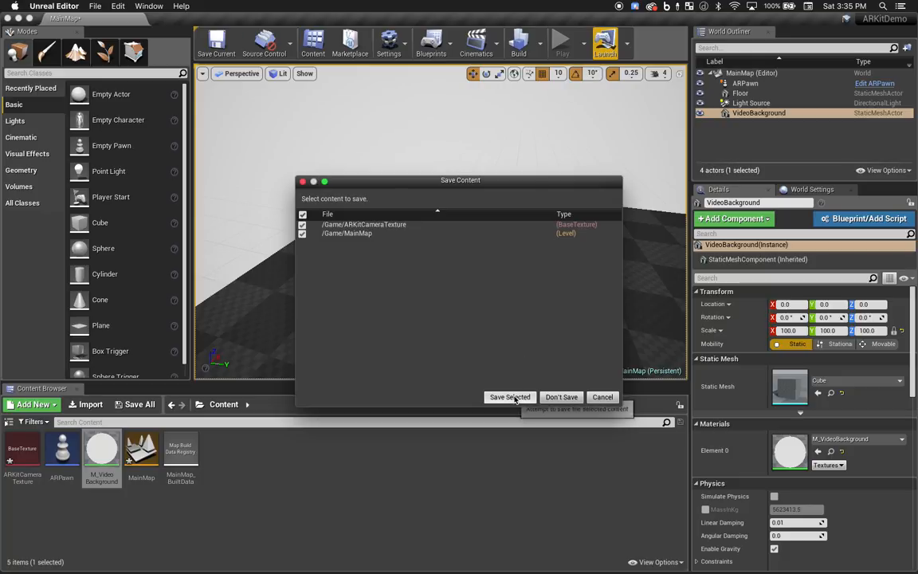
Save ARKitCameraTexture and MainMap, then delete the Floor from the level
click(510, 397)
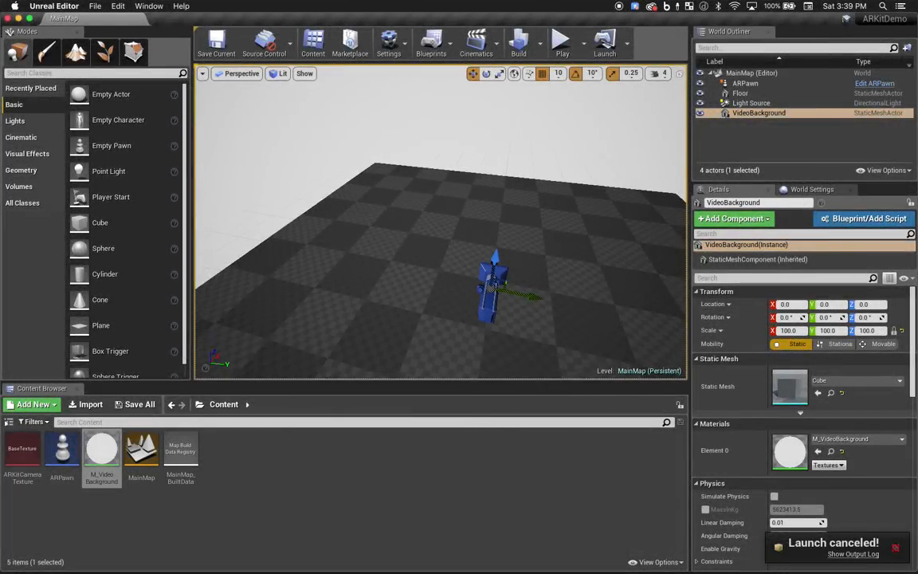
click(739, 93)
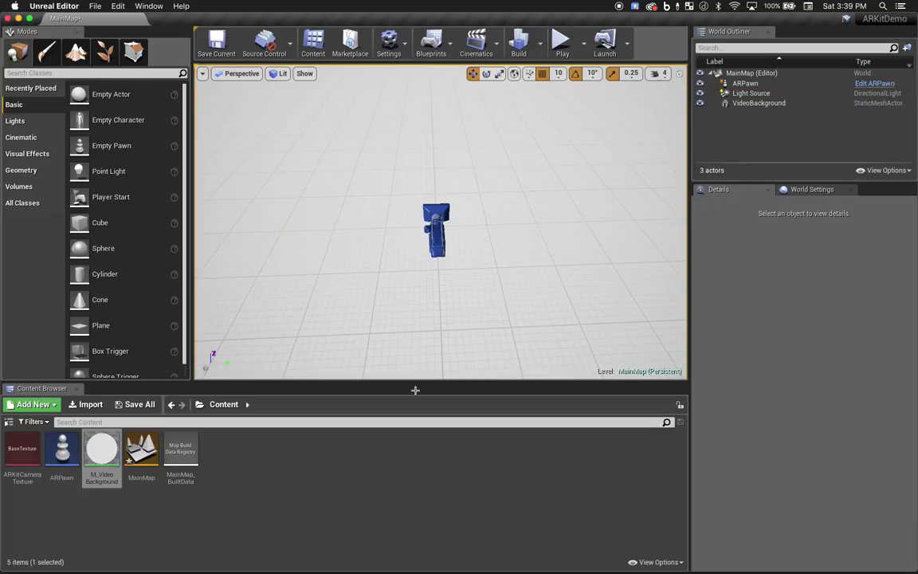
Create an Actor Blueprint named TestObject in Content and open it
click(34, 404)
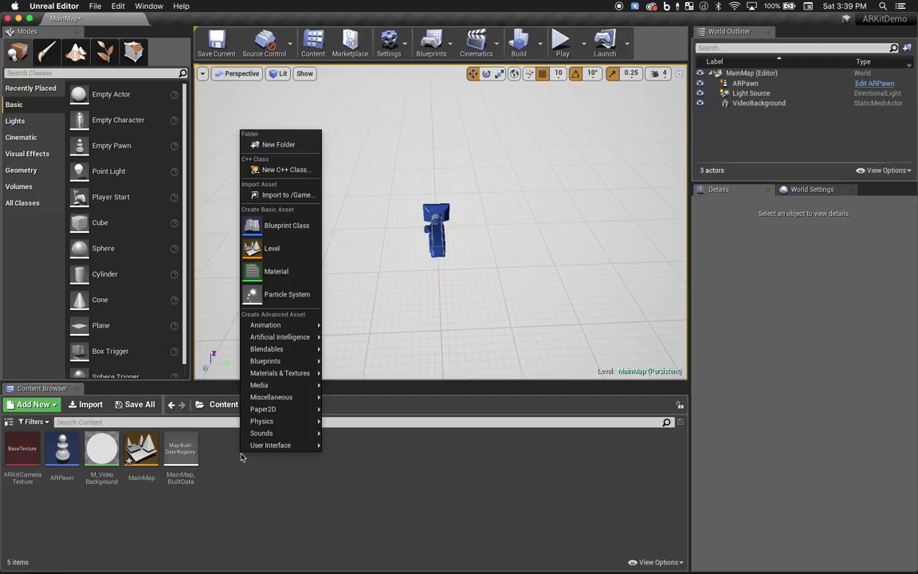
mouse_move(286, 225)
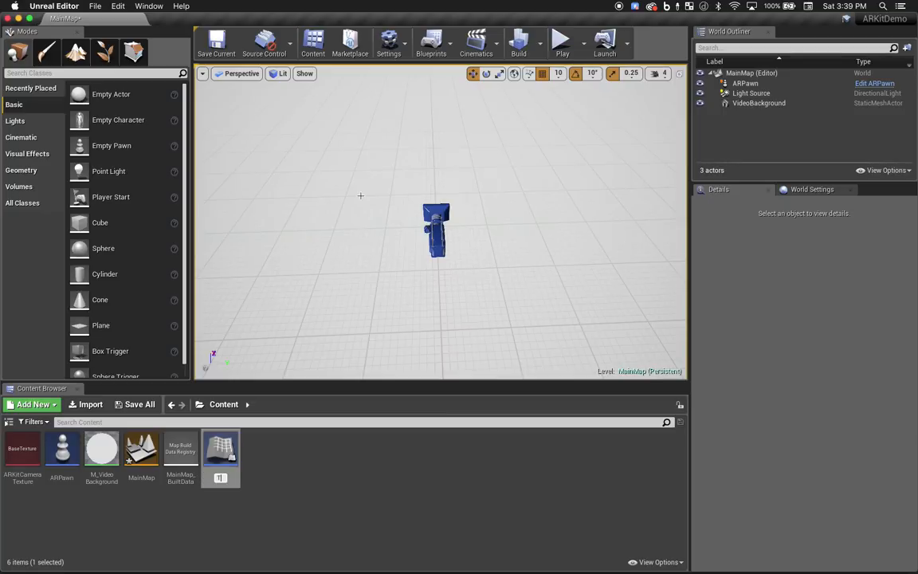
text(TestObject)
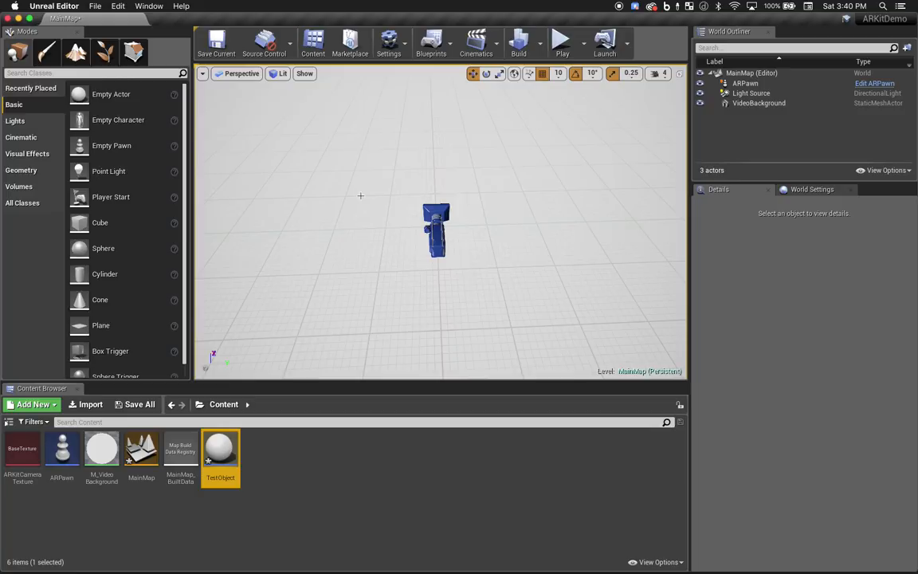
mouse_move(221, 451)
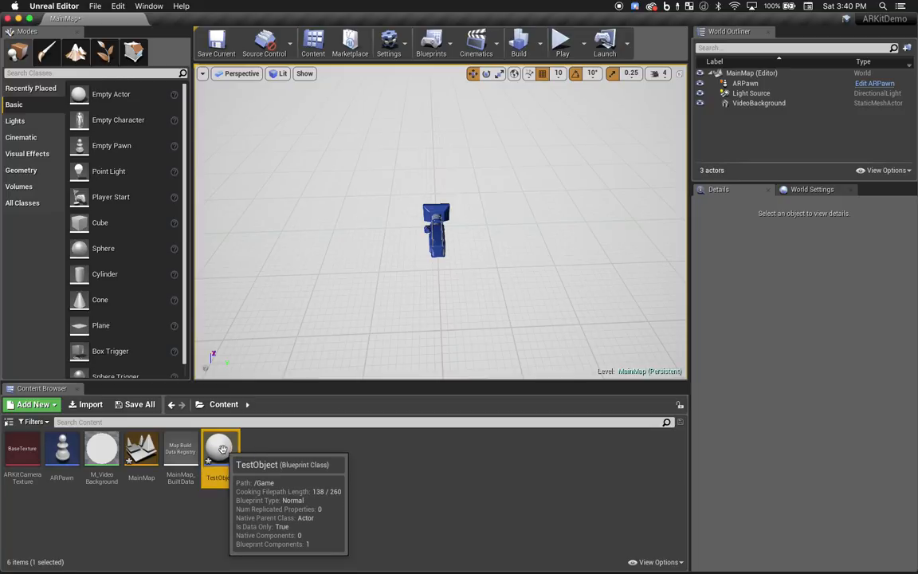
double_click(221, 451)
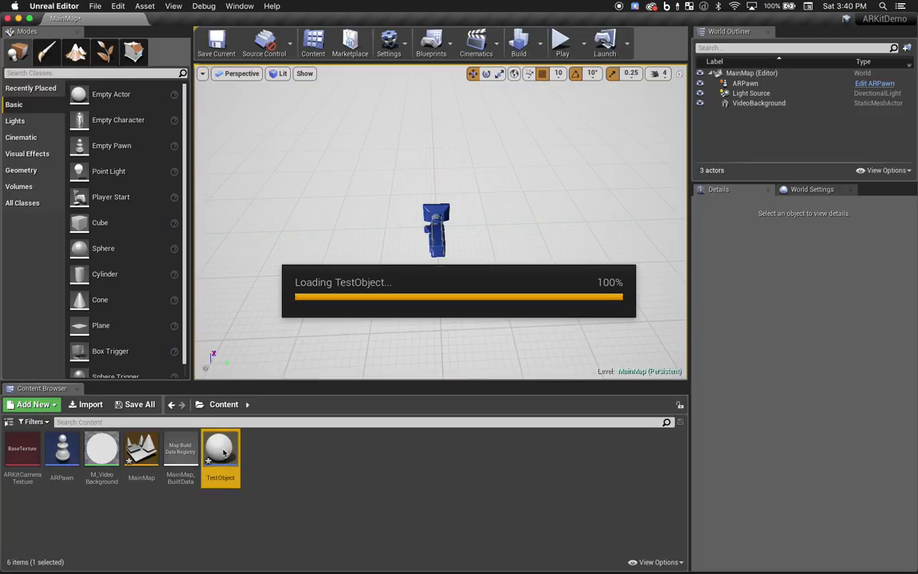
Set TestObject's Editor Billboard Scale to 0 and add a Cube component
double_click(221, 451)
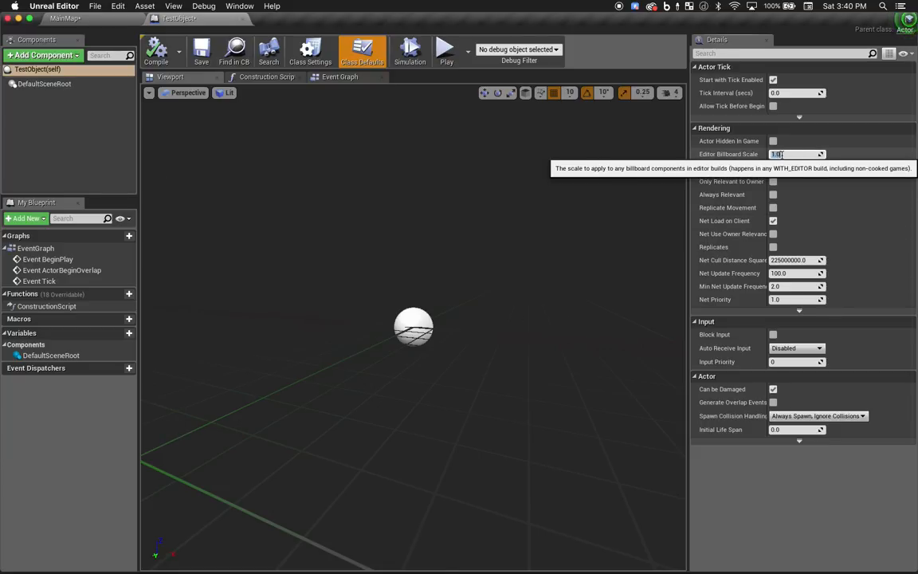
text(0.0)
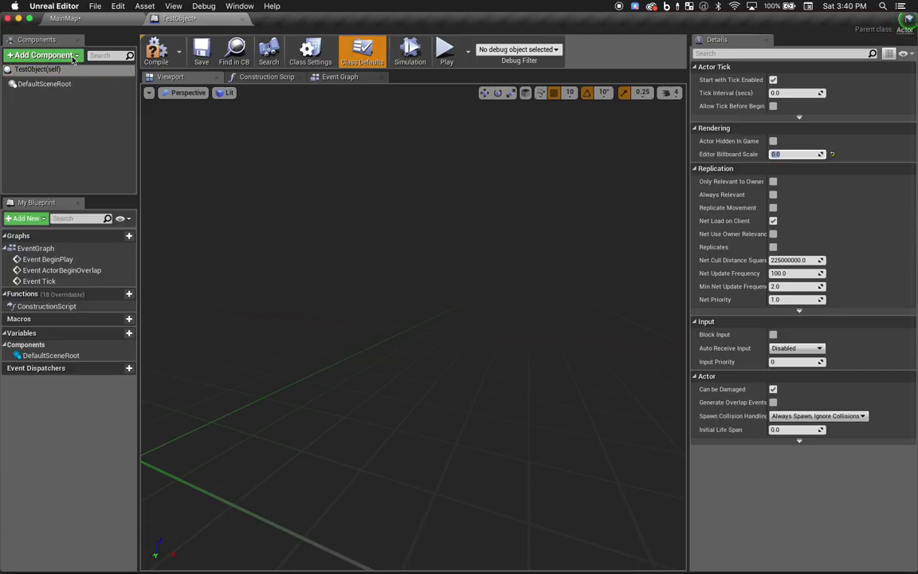
click(43, 55)
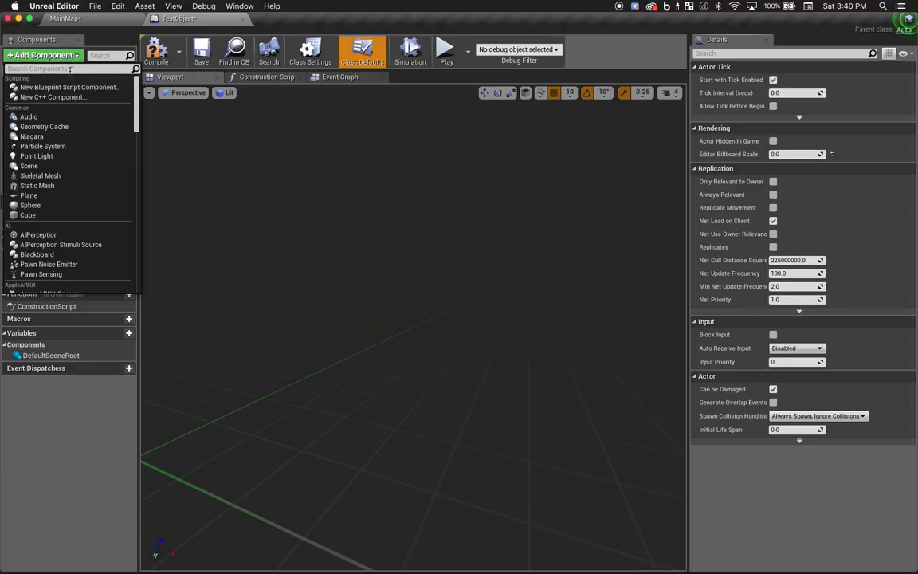
text(cube)
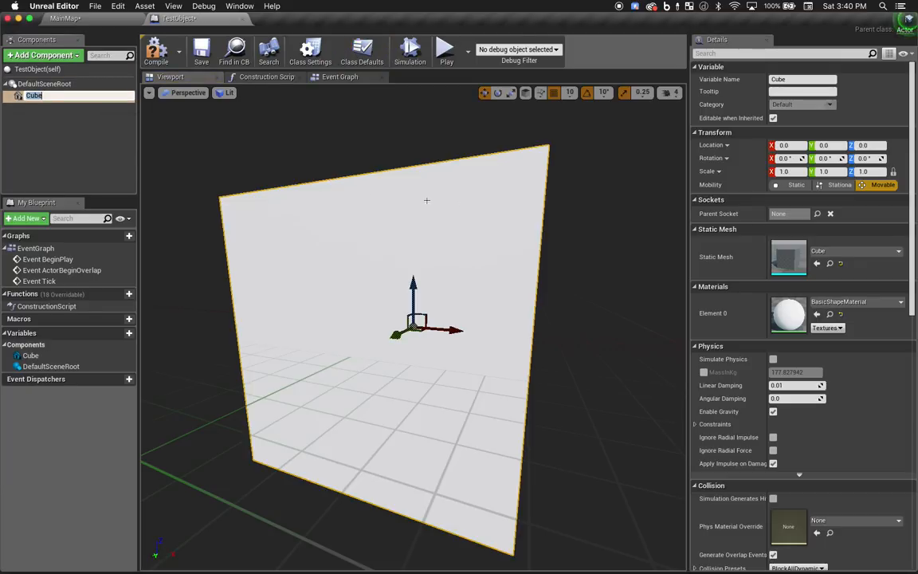
mouse_move(893, 171)
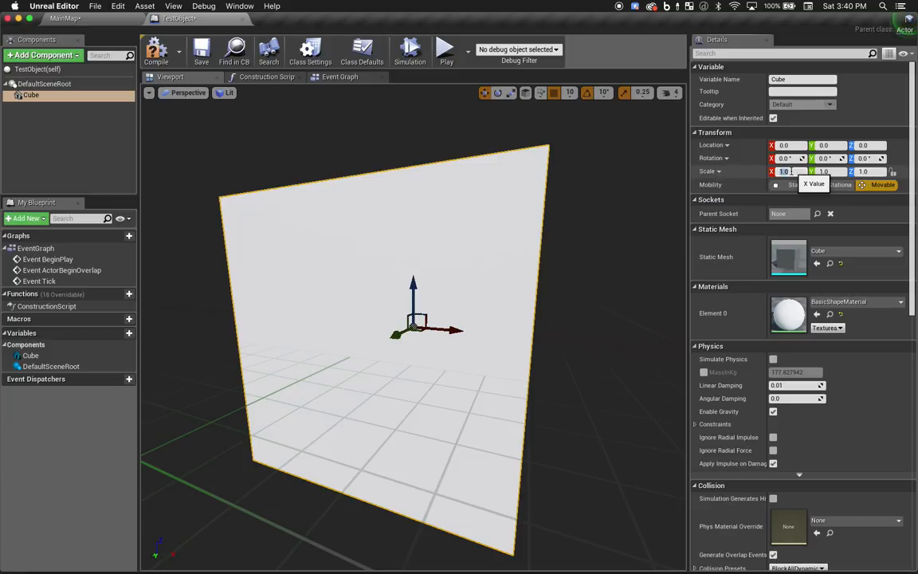
Scale the cube to 0.1, 0.1, 0.2 at Z 10, then save and close TestObject
text(0.1)
click(870, 171)
text(2)
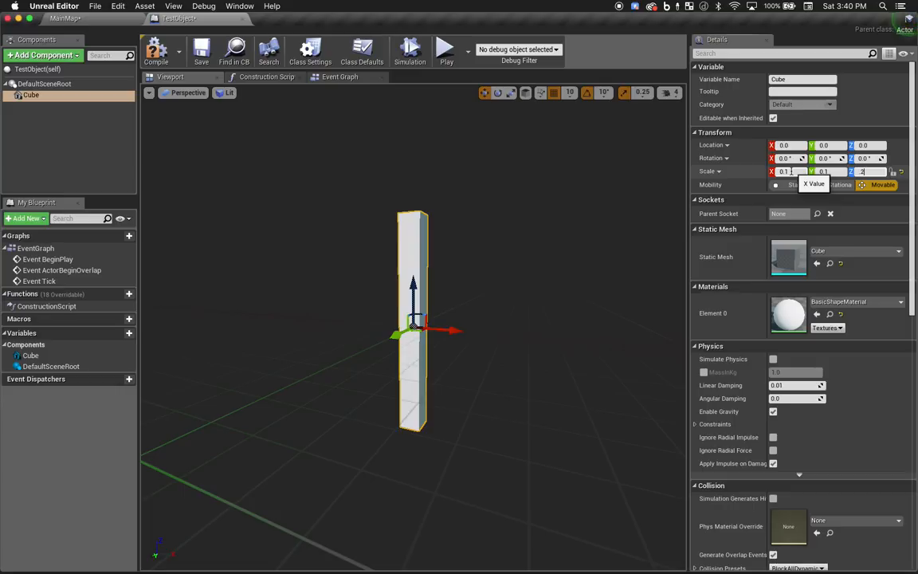
text(0.2)
click(871, 145)
text(10)
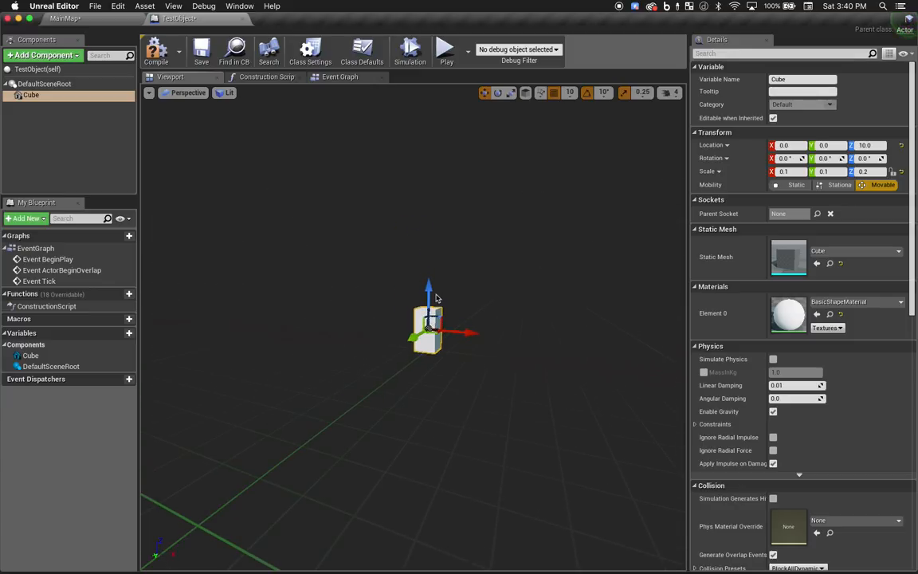
click(201, 50)
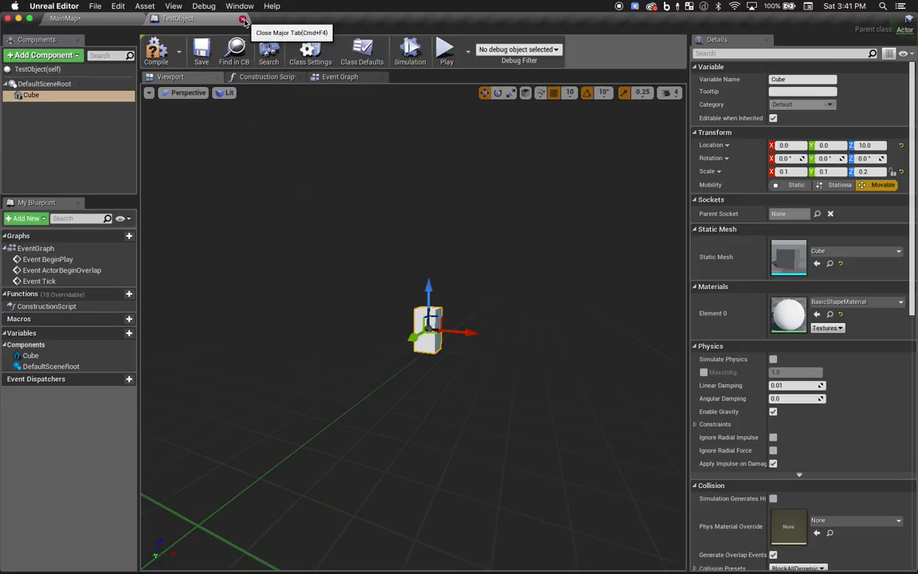
click(243, 18)
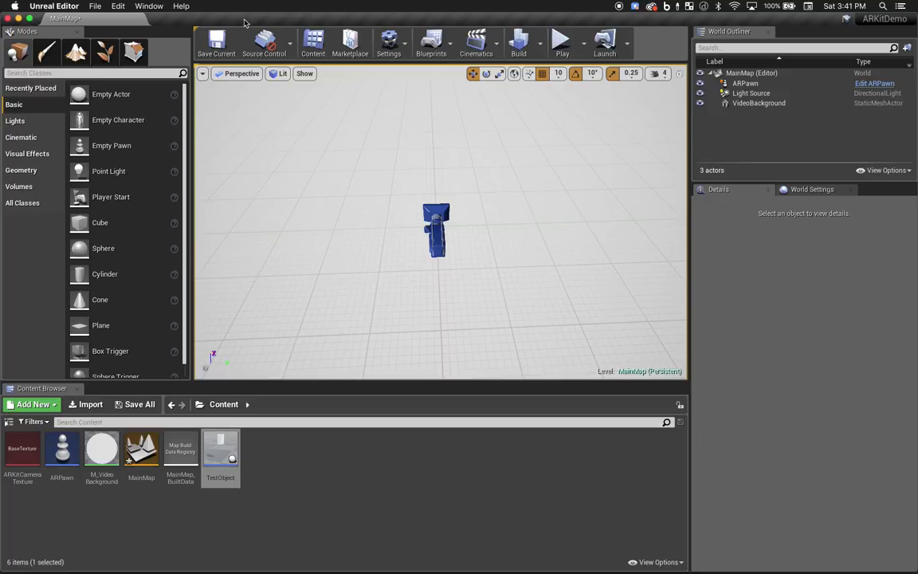
Open MainMap's Level Blueprint and place an InputTouch event node on the graph's left
click(431, 42)
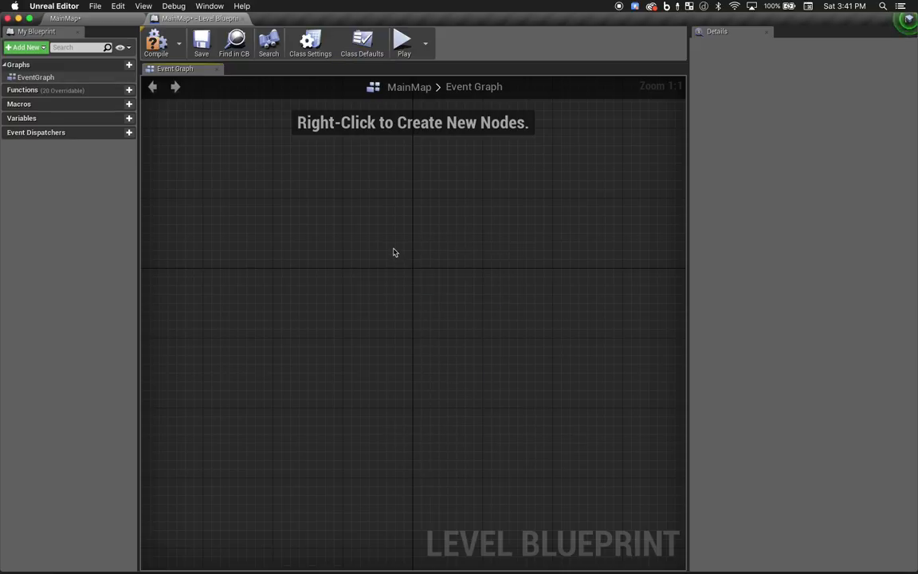
right_click(393, 251)
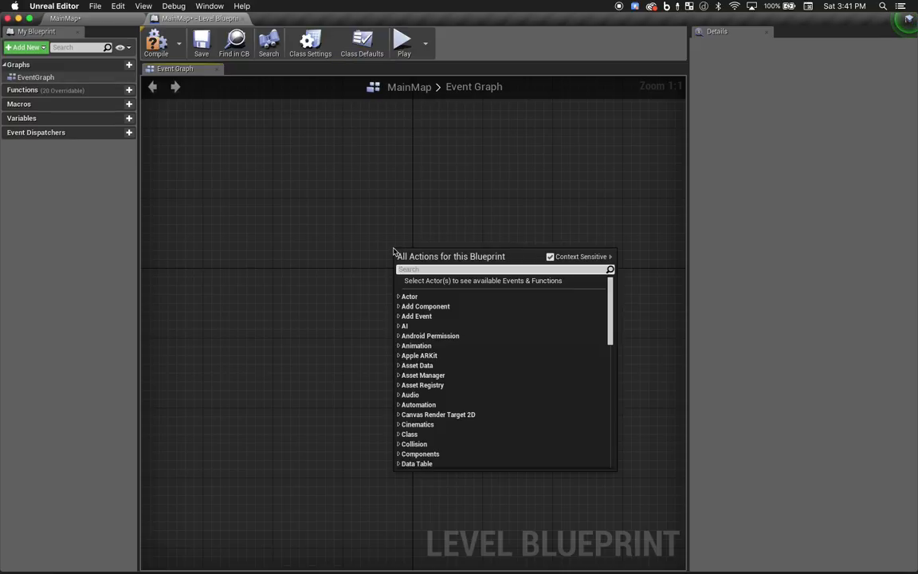
text(touch)
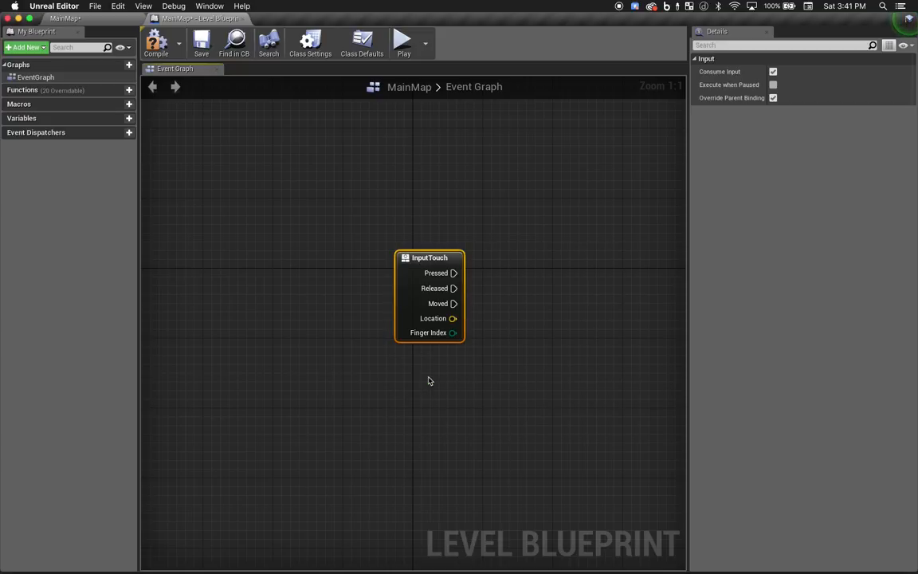
drag(430, 257, 309, 251)
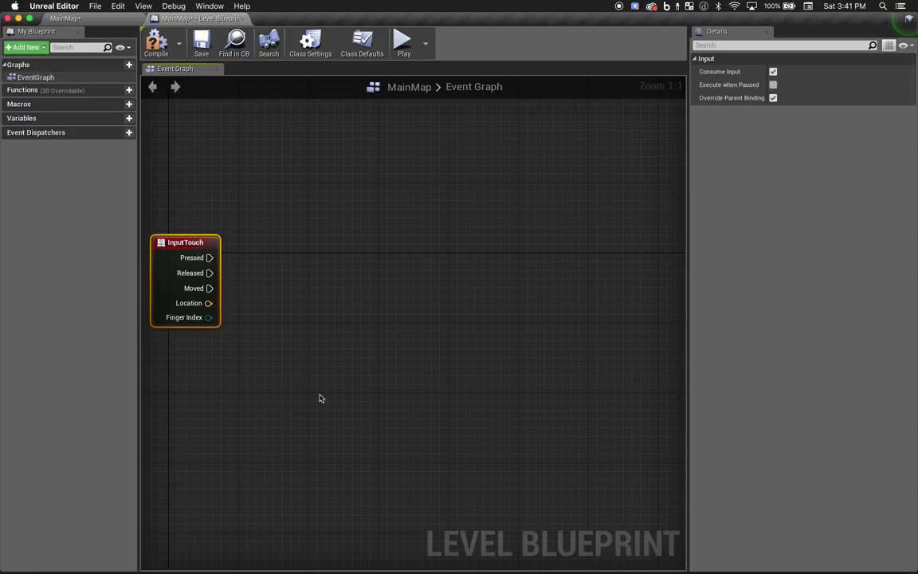
mouse_move(282, 407)
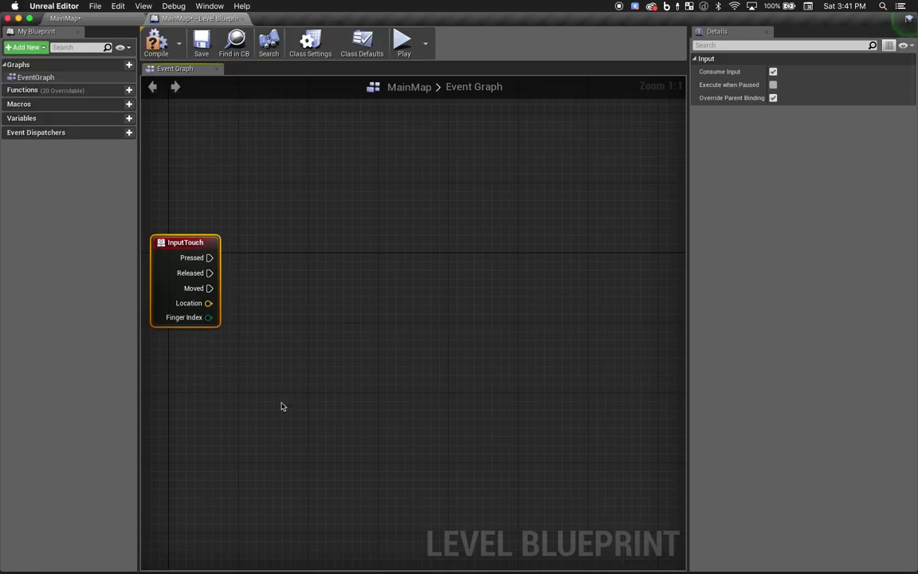
Add a Get Player Pawn node below InputTouch and cast its Return Value to ARPawn
right_click(281, 406)
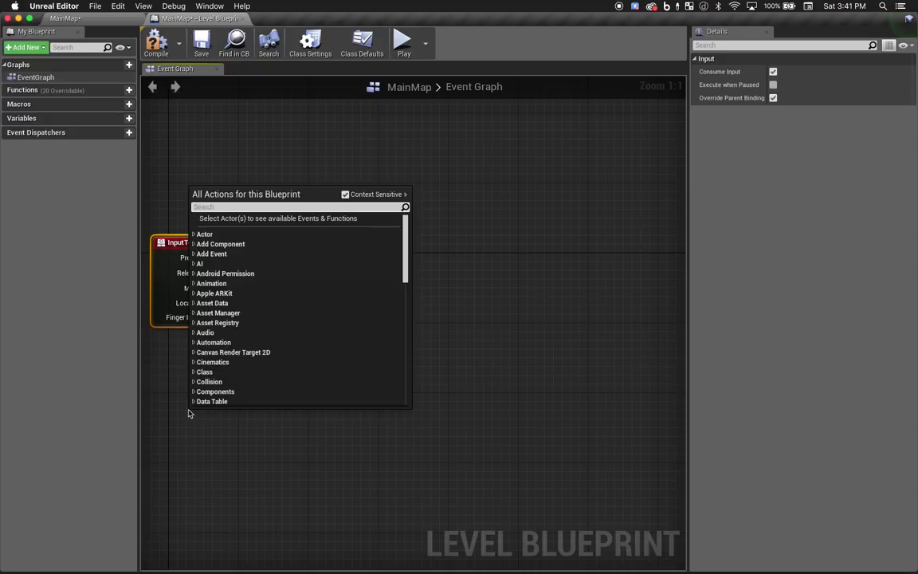
text(pawn)
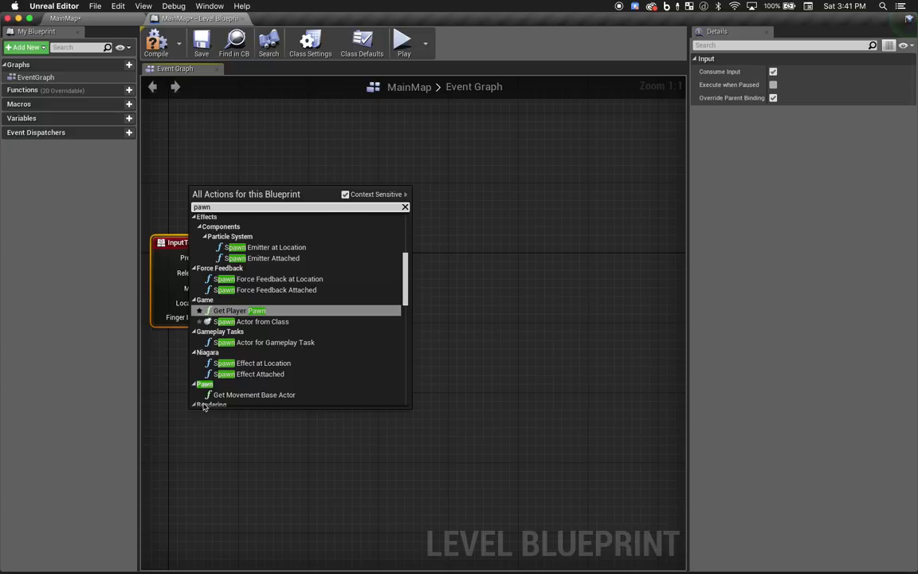
click(239, 310)
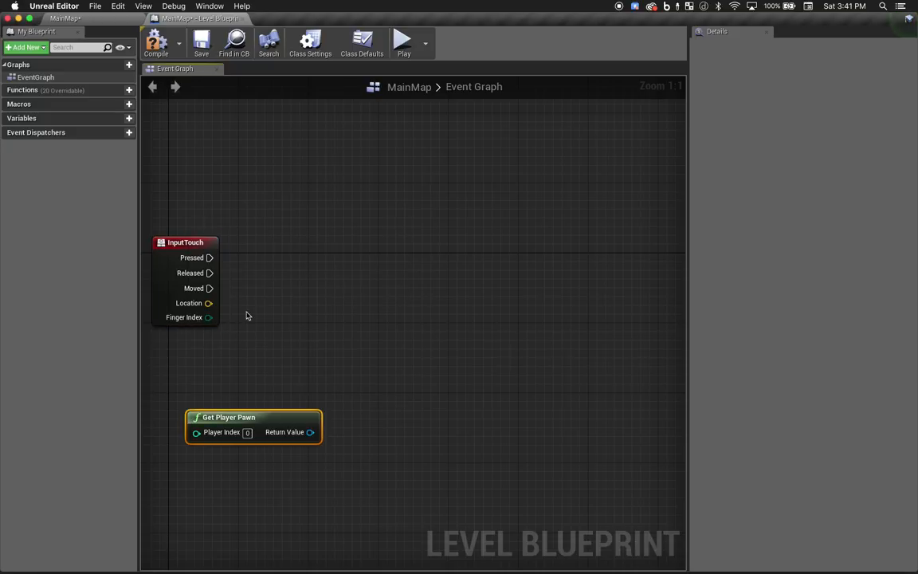
drag(228, 417, 203, 399)
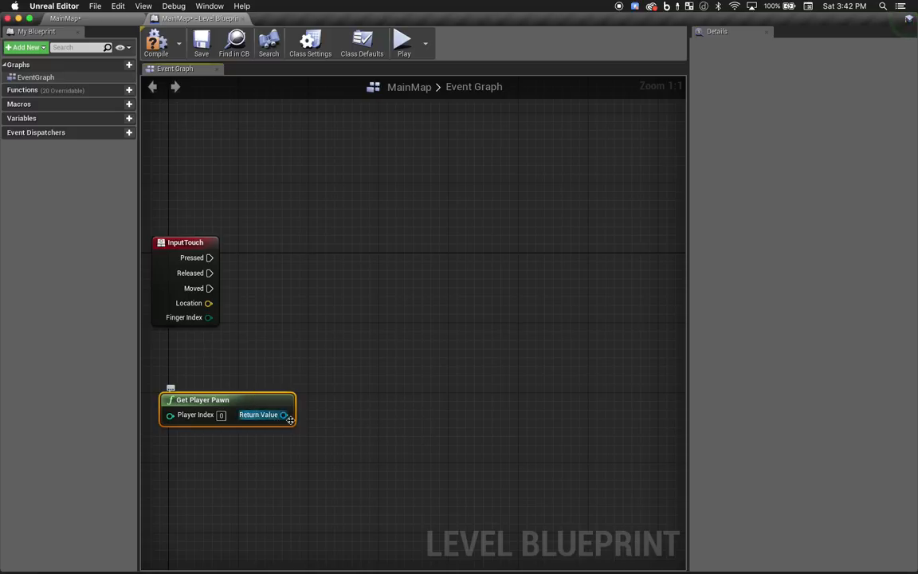
drag(283, 415, 342, 422)
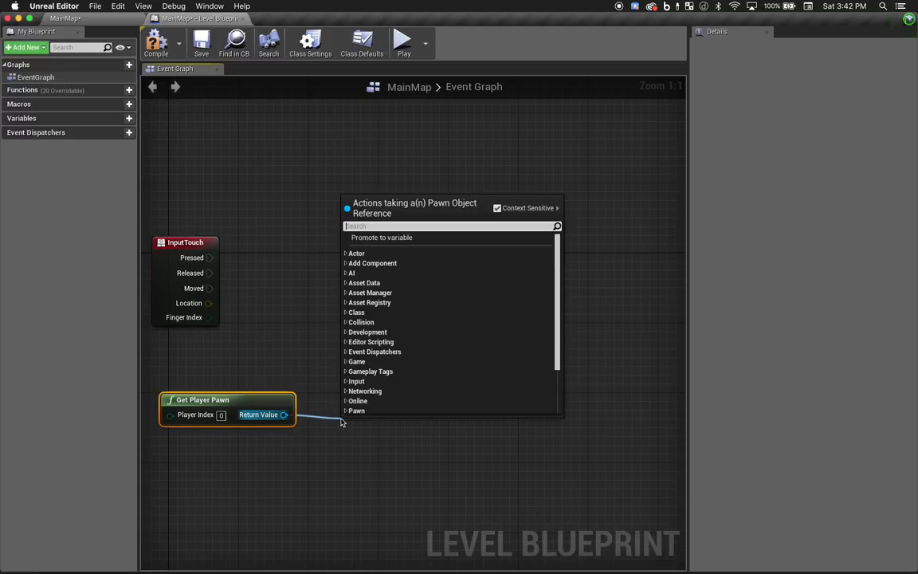
text(cast)
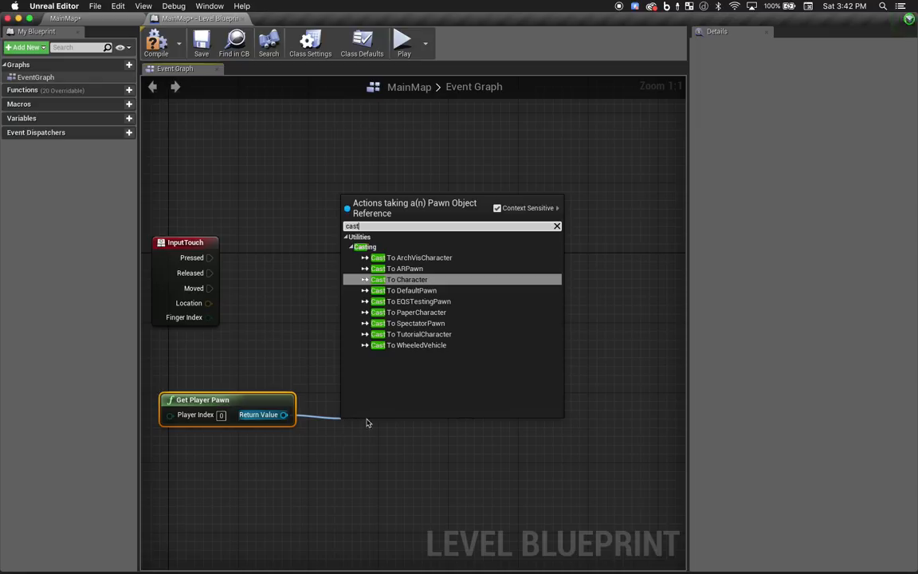
click(403, 268)
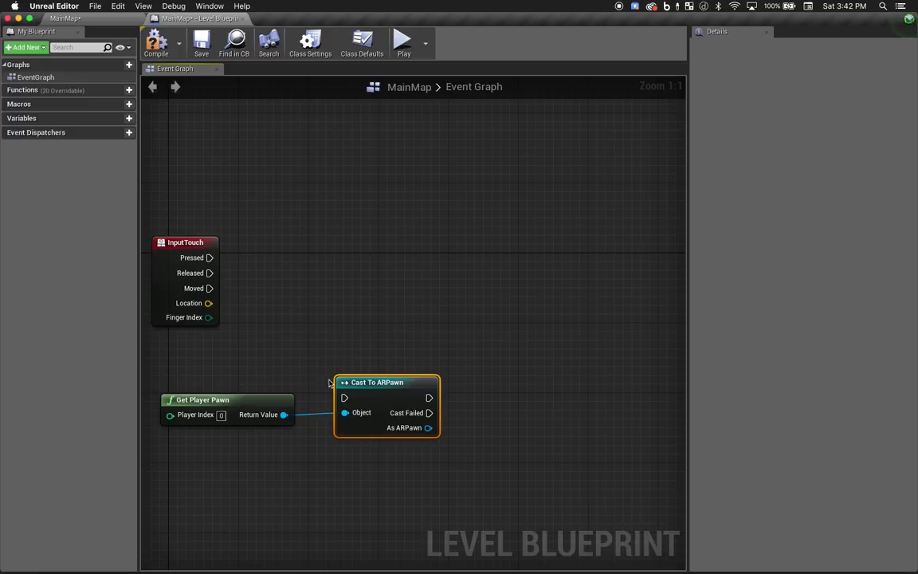
mouse_move(383, 383)
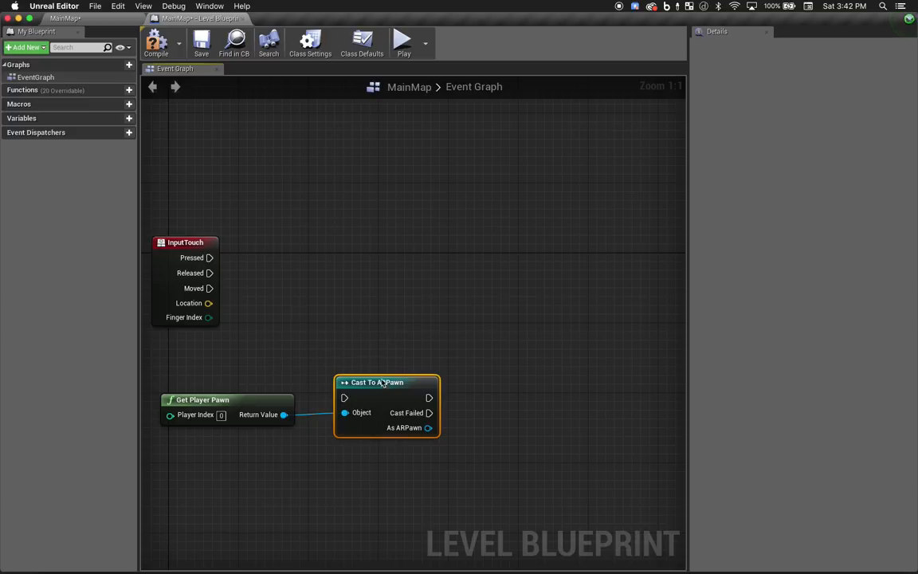
Convert the ARPawn cast to pure and add Get Apple ARKit Camera from its output
right_click(377, 382)
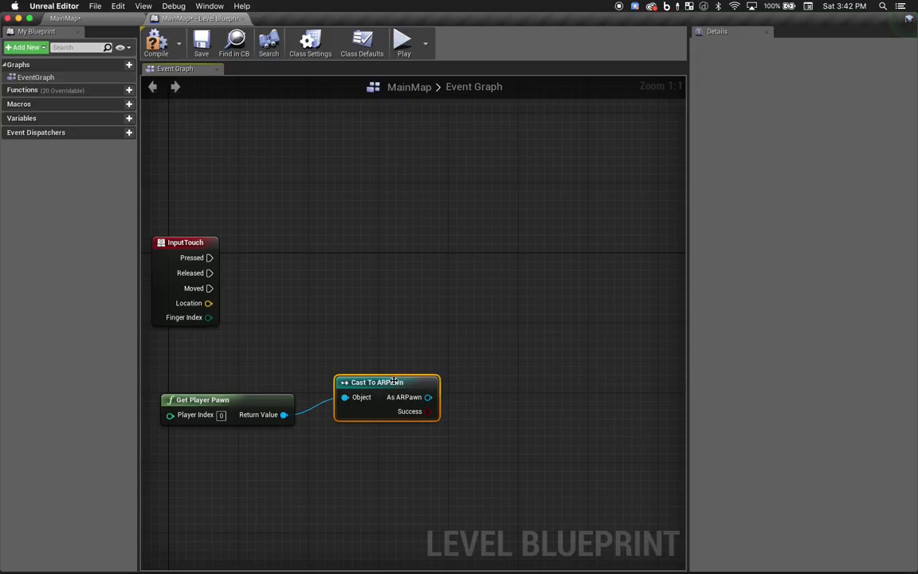
drag(376, 382, 358, 399)
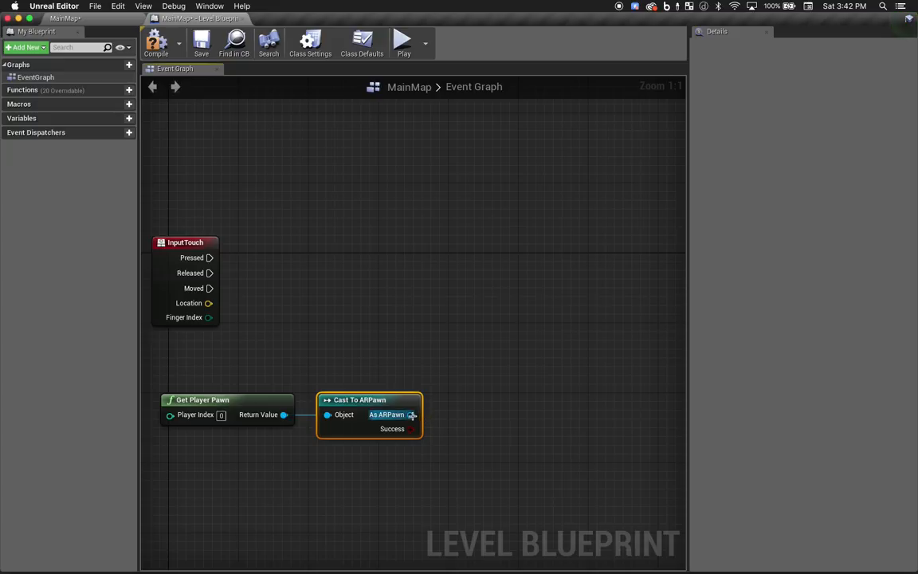
drag(410, 415, 469, 414)
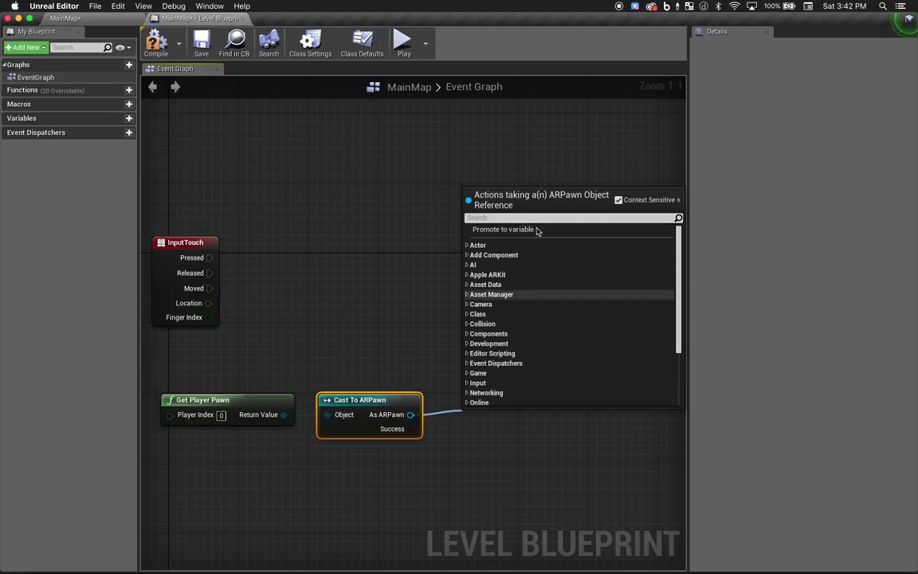
text(arkit)
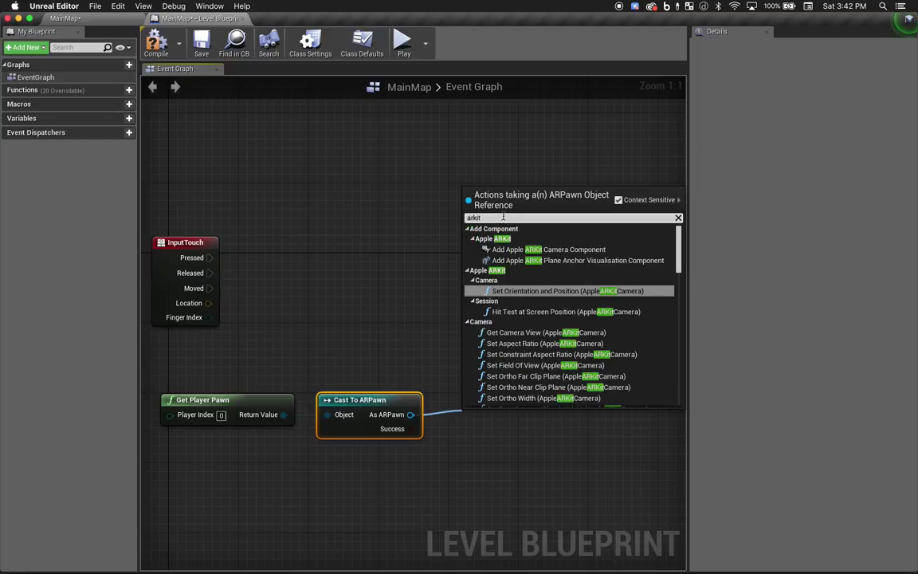
scroll(down, 3)
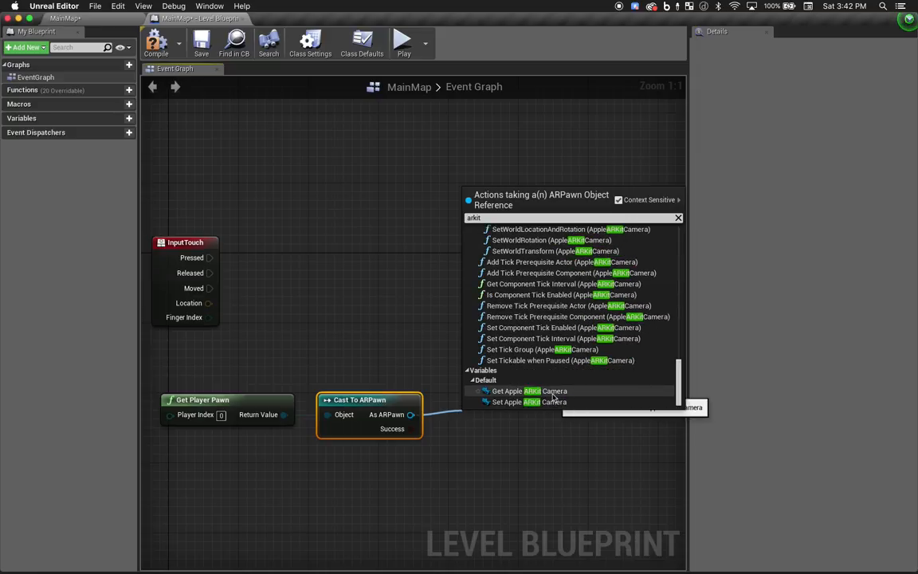
click(529, 391)
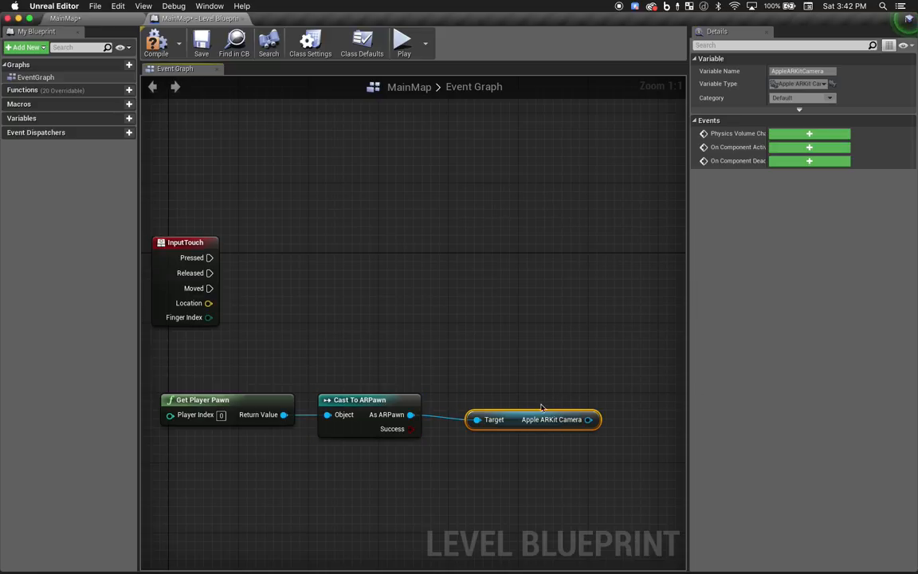
mouse_move(533, 410)
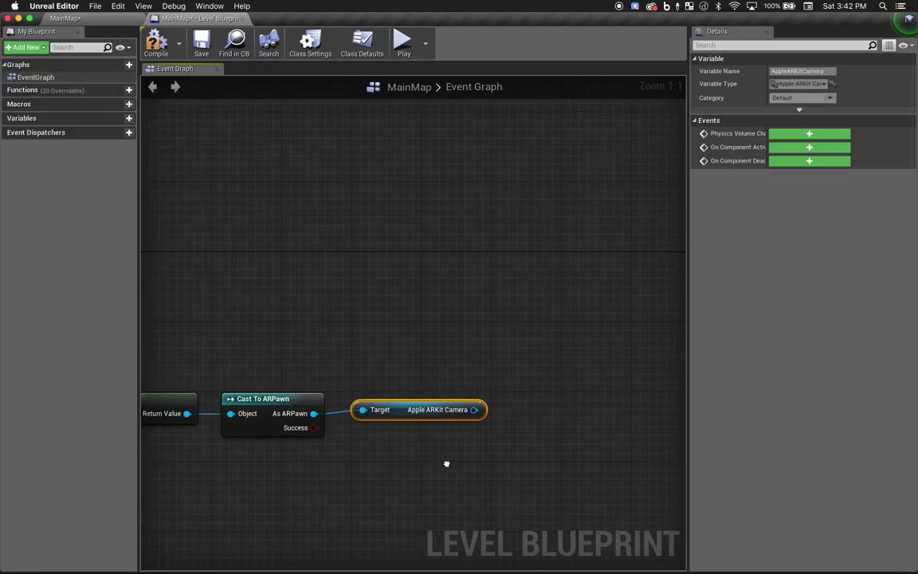
Add a Hit Test at Screen Position node from the Apple ARKit Camera output
drag(477, 409, 494, 275)
text(hit)
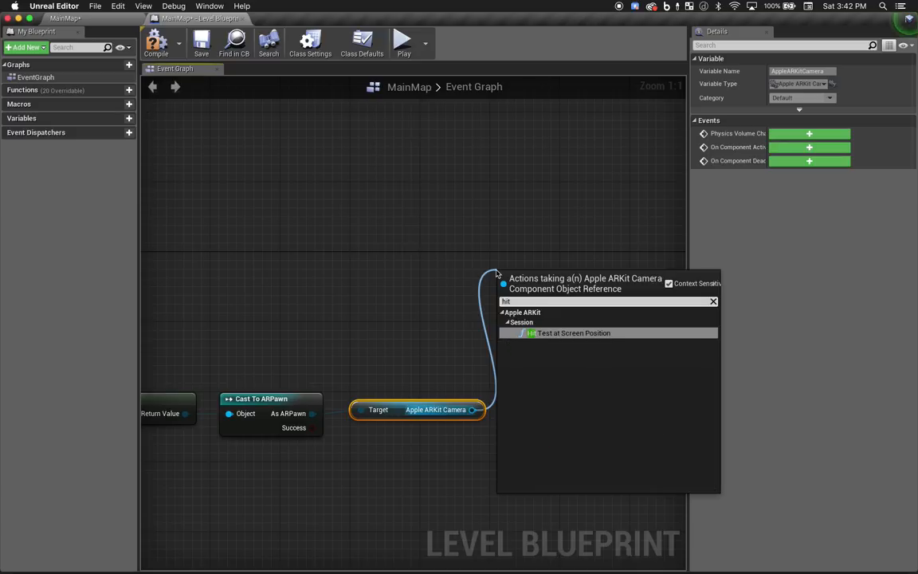
click(572, 332)
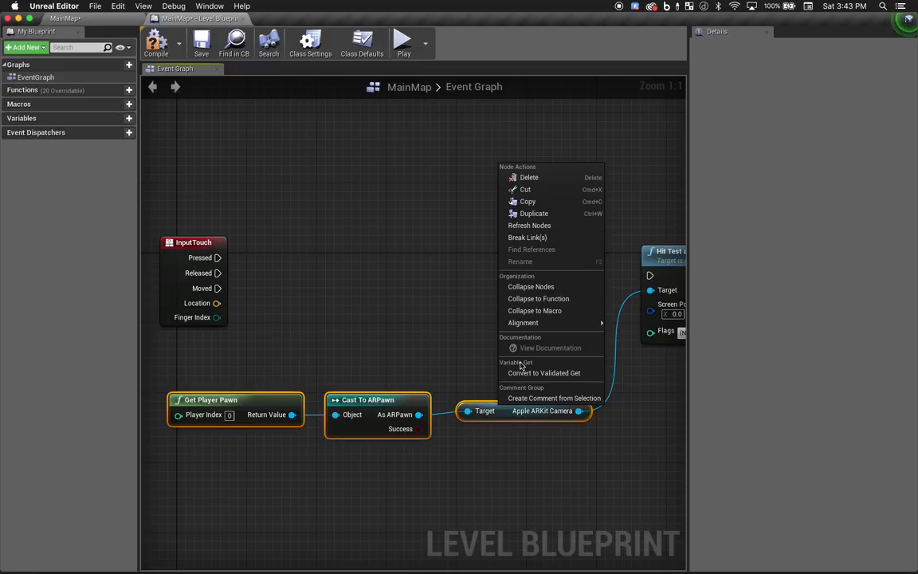
mouse_move(534, 310)
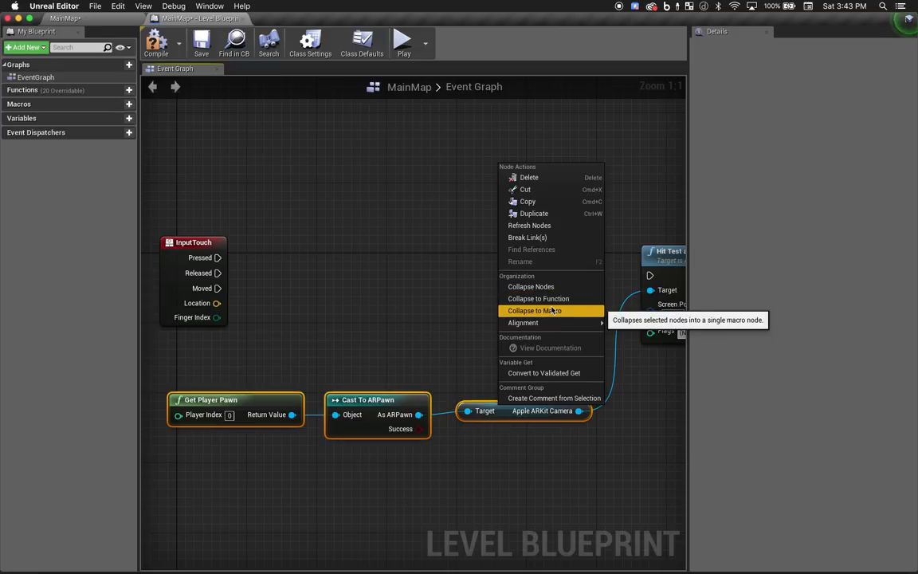
Collapse the selected pawn, cast and camera nodes into a macro renamed GetARKitCamera
click(534, 310)
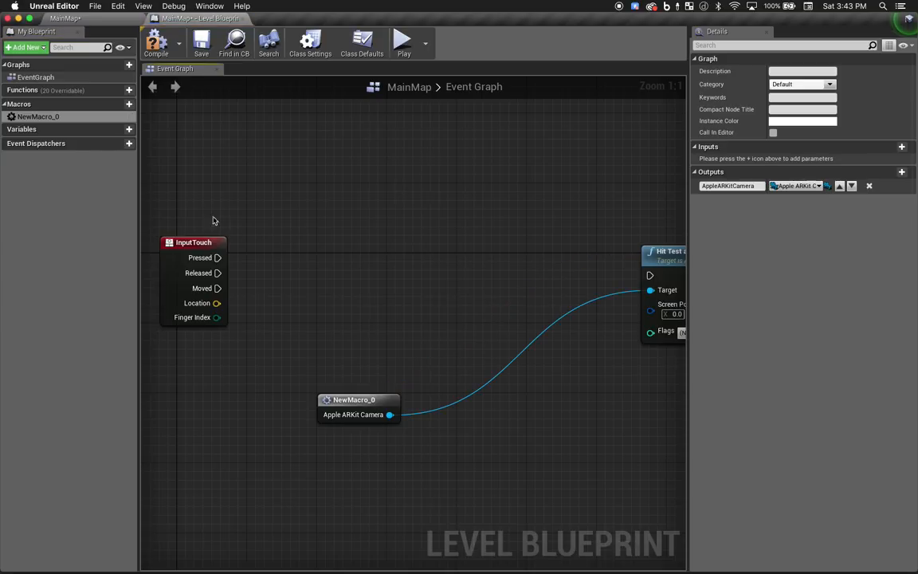
double_click(39, 117)
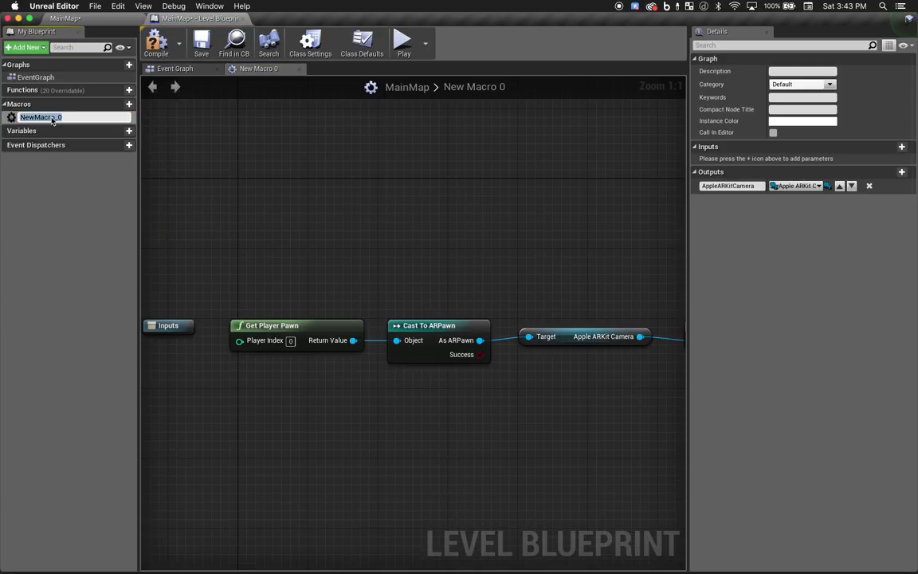
text(GetARKitCamera)
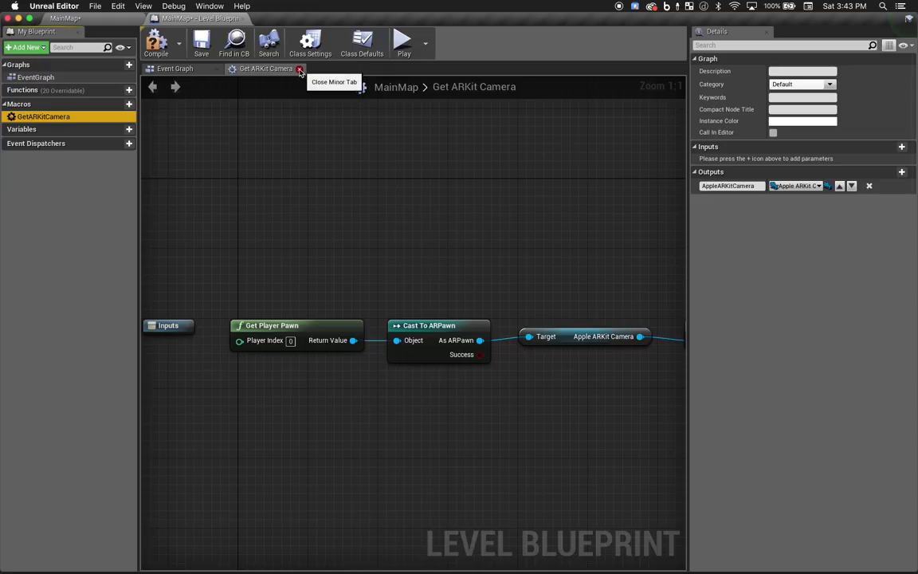
click(299, 69)
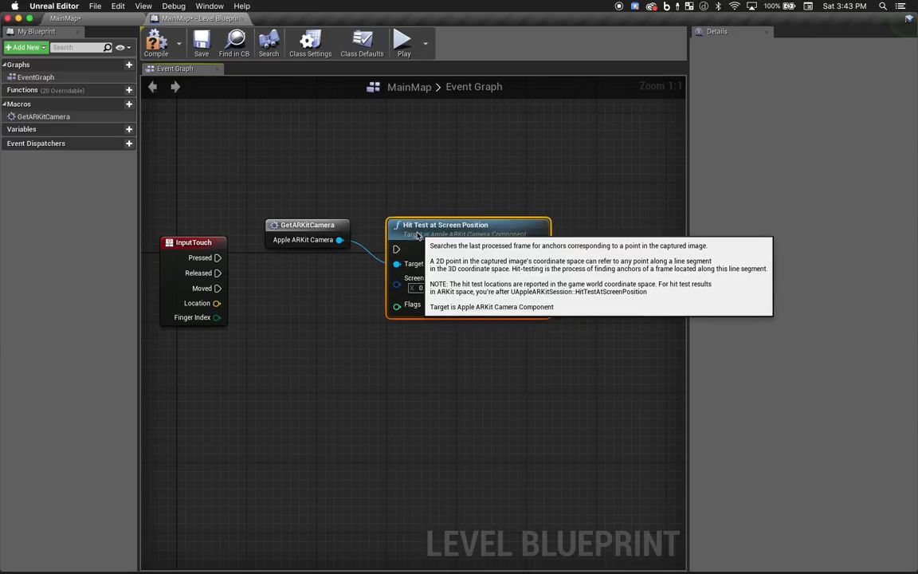
mouse_move(255, 284)
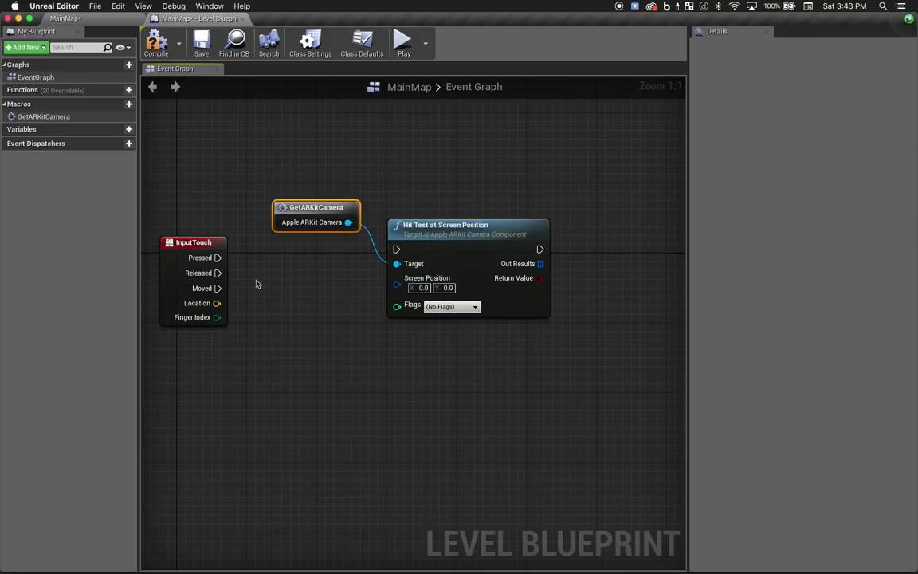
Wire InputTouch Pressed and Location into the Hit Test and set its flags to Existing Plane
drag(218, 257, 397, 248)
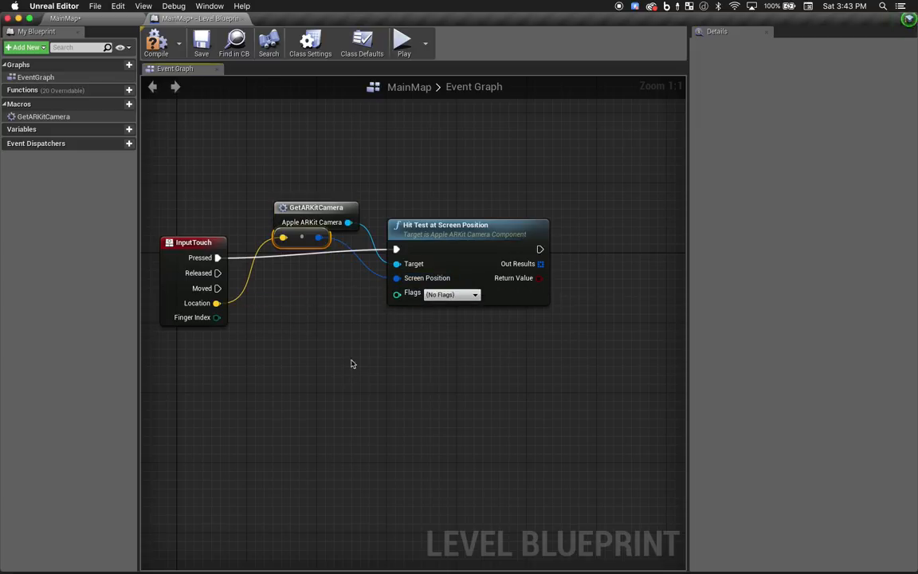
drag(301, 237, 311, 297)
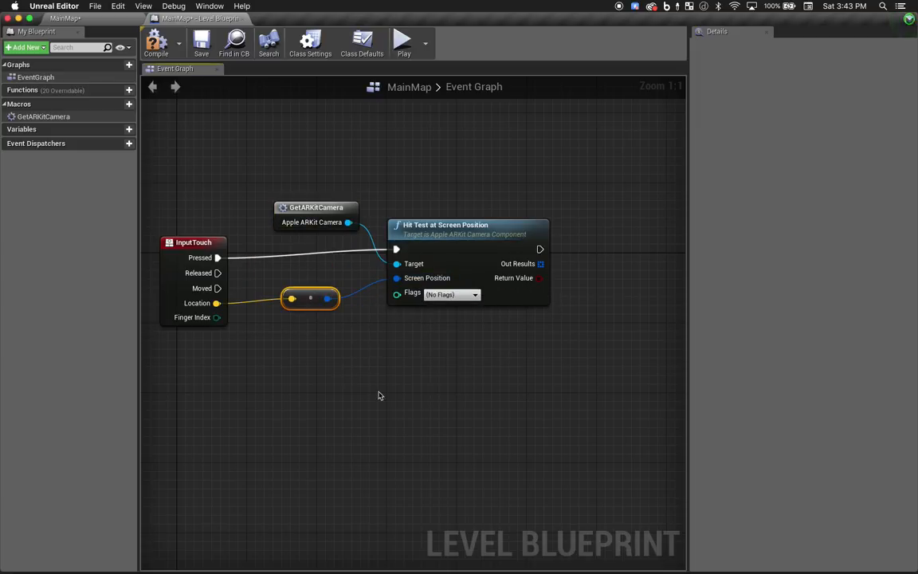
click(474, 294)
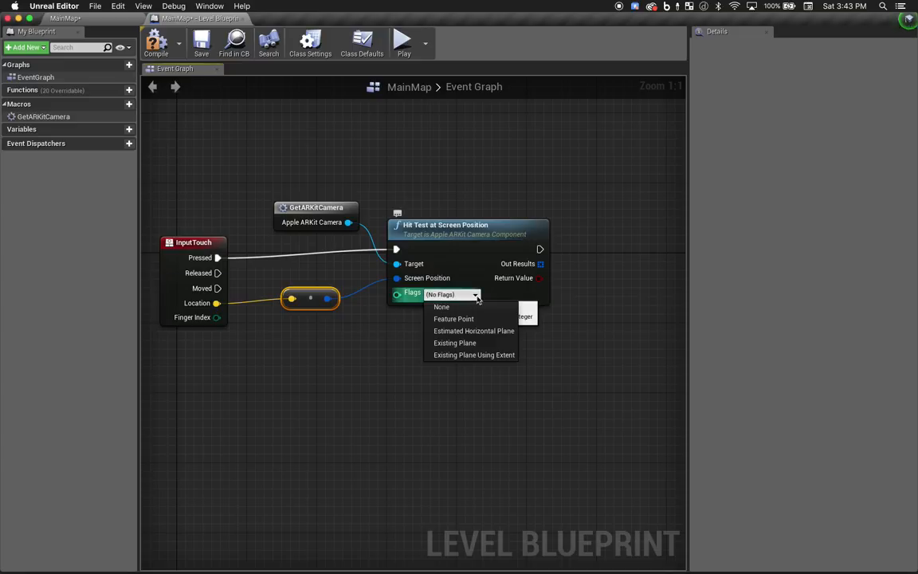
click(455, 342)
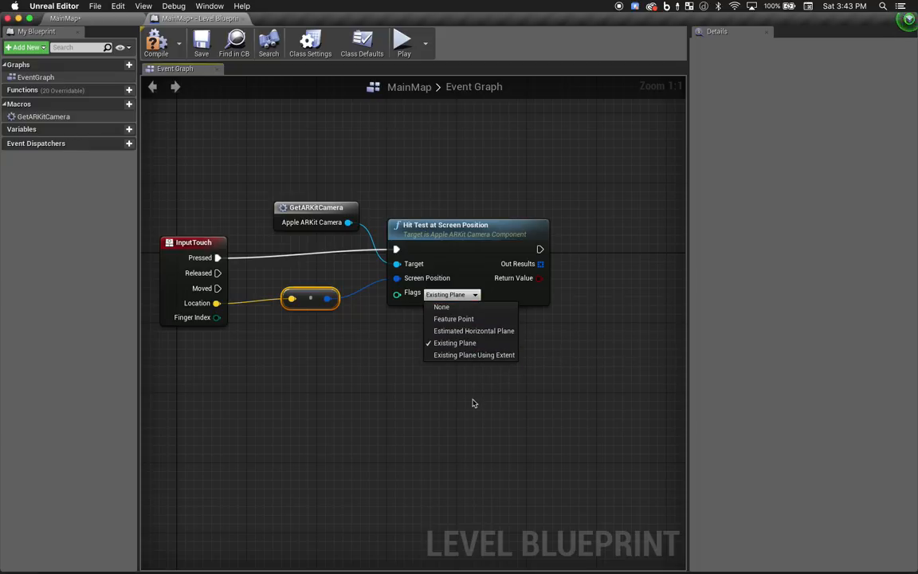
click(455, 343)
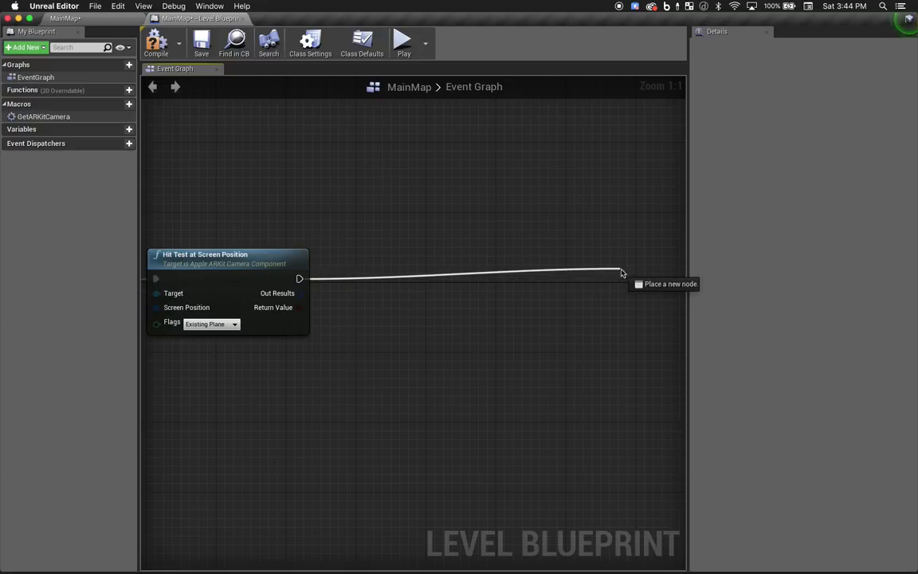
Add Spawn Actor from Class after the Hit Test, with Class set to TestObject
click(624, 274)
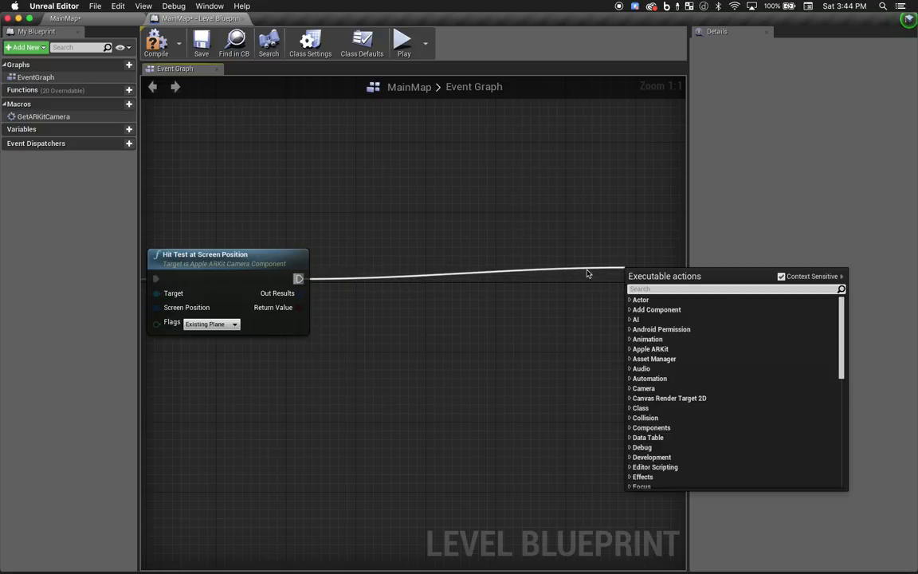
text(spawn)
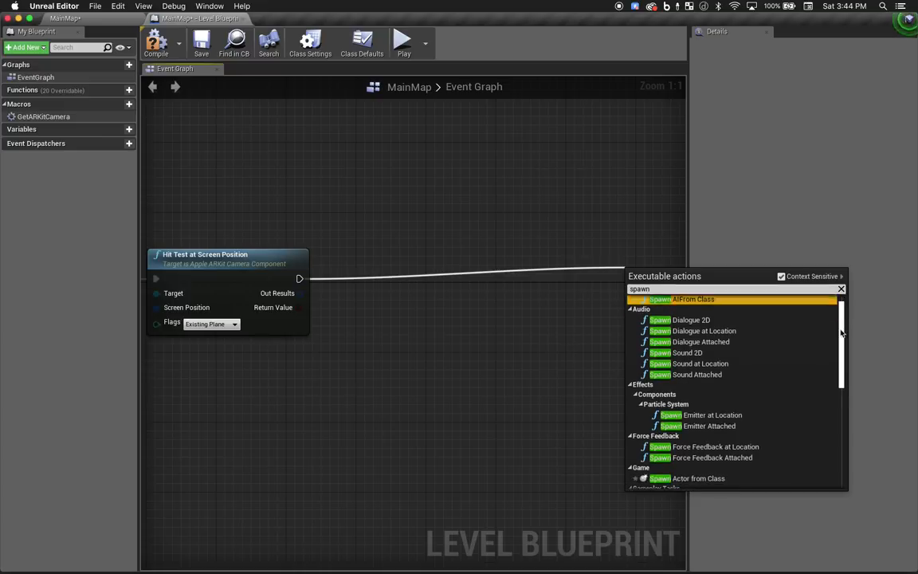
scroll(down, 3)
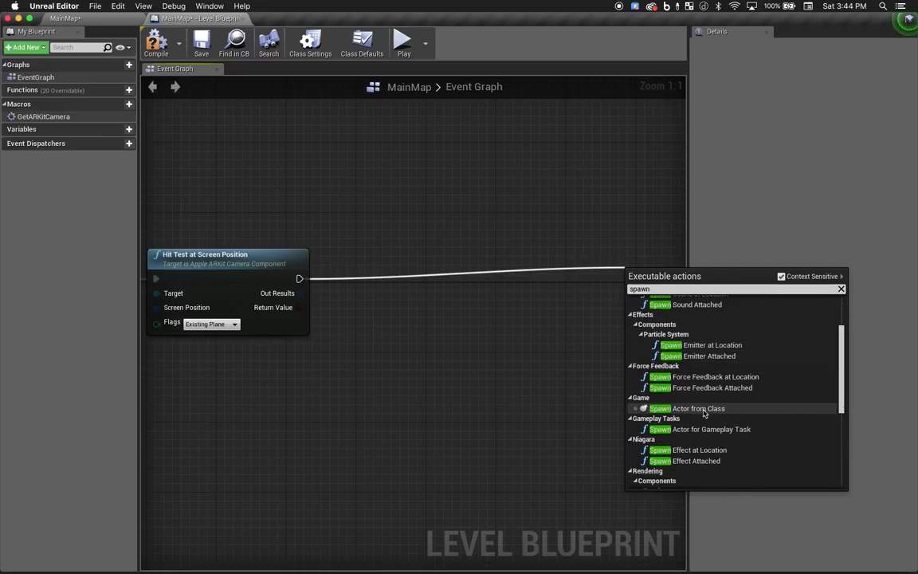
click(697, 408)
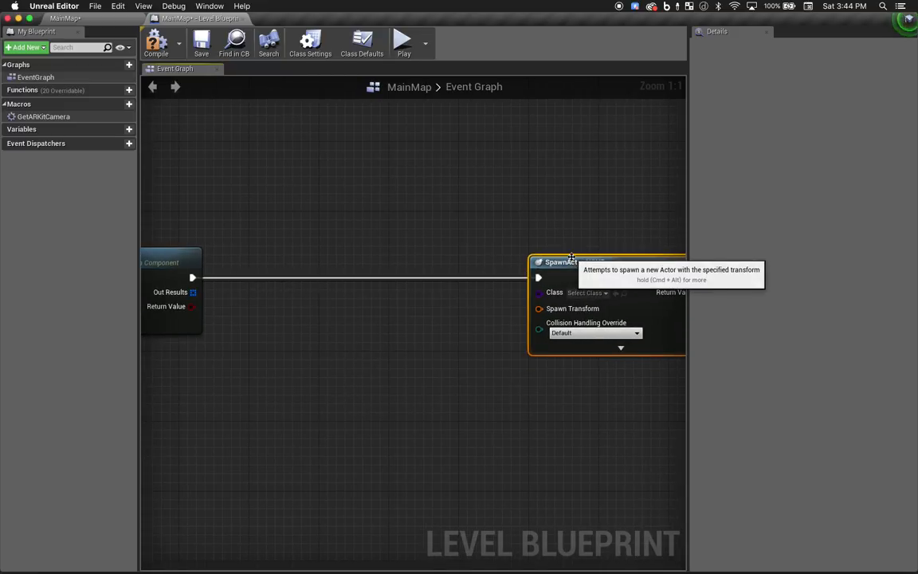
click(587, 292)
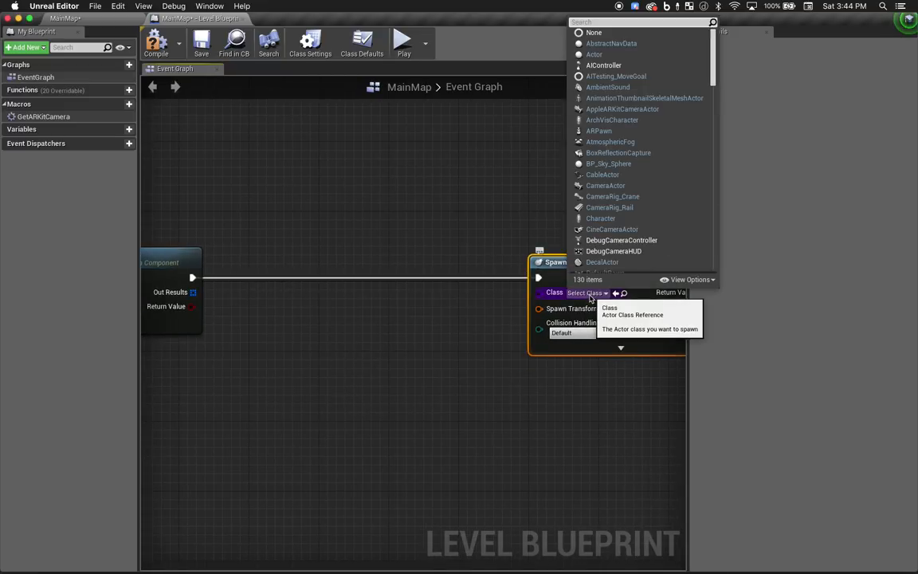
text(testo)
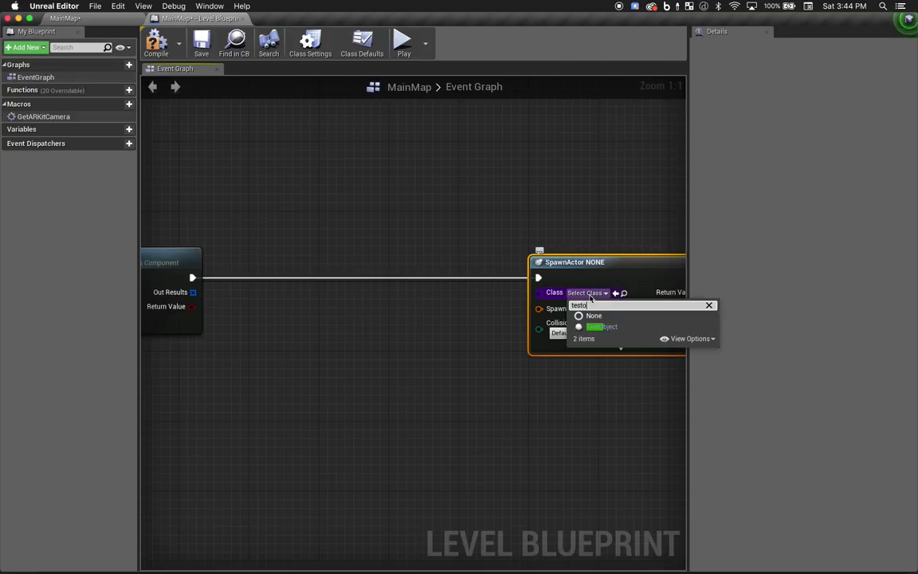
click(601, 326)
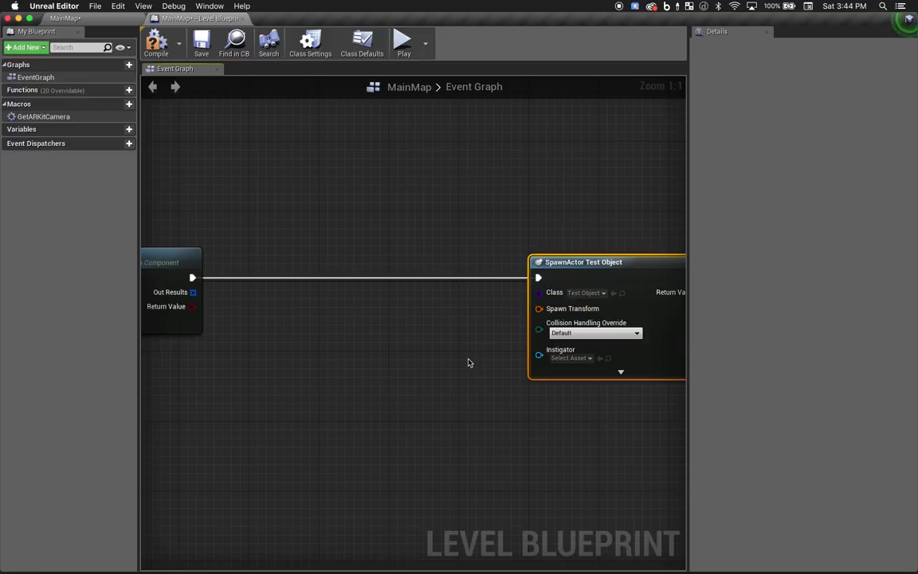
mouse_move(339, 386)
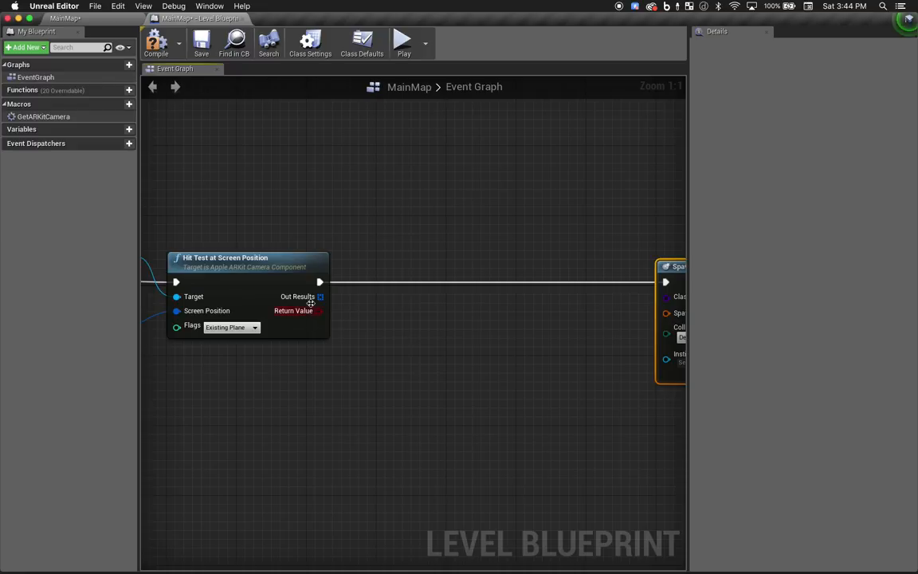
Add a Get array node on Out Results feeding a Break AppleARKitHitTestResult node
drag(319, 297, 351, 330)
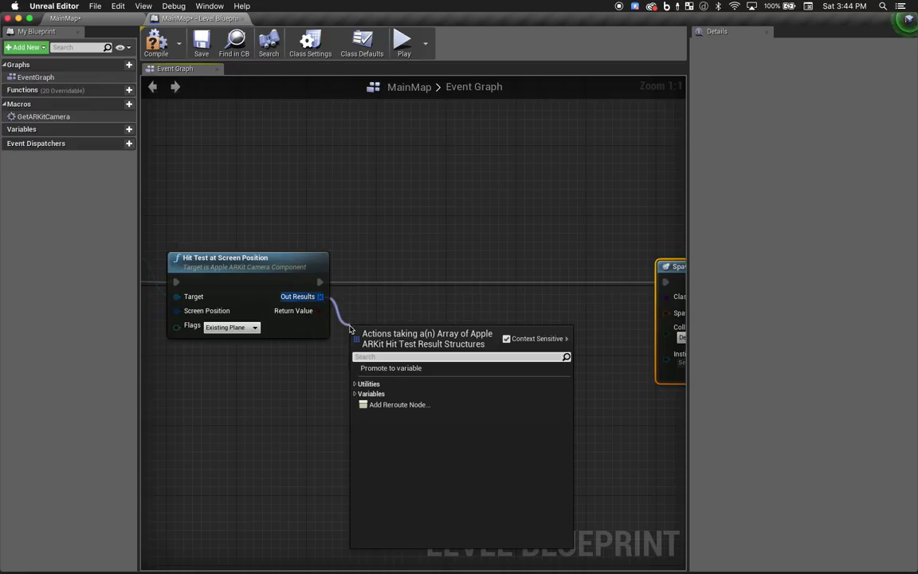
text(get)
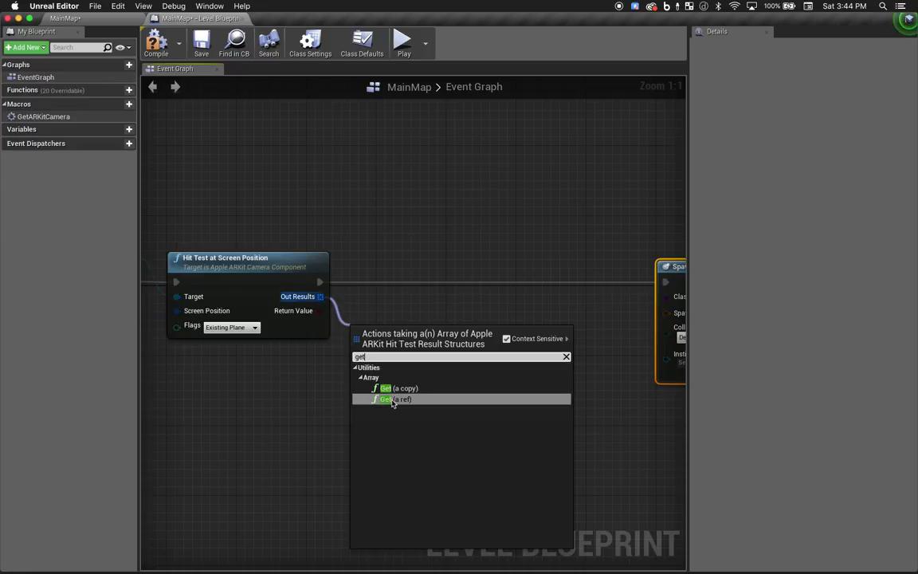
click(393, 399)
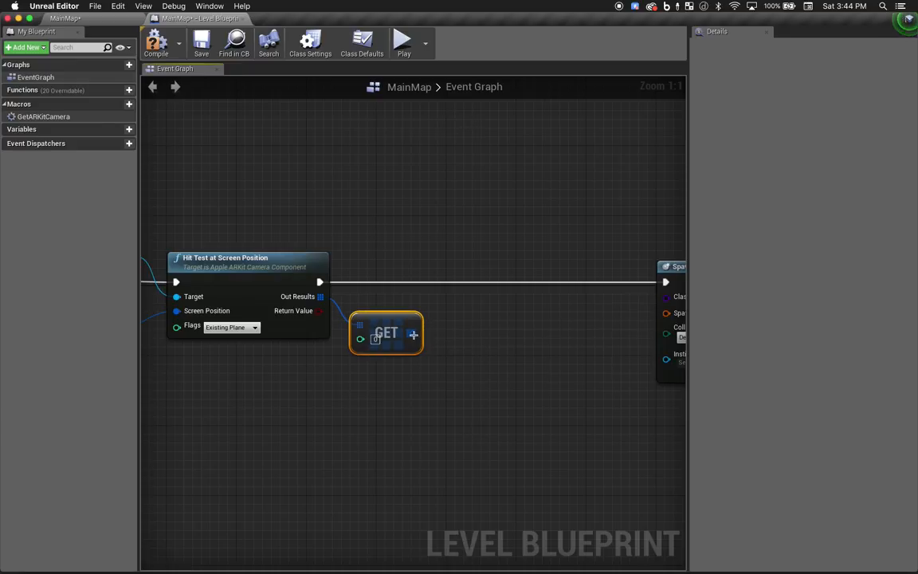
drag(412, 335, 450, 334)
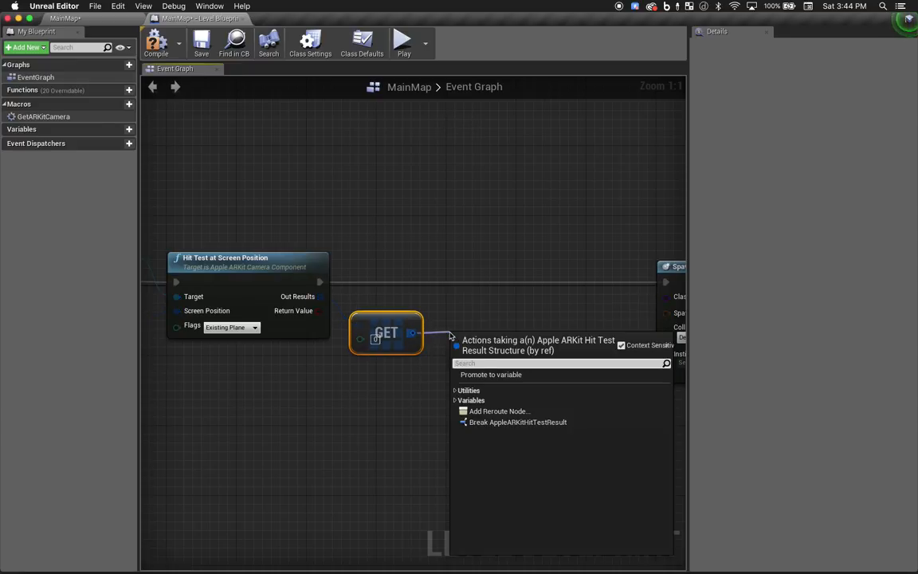
mouse_move(553, 422)
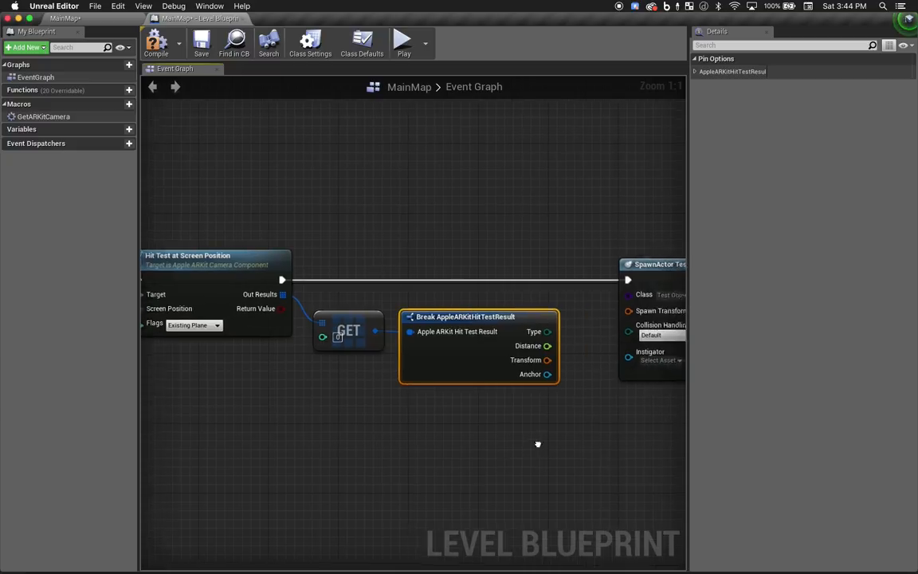
drag(537, 444, 353, 360)
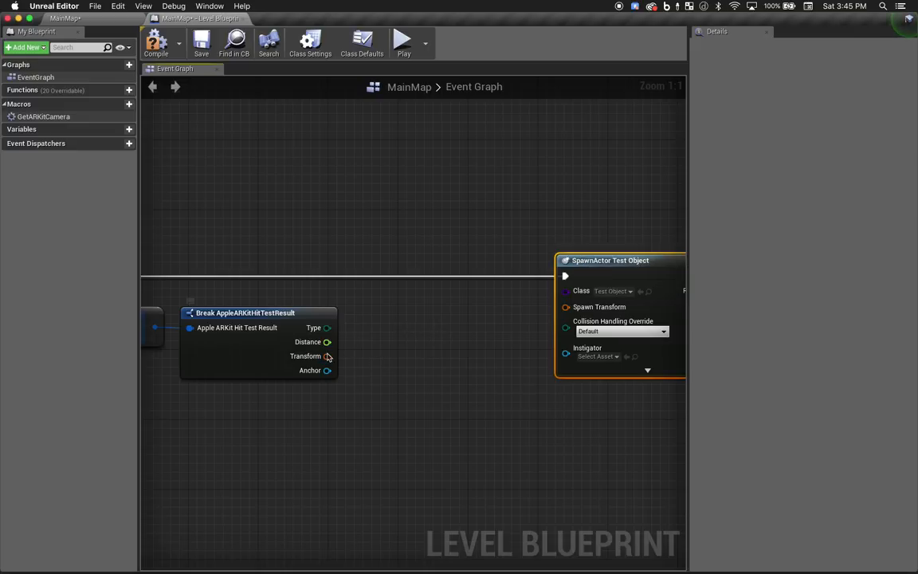
Break the hit Transform and wire its Location into a new Make Transform node
drag(327, 356, 361, 383)
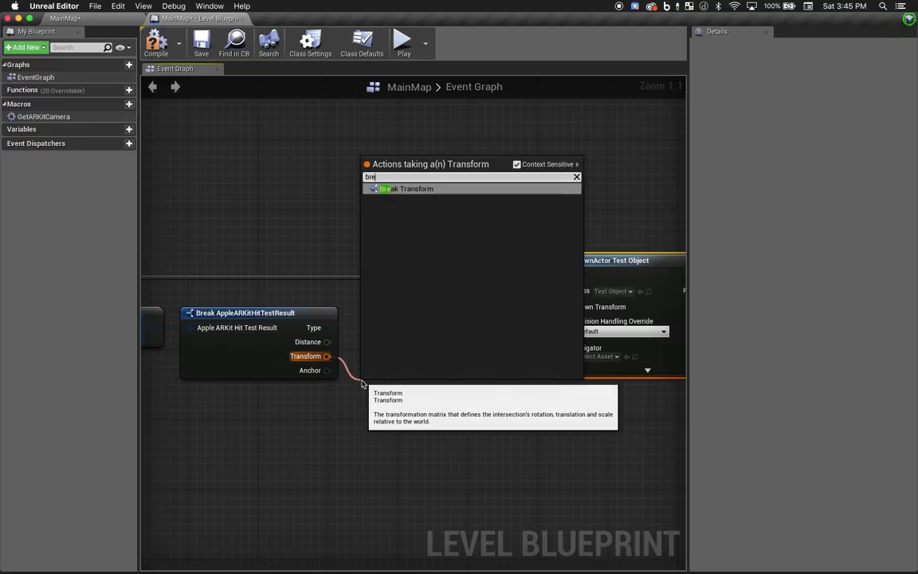
click(408, 189)
text(m)
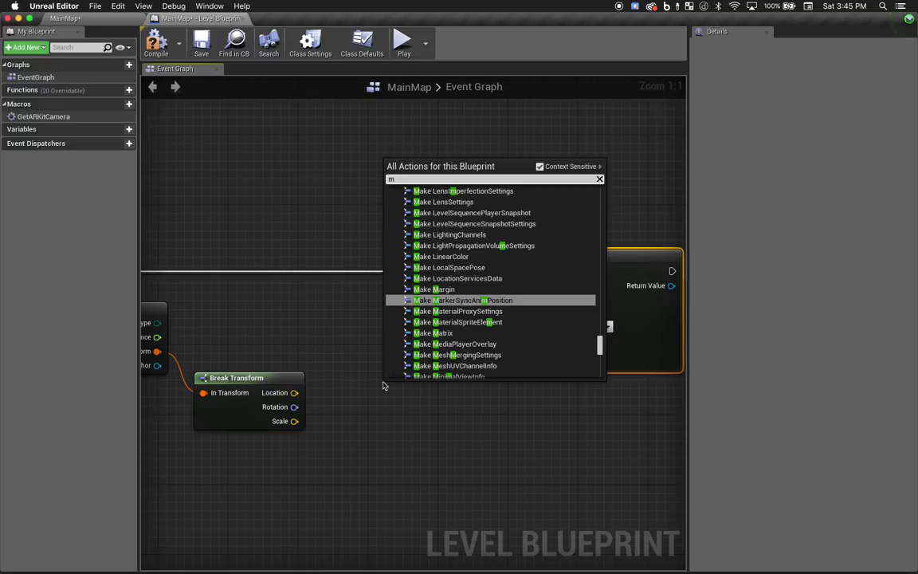
text(ake tra)
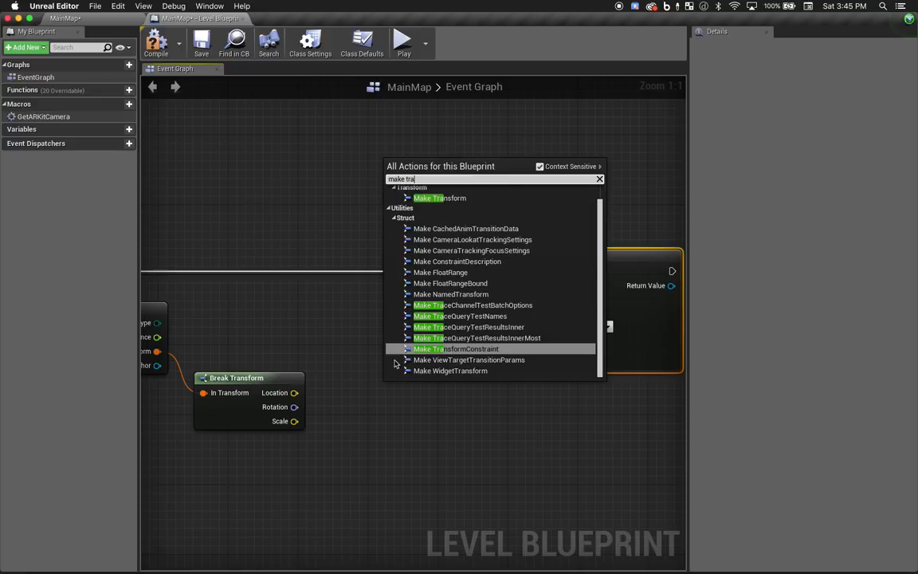
click(439, 198)
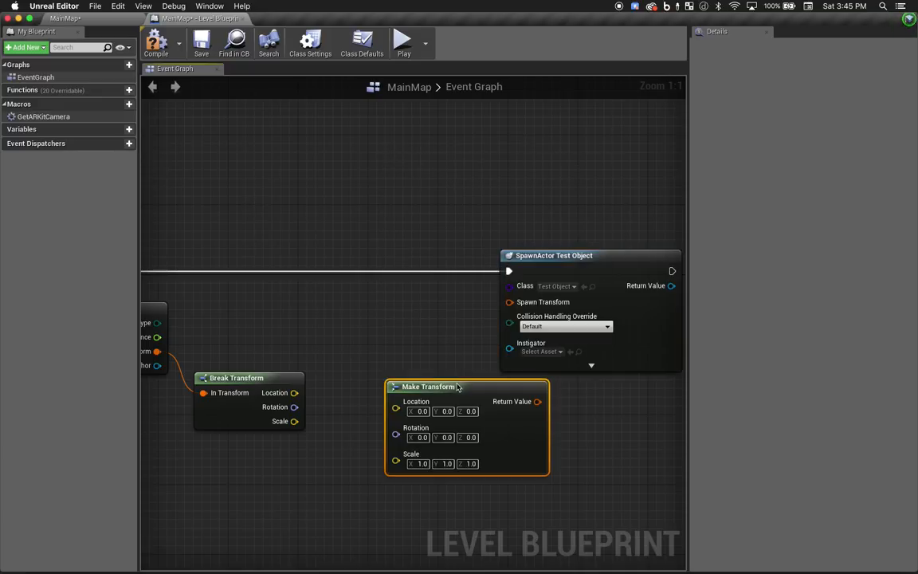
drag(430, 386, 385, 368)
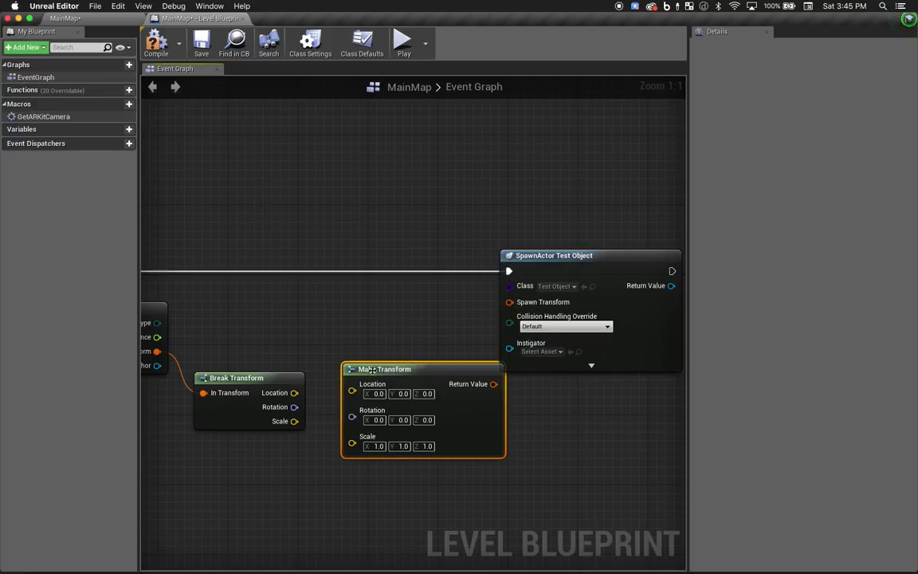
drag(295, 392, 352, 383)
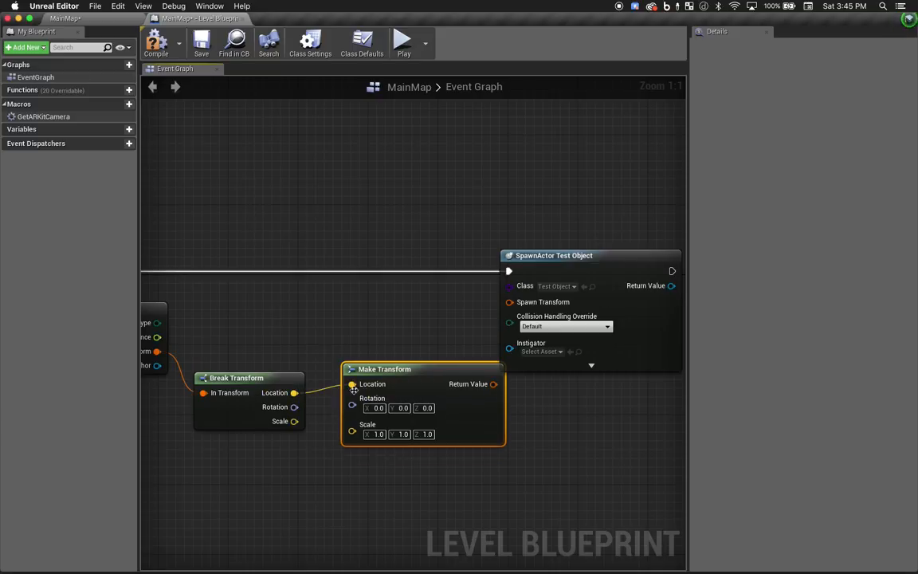
drag(574, 255, 609, 255)
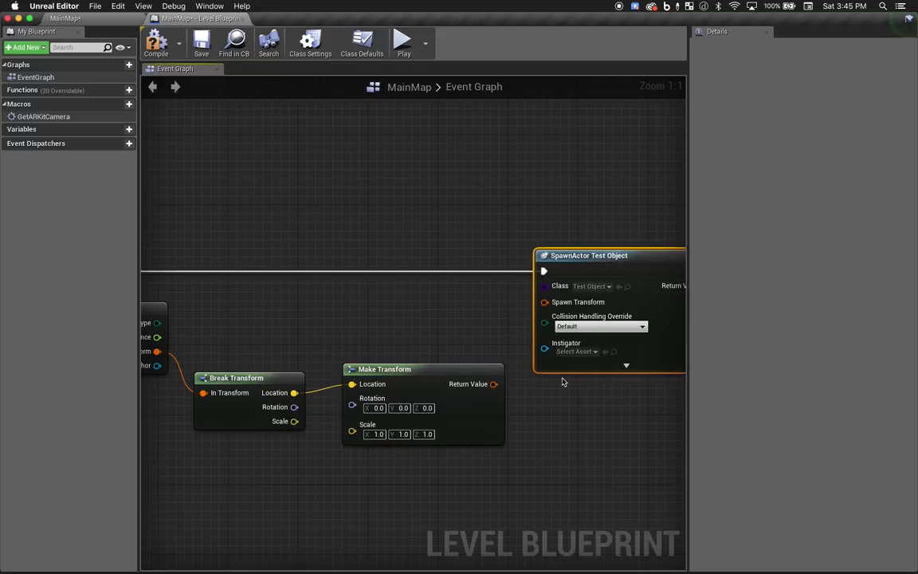
mouse_move(461, 404)
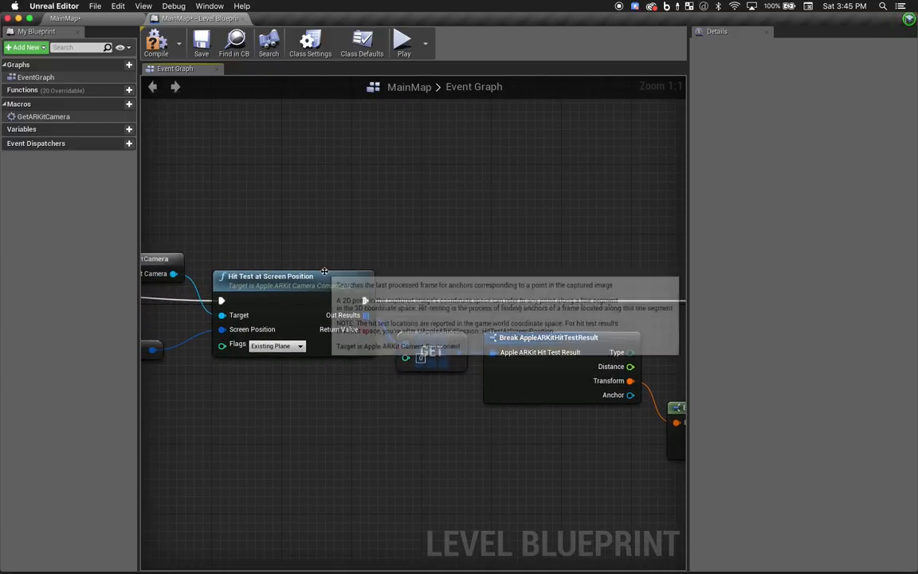
mouse_move(369, 341)
text(print)
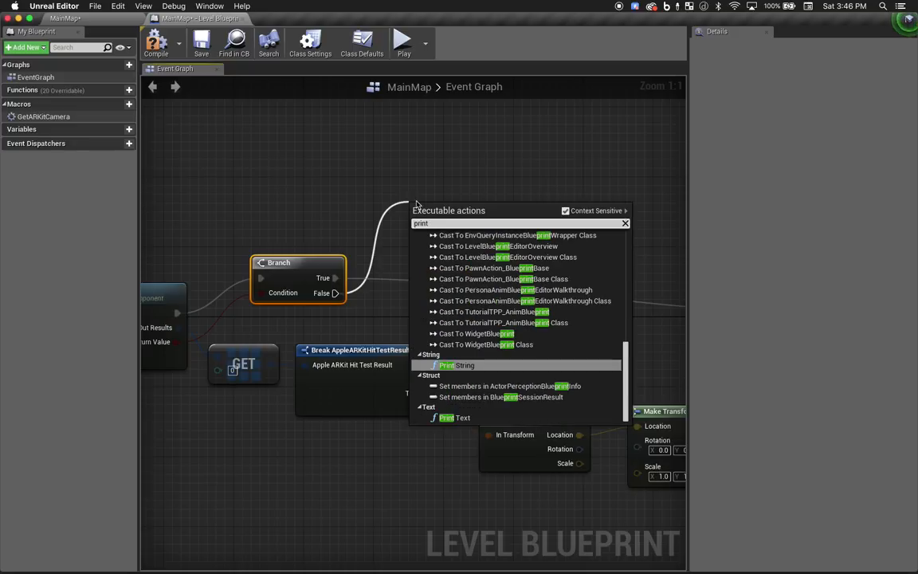
Add a Print String reading 'Hit test failed' with duration 4, then save the blueprint
click(455, 365)
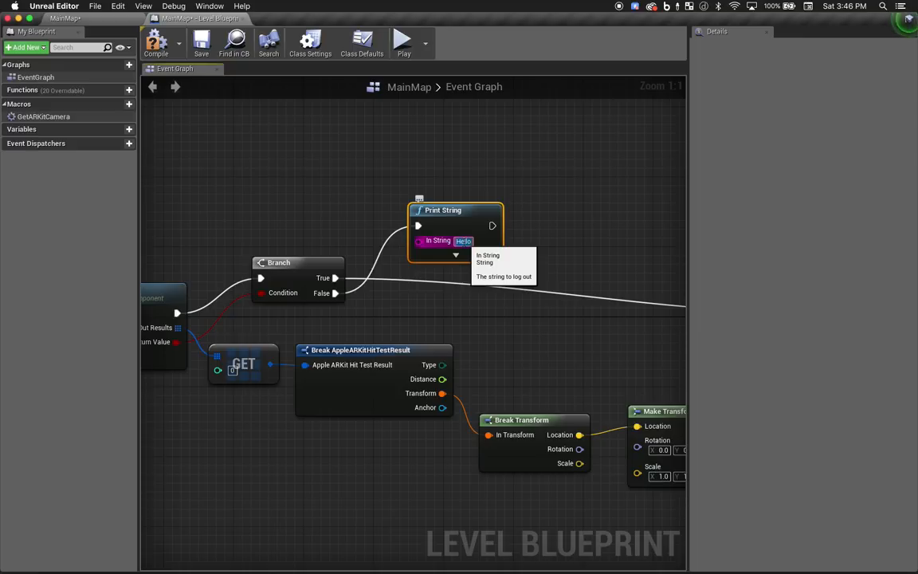
text(Hit test failed)
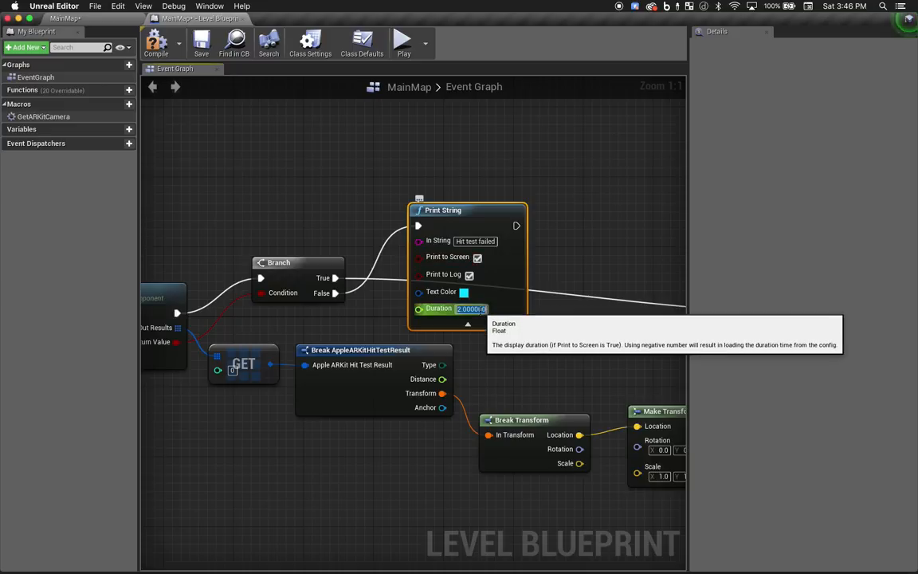
text(4)
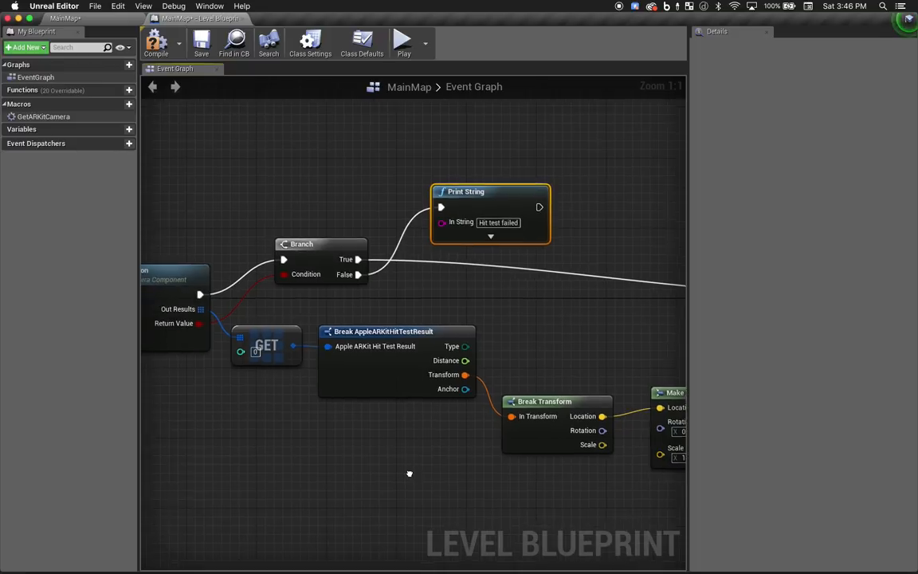
click(201, 42)
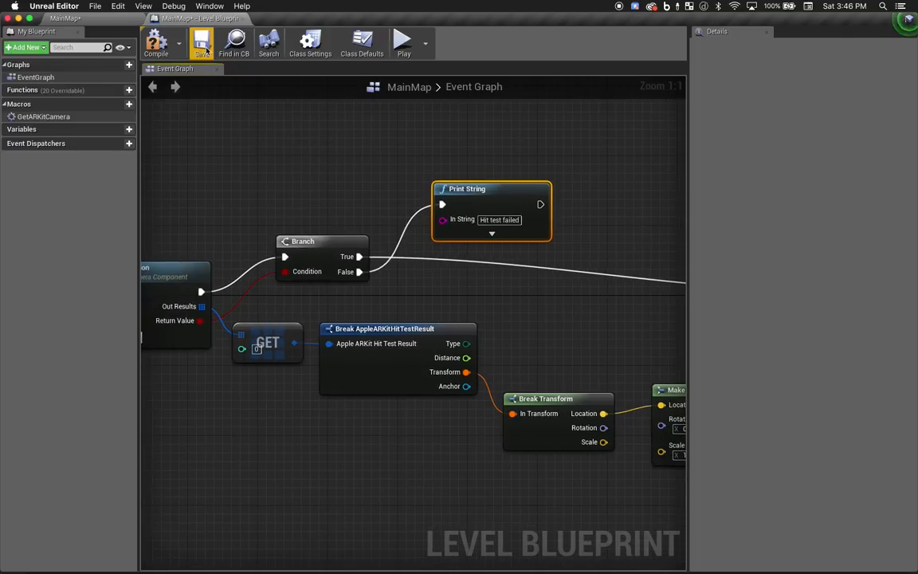
click(201, 42)
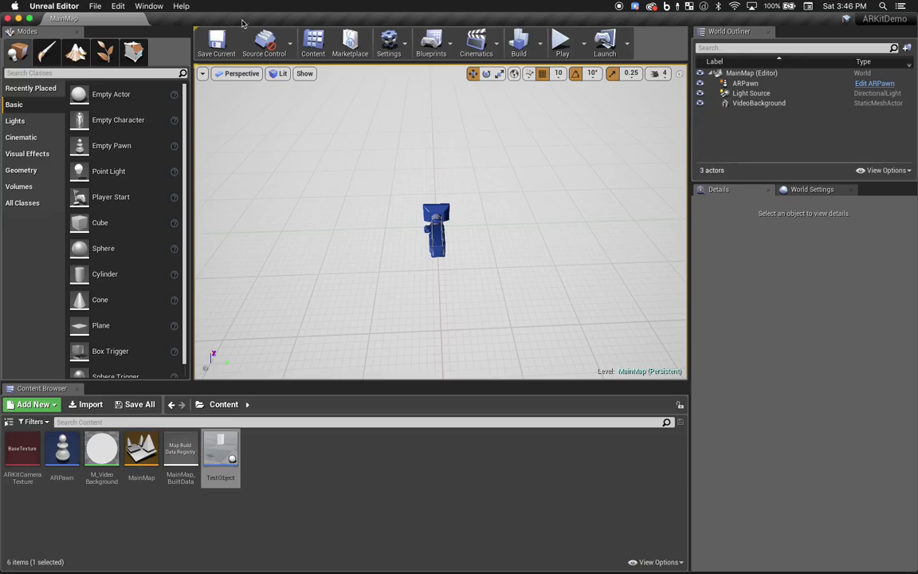
mouse_move(605, 39)
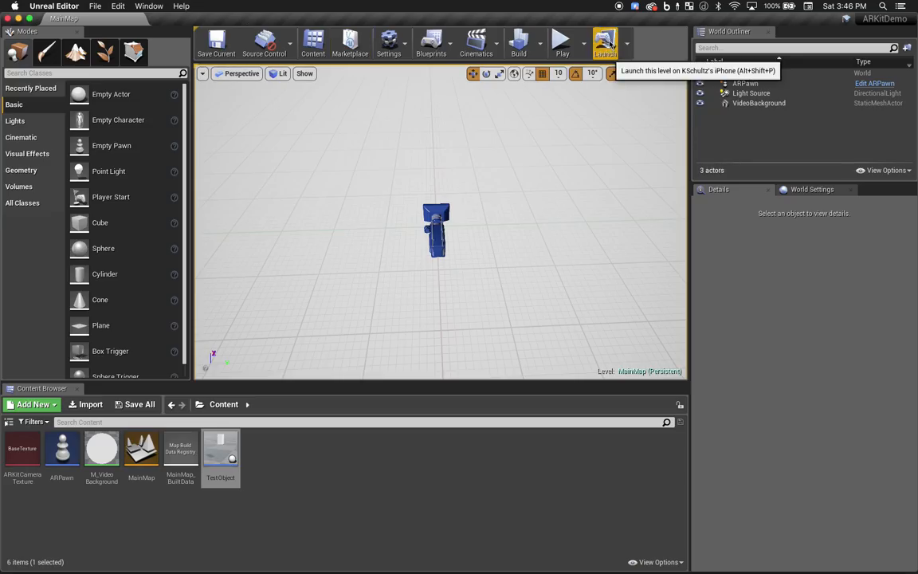
Launch MainMap onto the connected iPhone, then select the TestObject asset in Content
click(604, 42)
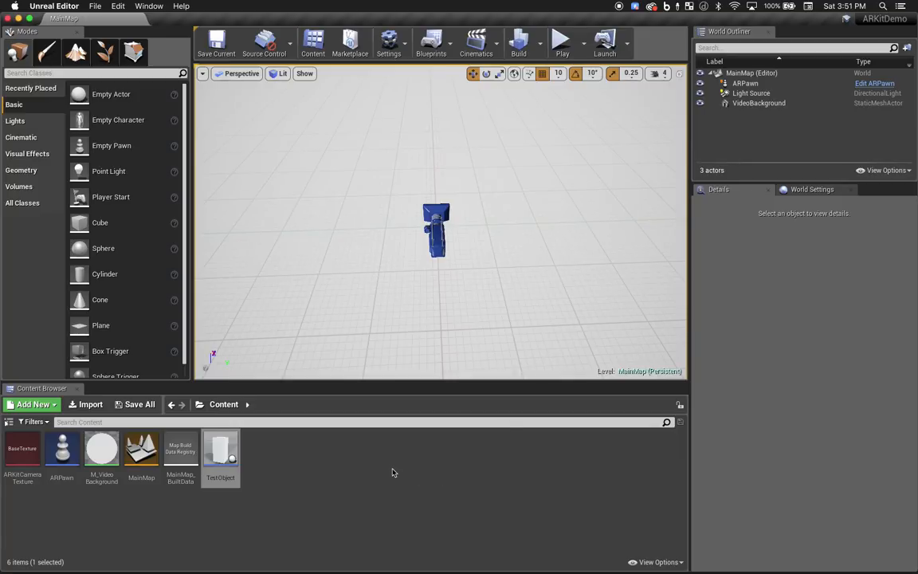
click(221, 454)
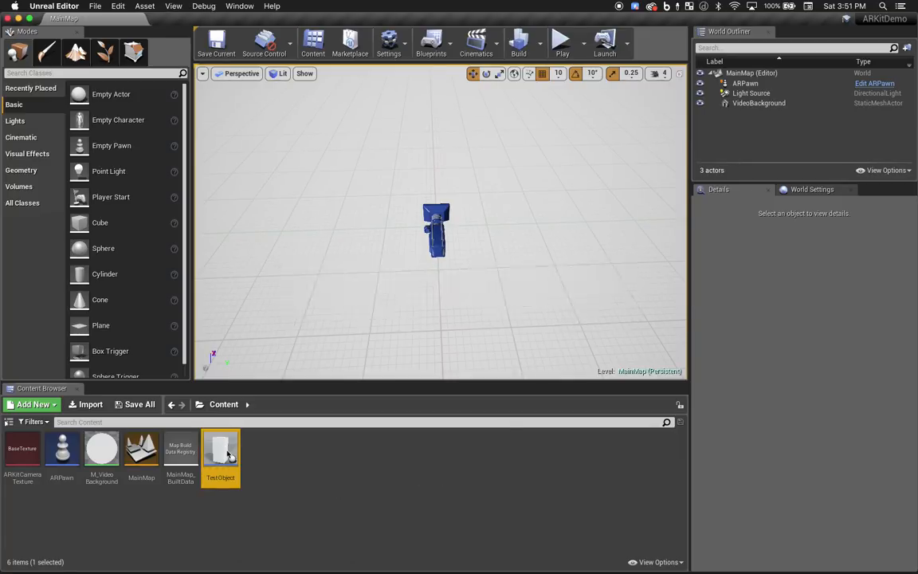
Open the TestObject blueprint and add a Static Mesh component named Surface beside Cube
double_click(221, 450)
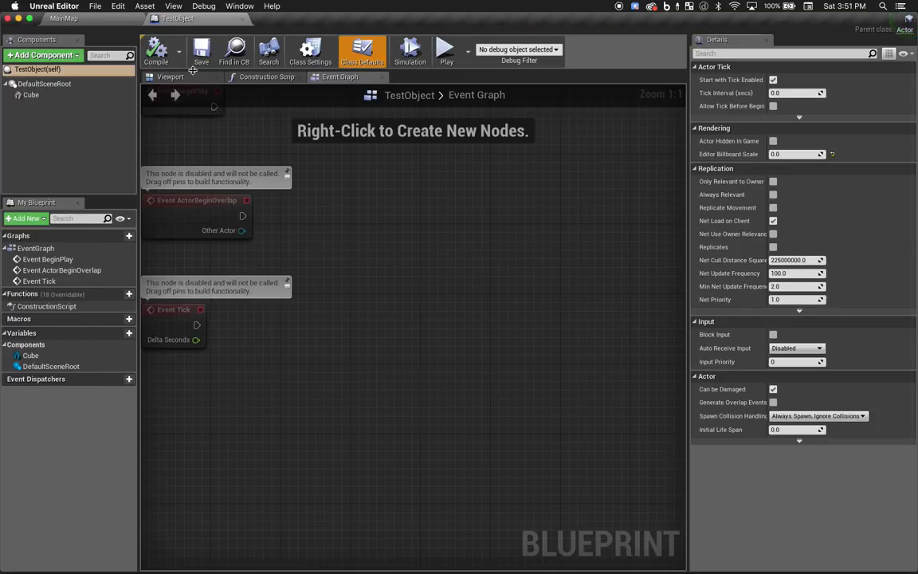
click(170, 76)
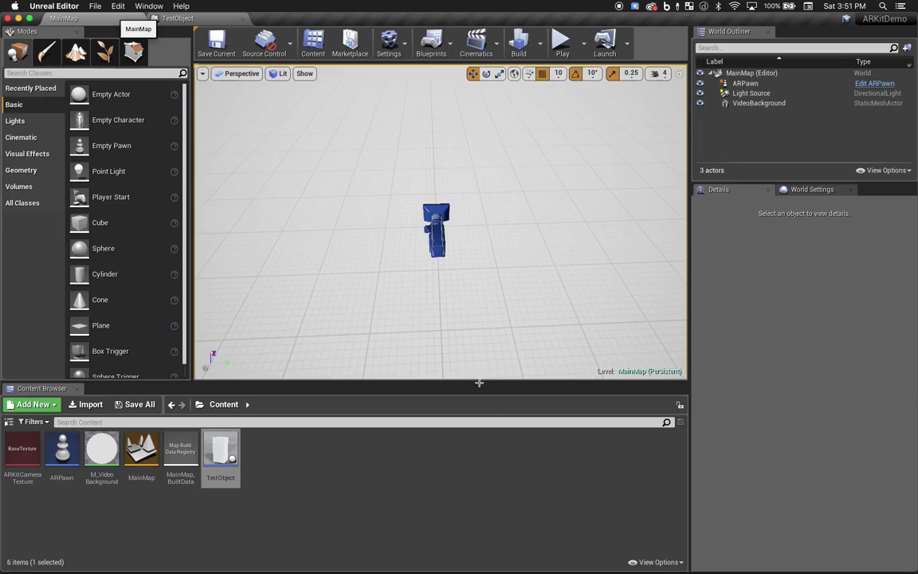
click(657, 562)
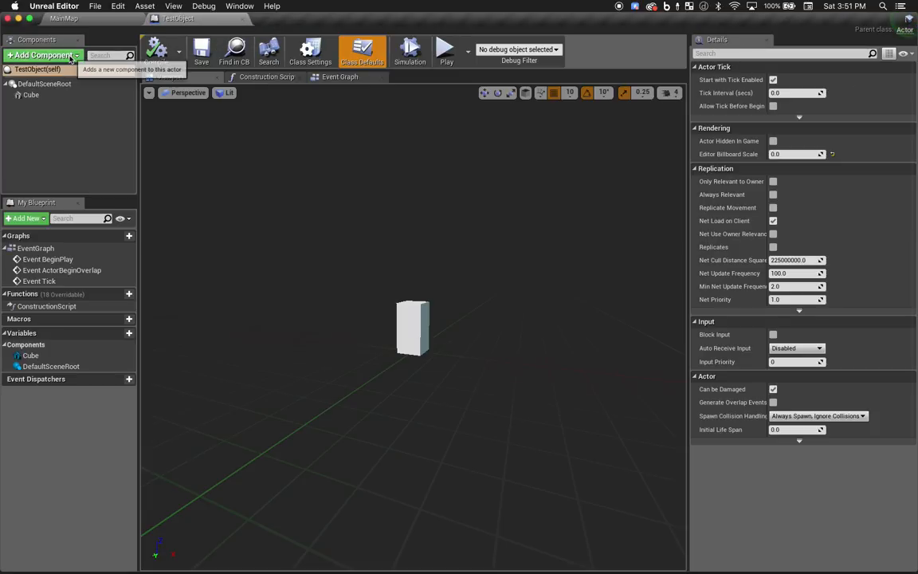
text(stat)
text(Surface)
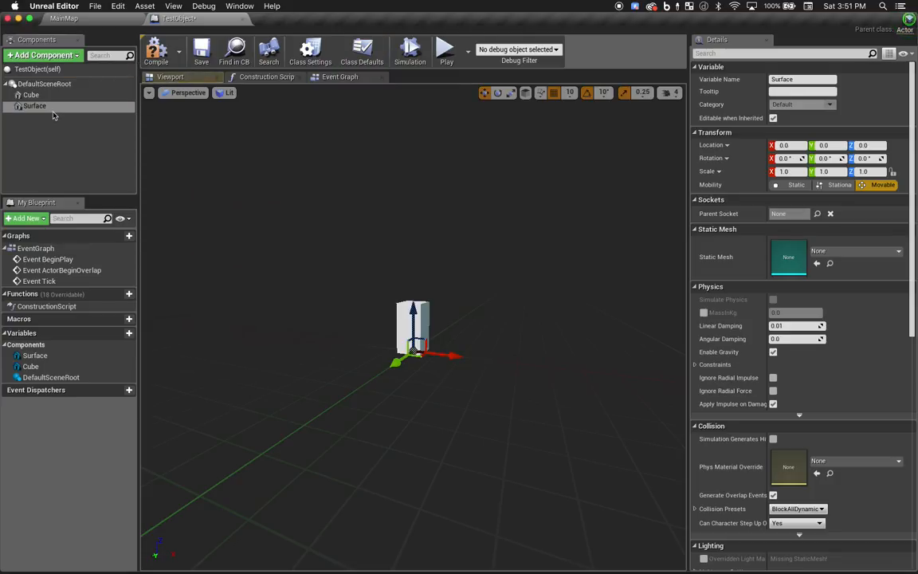
Give Surface the EditorPlane mesh, laid flat and scaled to 0.3 on all axes
click(34, 106)
text(plane)
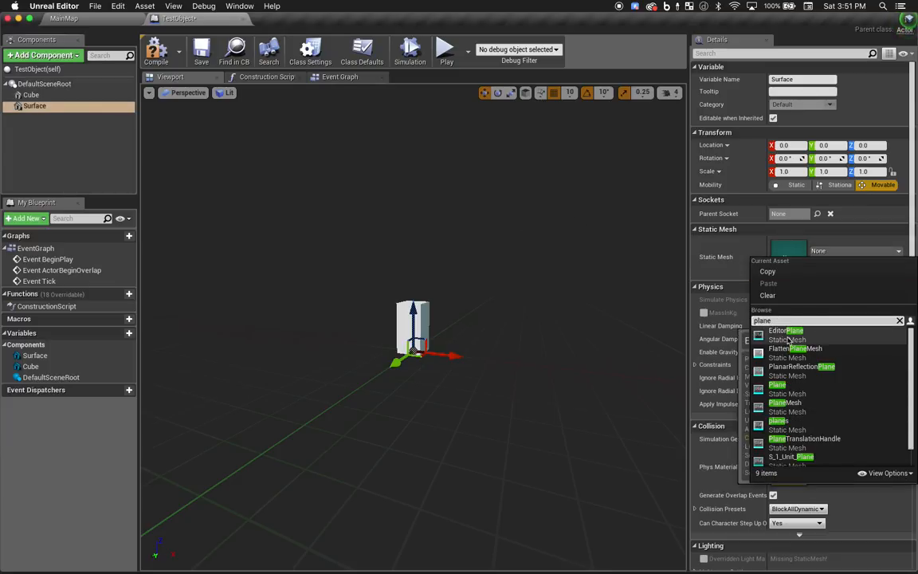
click(786, 329)
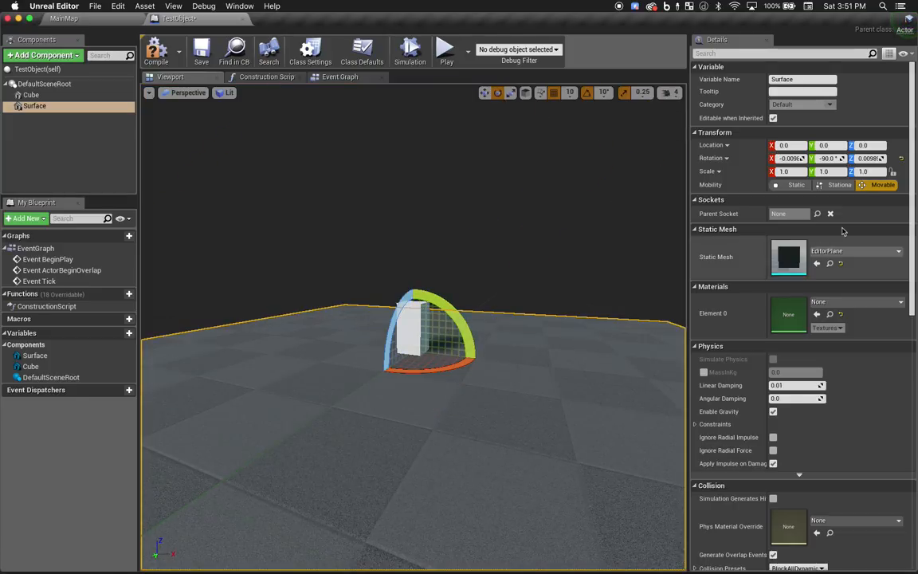
mouse_move(892, 171)
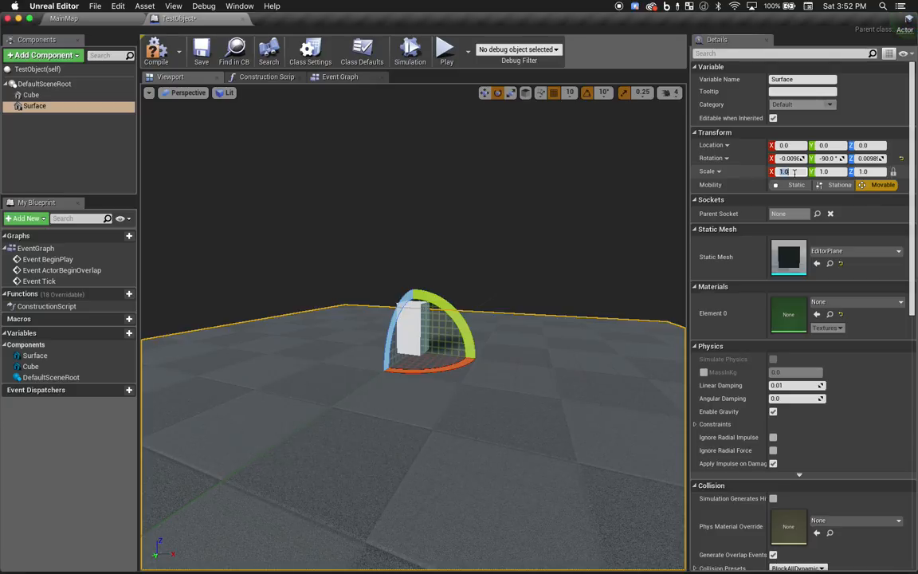
text(0.3)
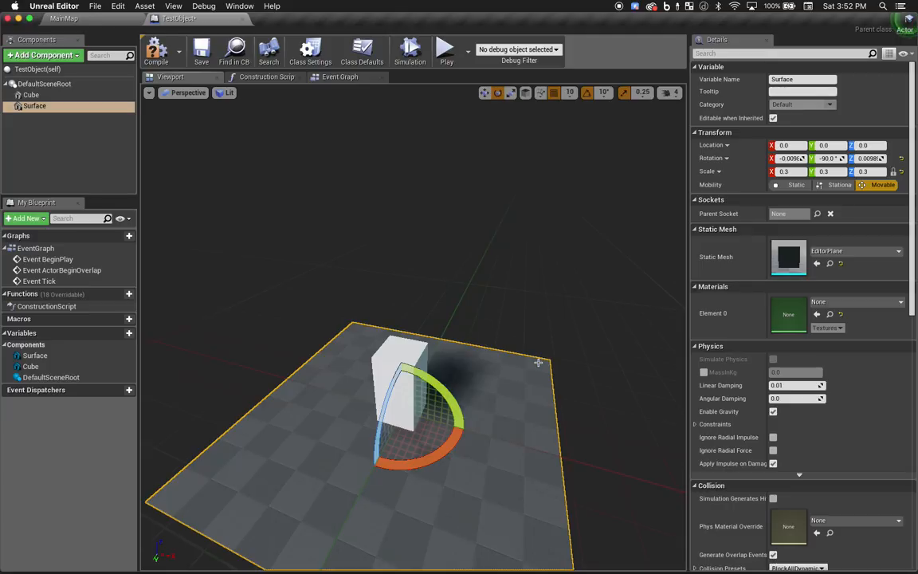
mouse_move(462, 371)
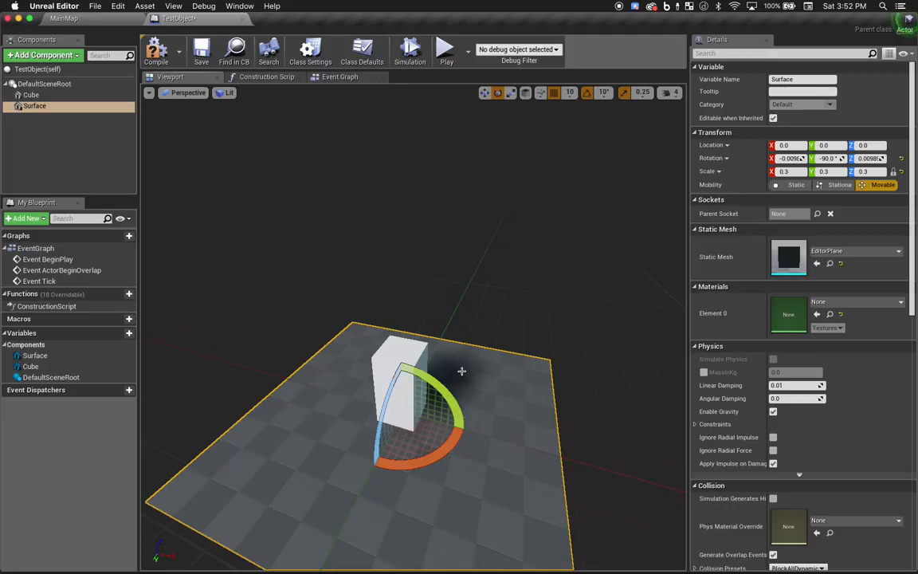
mouse_move(514, 379)
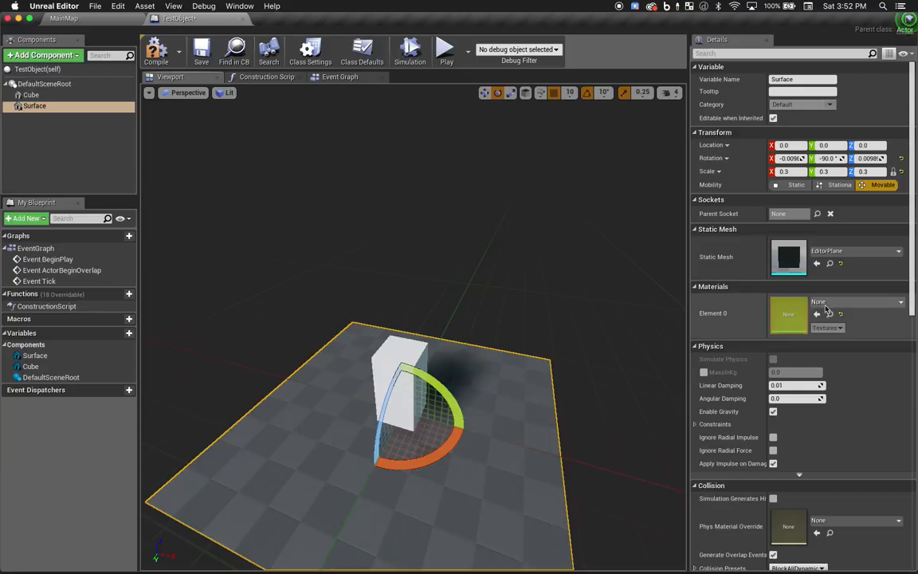
Apply M_VideoBackground to Surface, save TestObject and return to MainMap
click(899, 301)
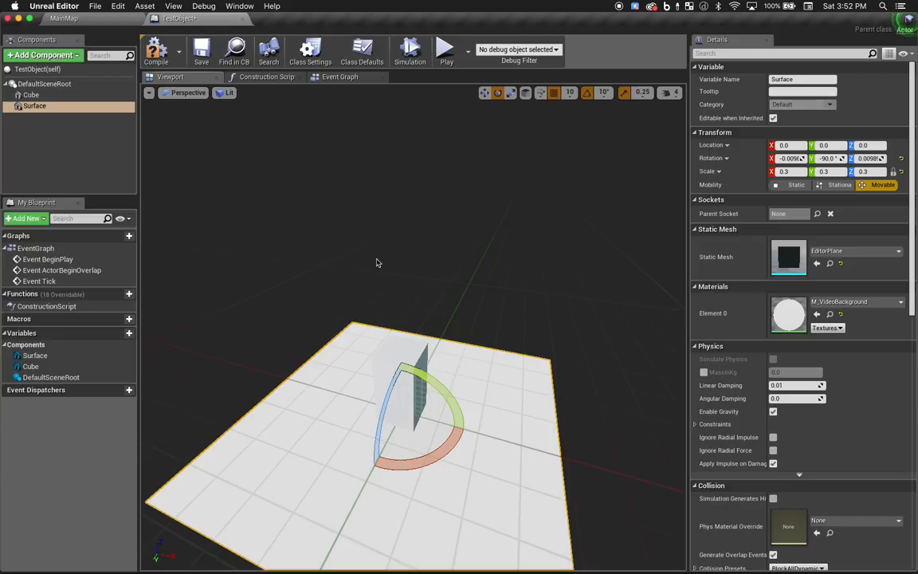
click(201, 49)
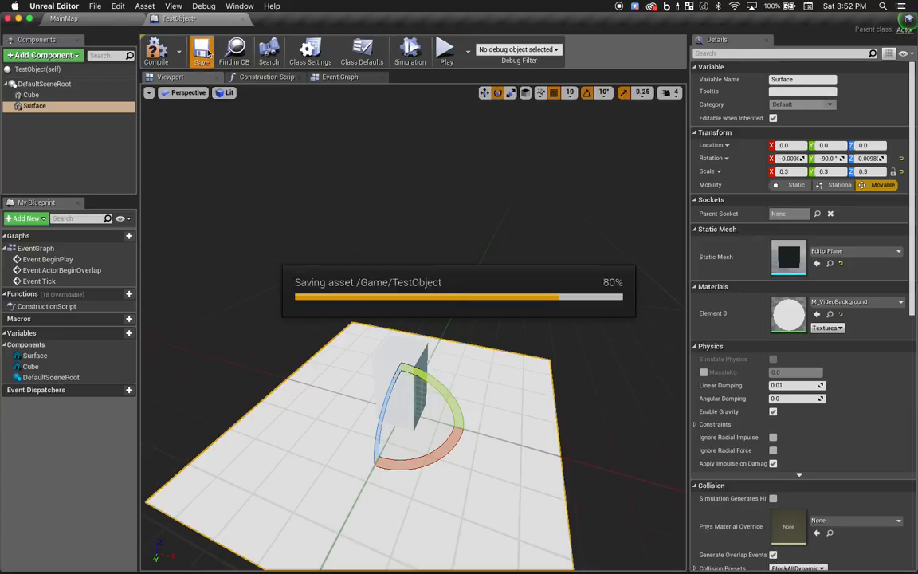
click(202, 50)
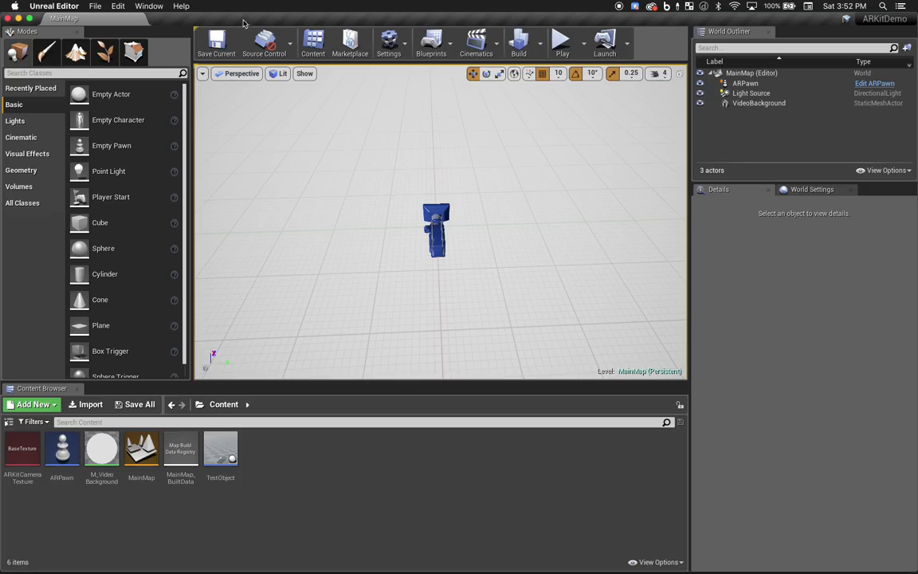
mouse_move(751, 92)
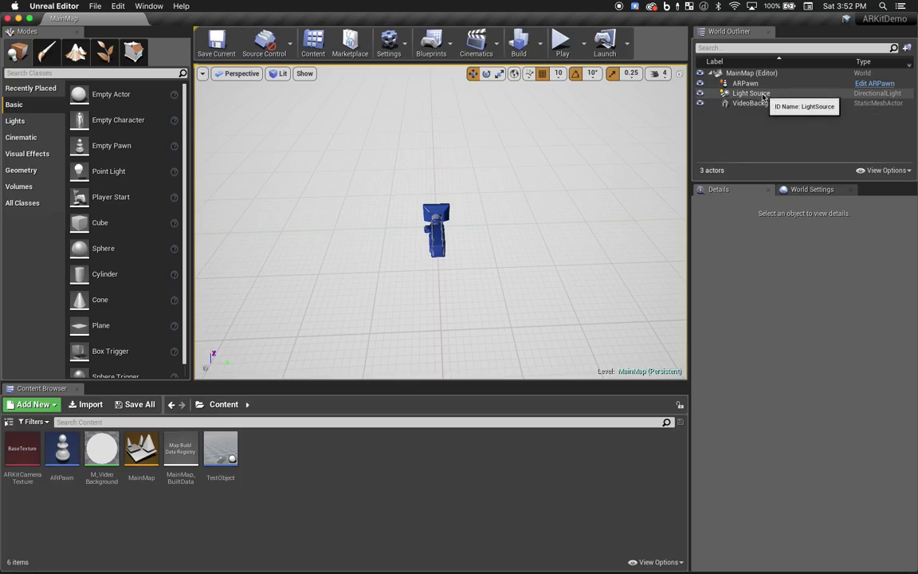
Select Light Source and turn on Cast Modulated Shadows
click(750, 94)
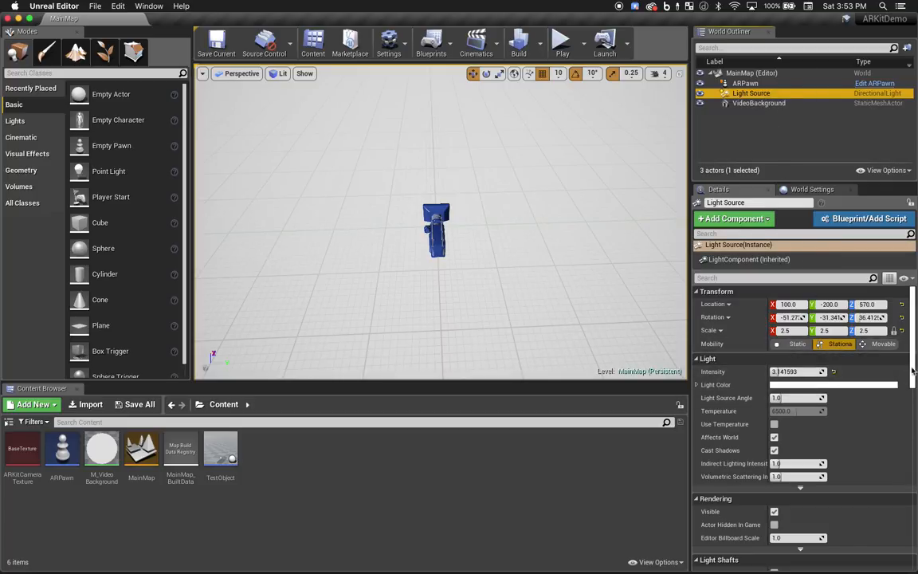
scroll(down, 3)
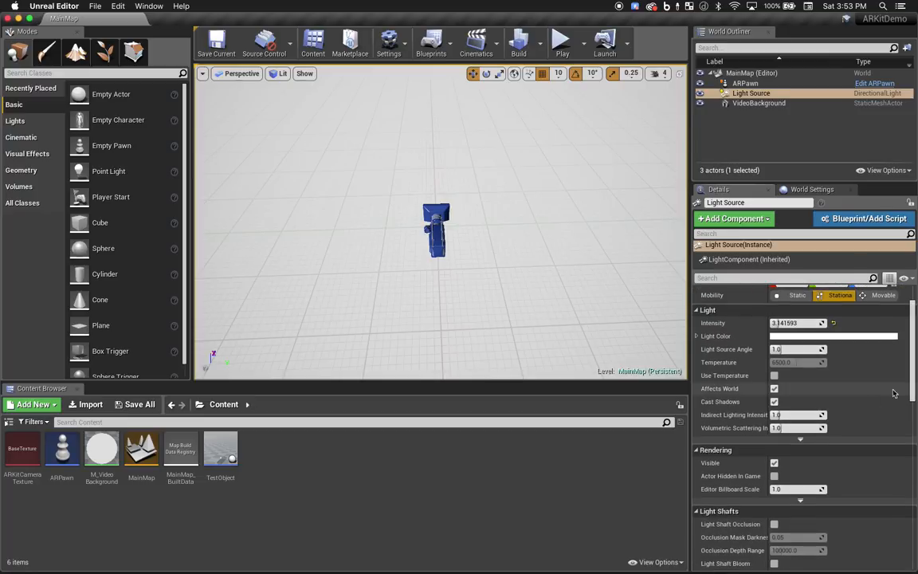
scroll(down, 3)
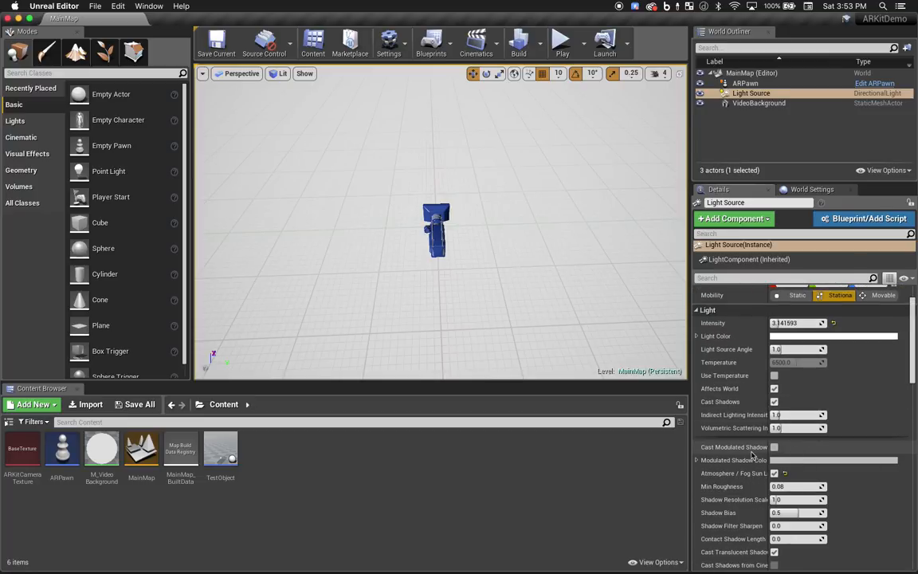
click(773, 446)
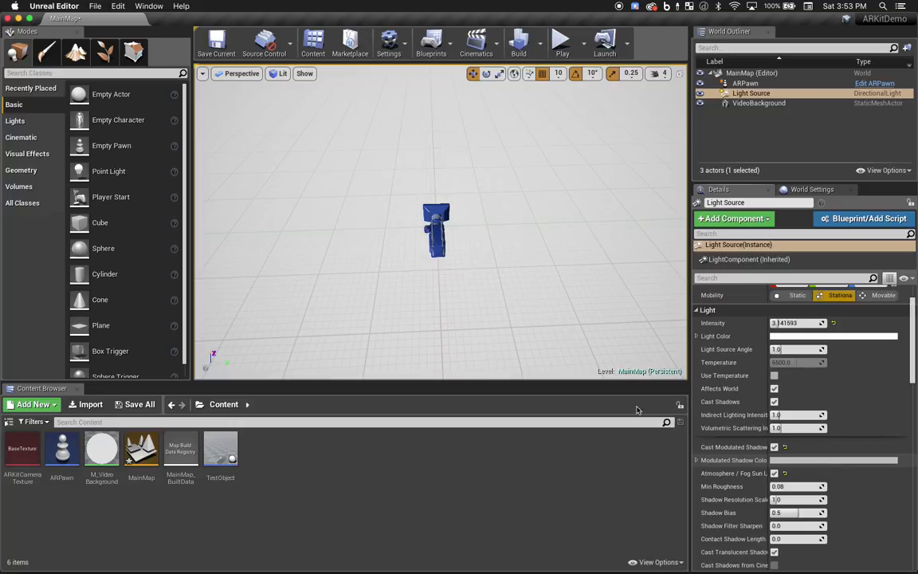
click(389, 41)
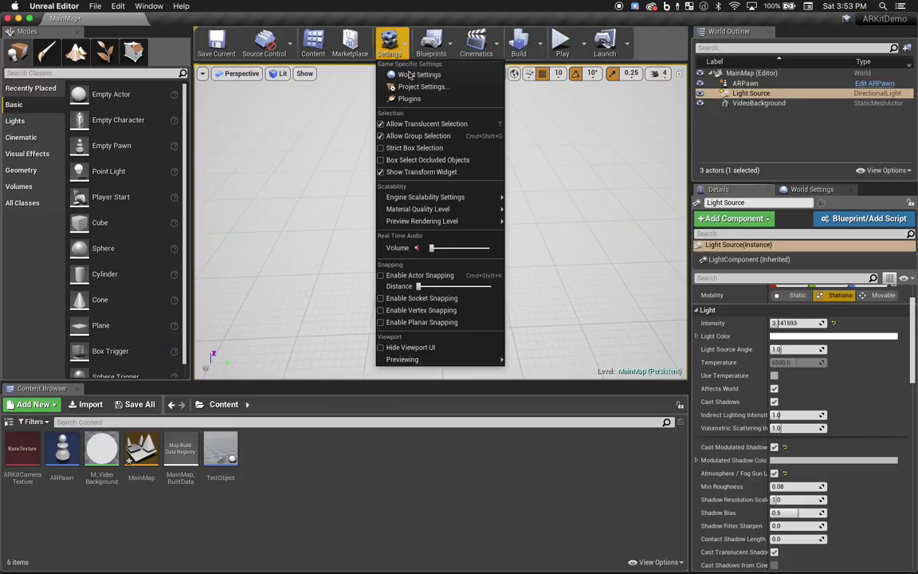
Enable Mobile HDR under Engine > Rendering, then save MainMap and restart the editor
click(423, 86)
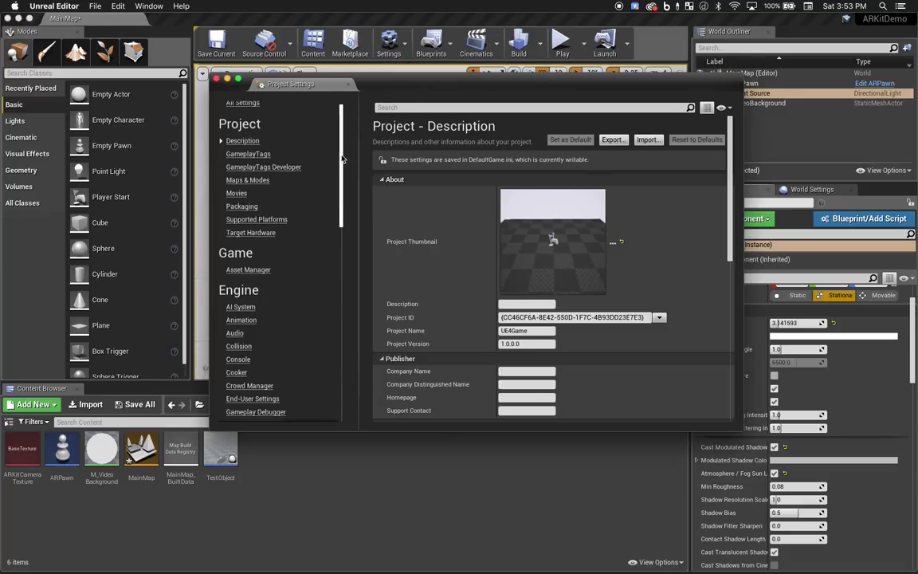
scroll(down, 3)
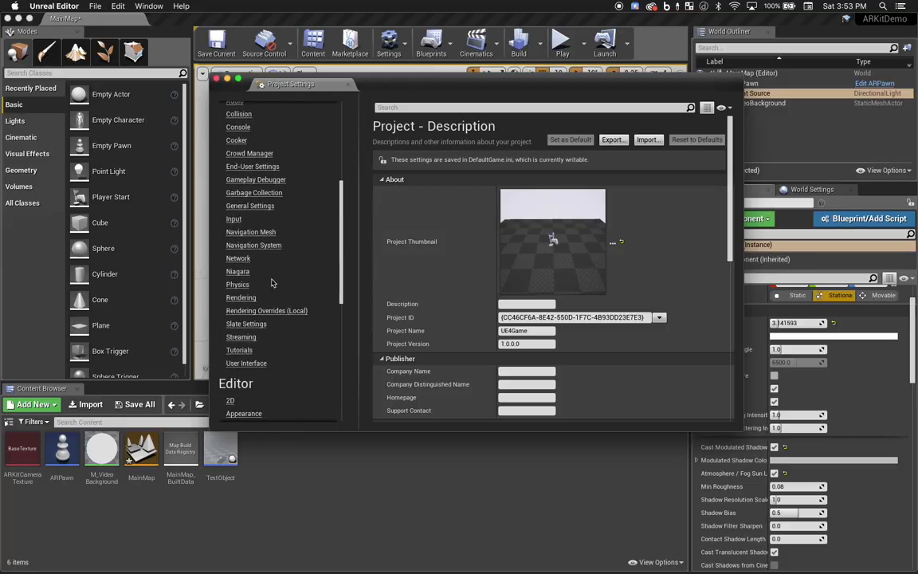
click(240, 297)
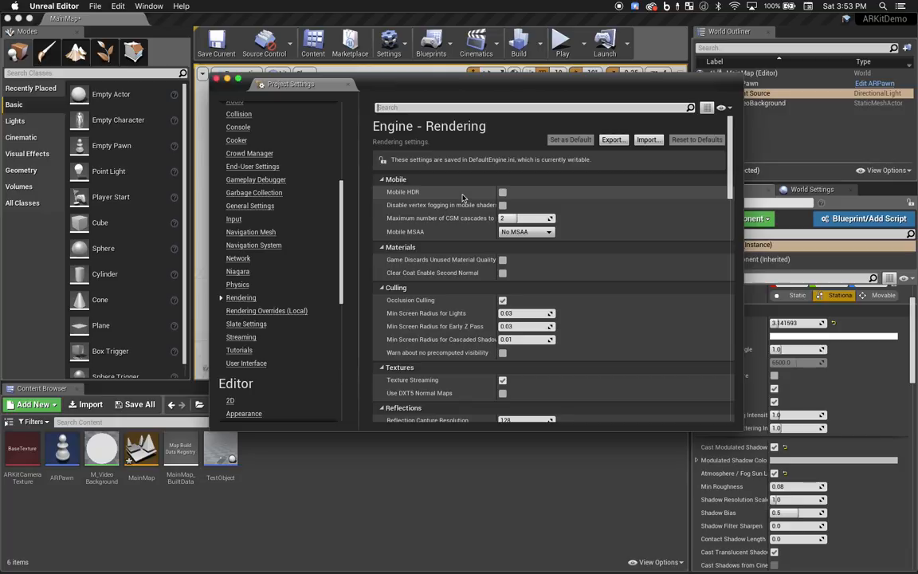
mouse_move(502, 192)
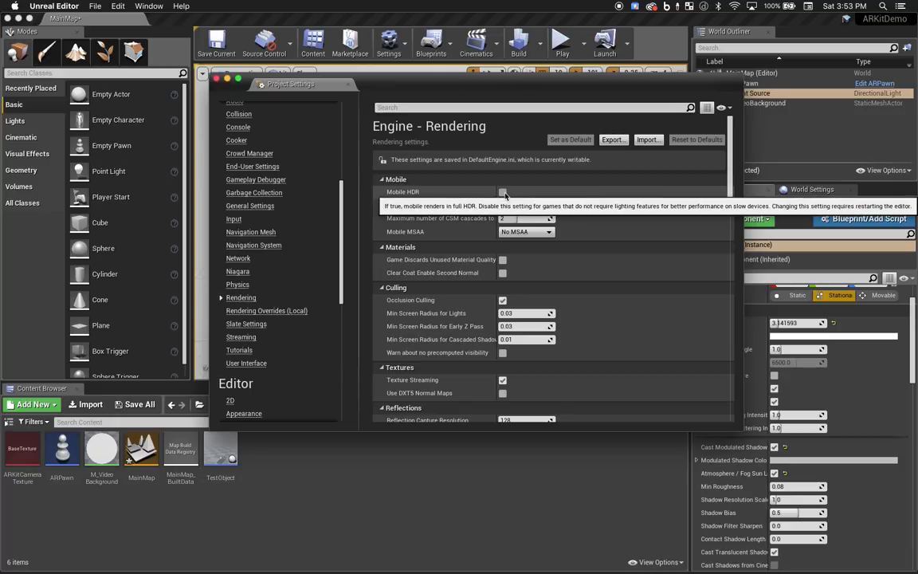
click(502, 191)
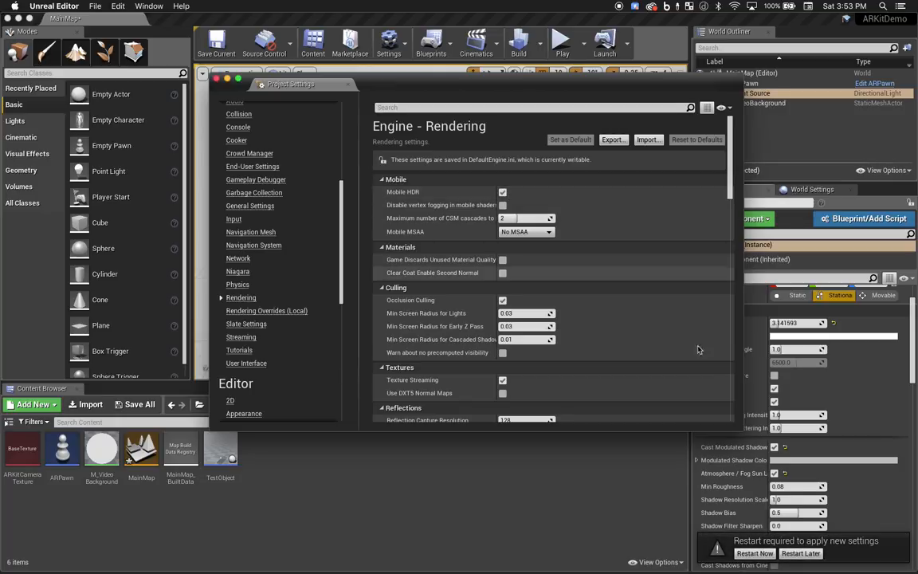
mouse_move(866, 557)
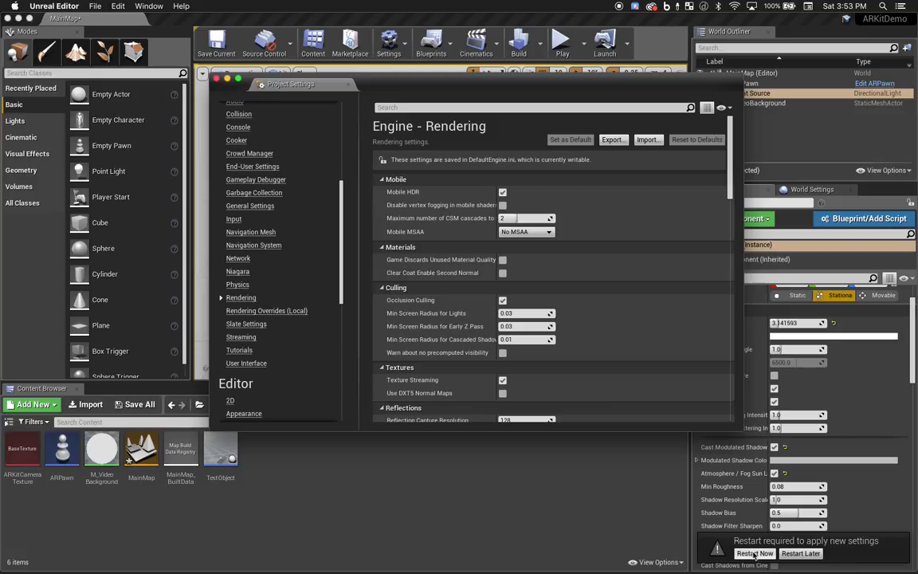
click(754, 553)
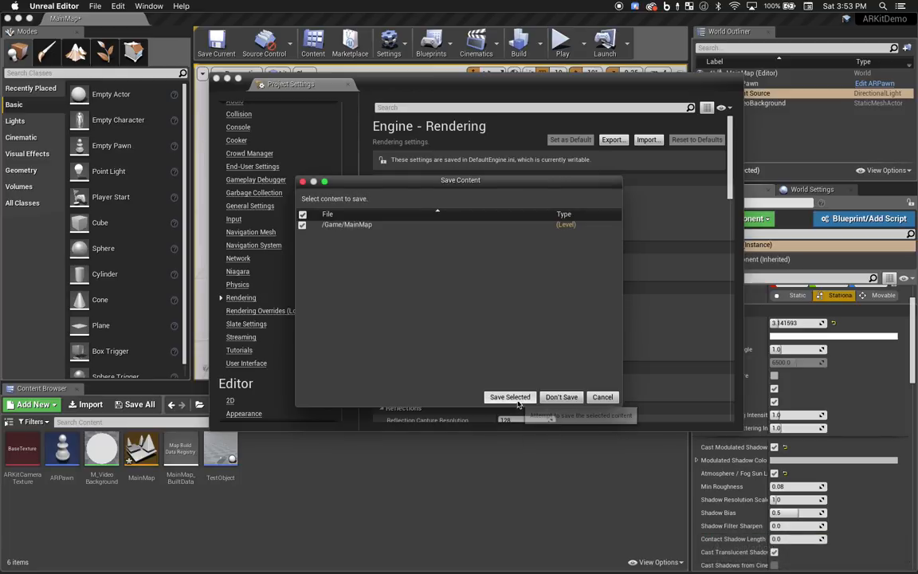
click(510, 397)
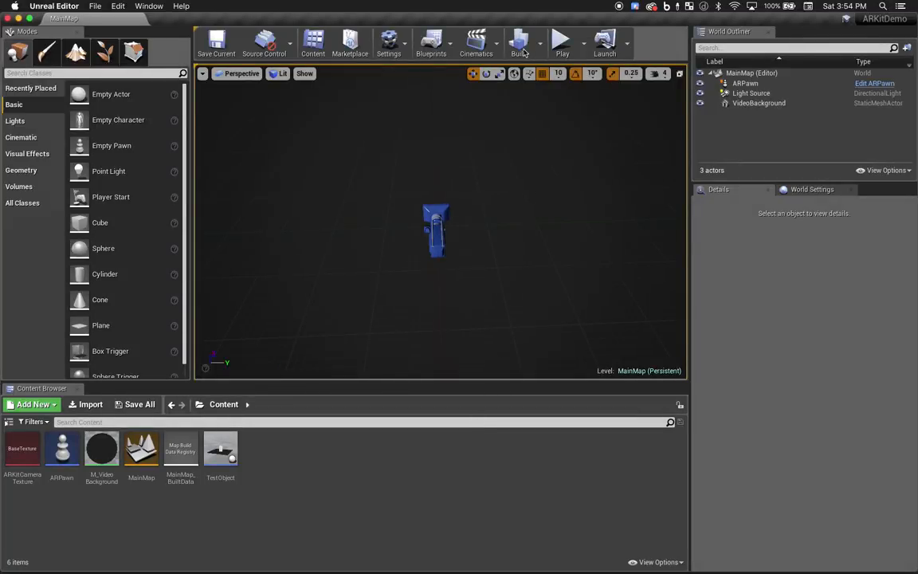
Build MainMap and launch it, saving M_VideoBackground, MainMap and its built data
click(519, 41)
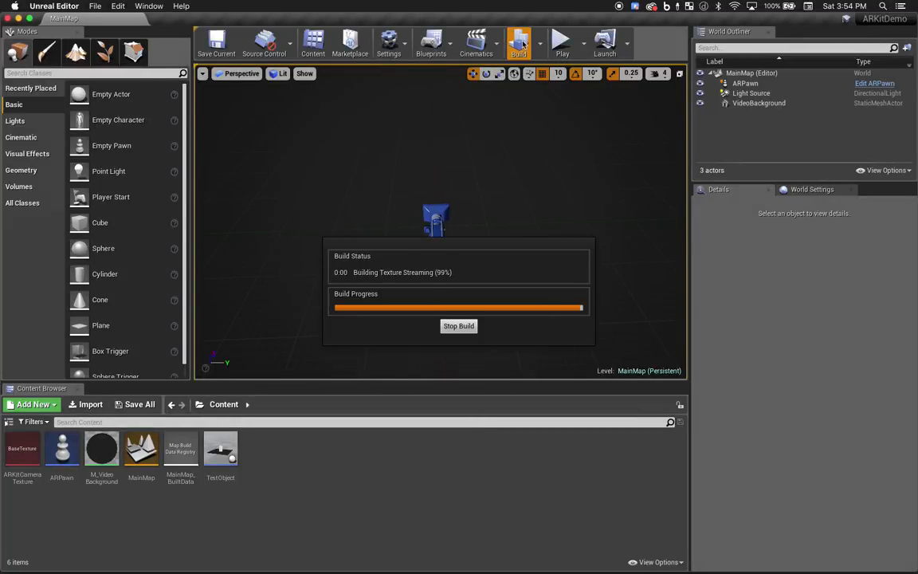
click(519, 41)
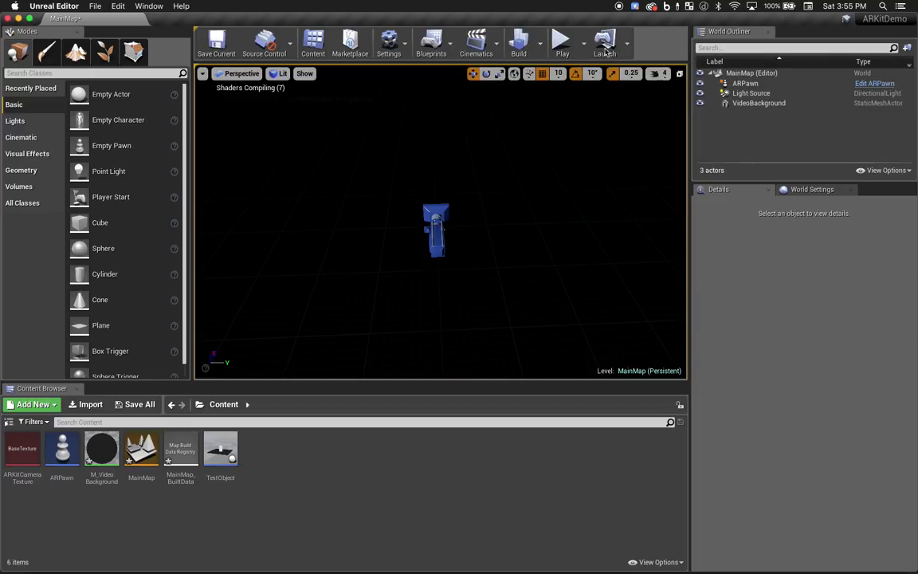
click(605, 43)
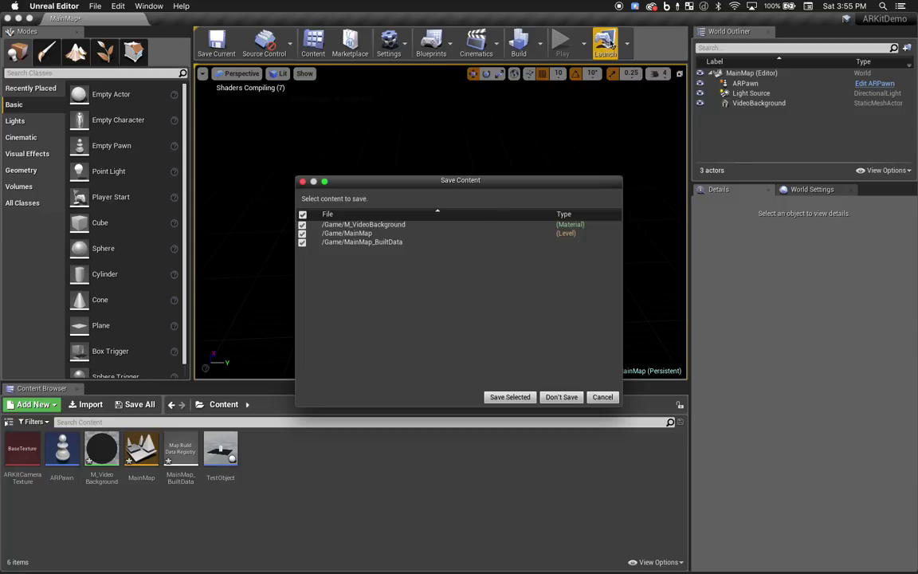
click(510, 397)
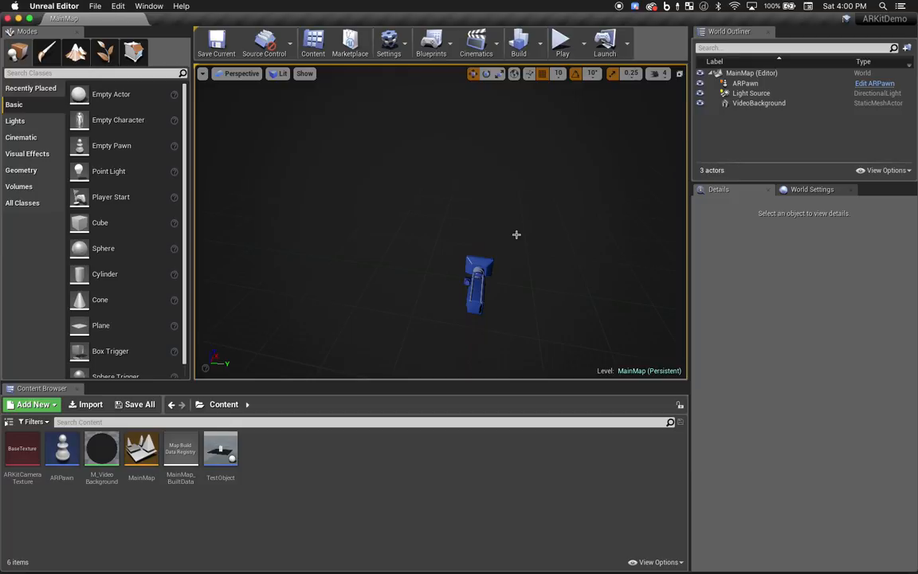
mouse_move(441, 237)
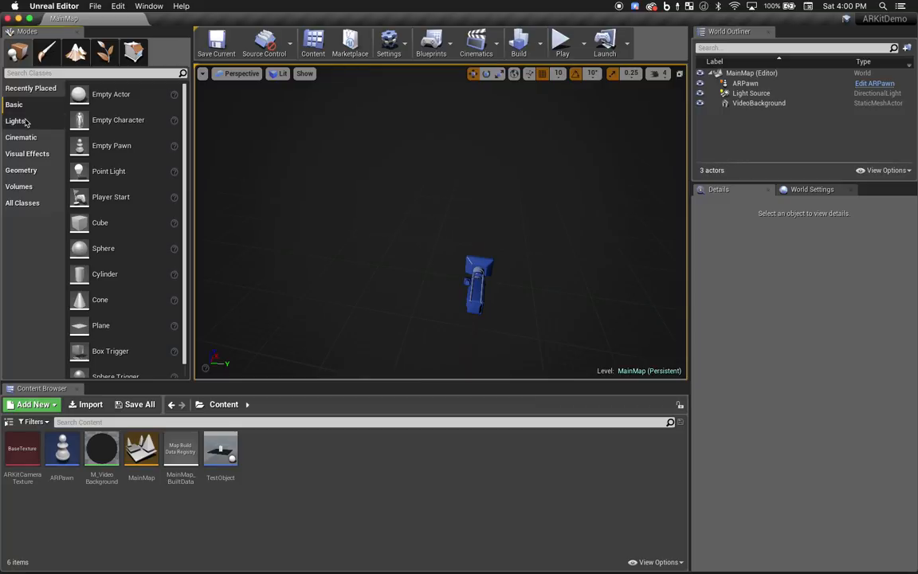
Place a Sky Light and reset its location to 0, 0, 190
click(15, 120)
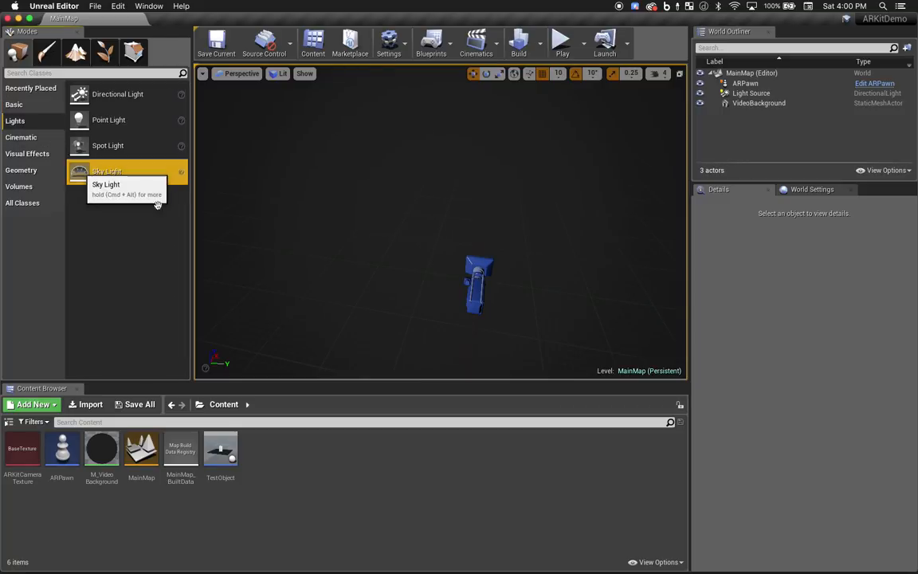
click(107, 170)
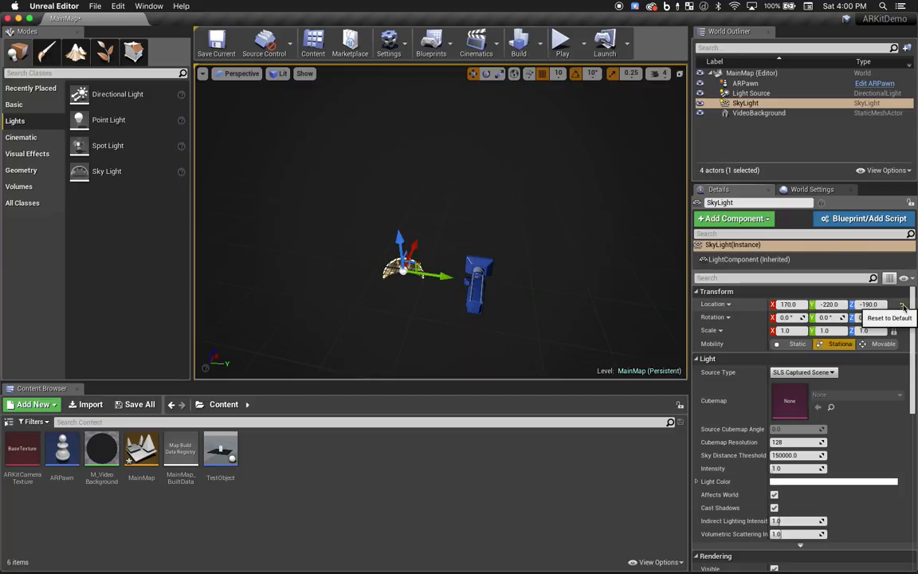
click(888, 317)
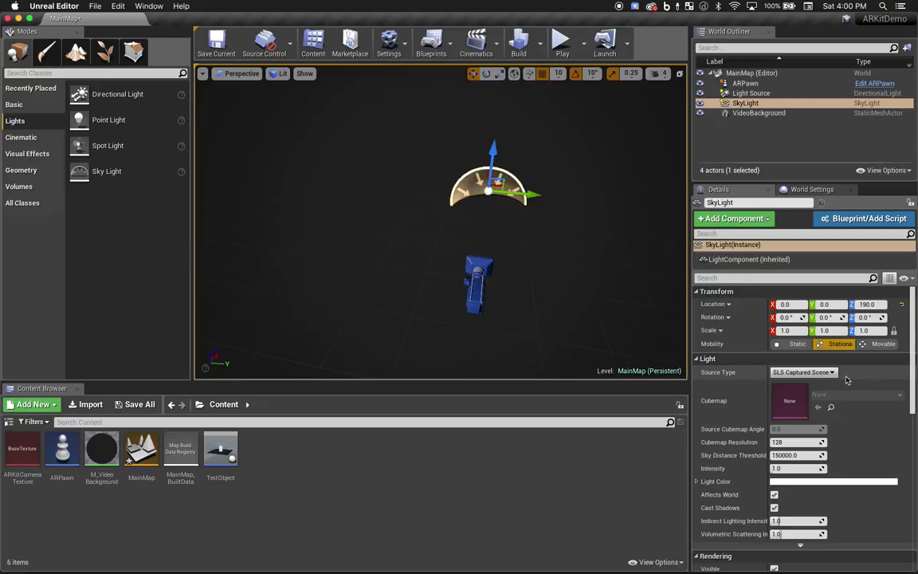
Set the Sky Light to SLS Specified Cubemap DaylightAmbientCubemap, then save and launch to iPhone
click(803, 373)
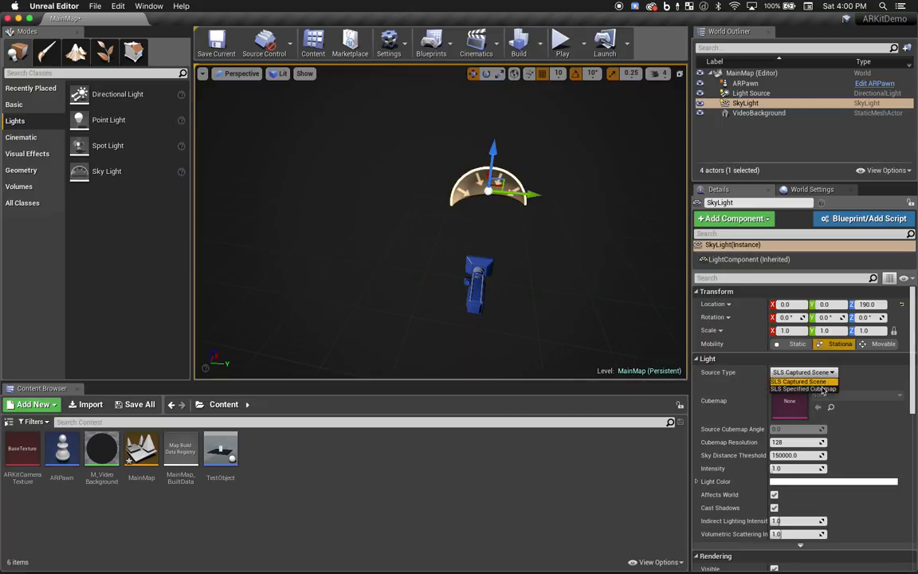
click(802, 389)
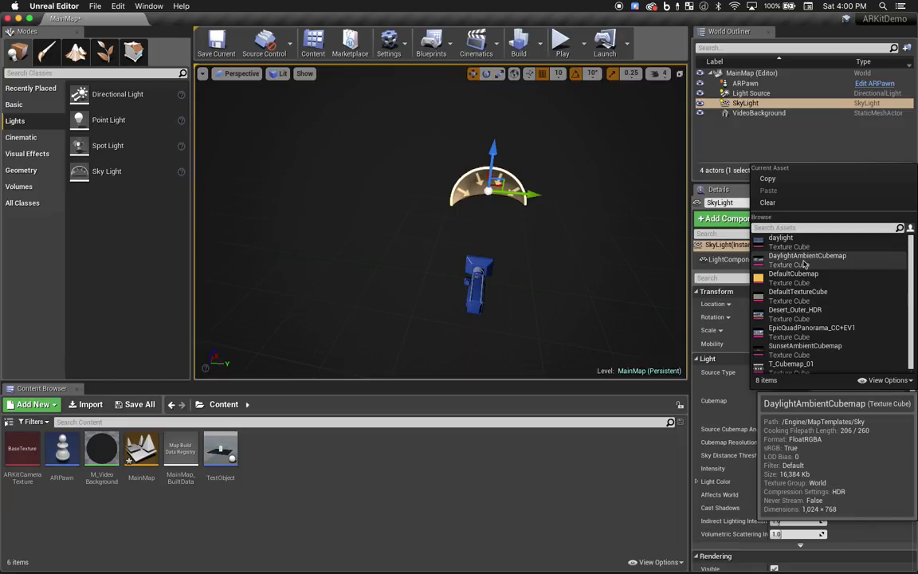
click(806, 255)
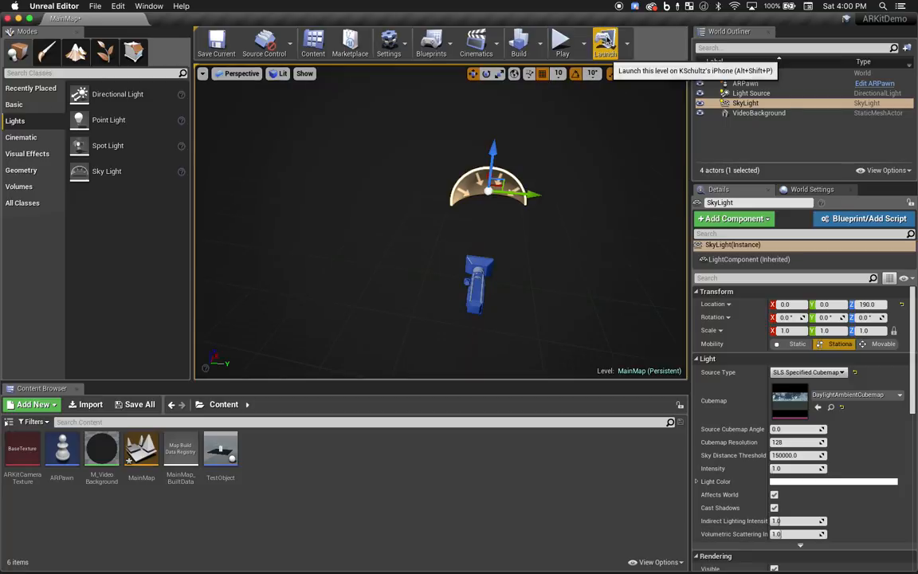
click(605, 39)
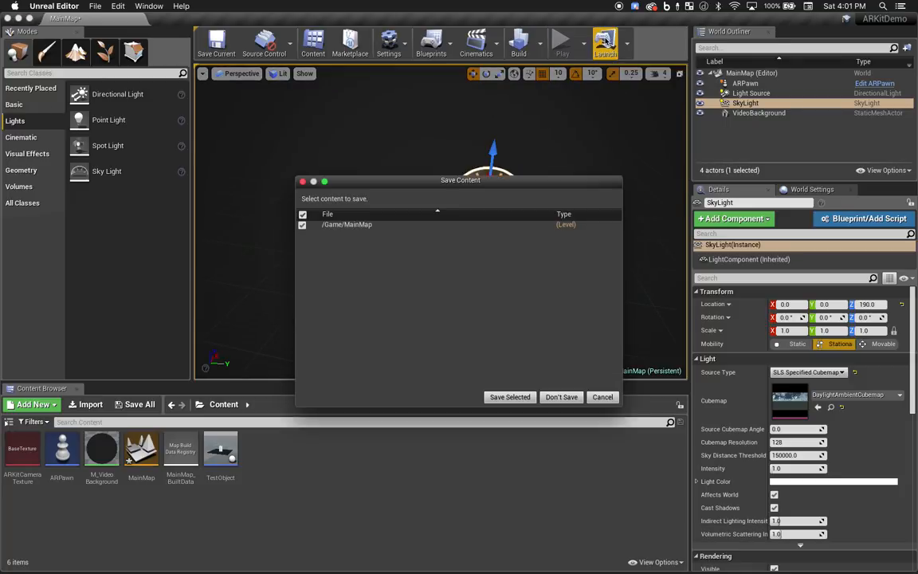
click(509, 397)
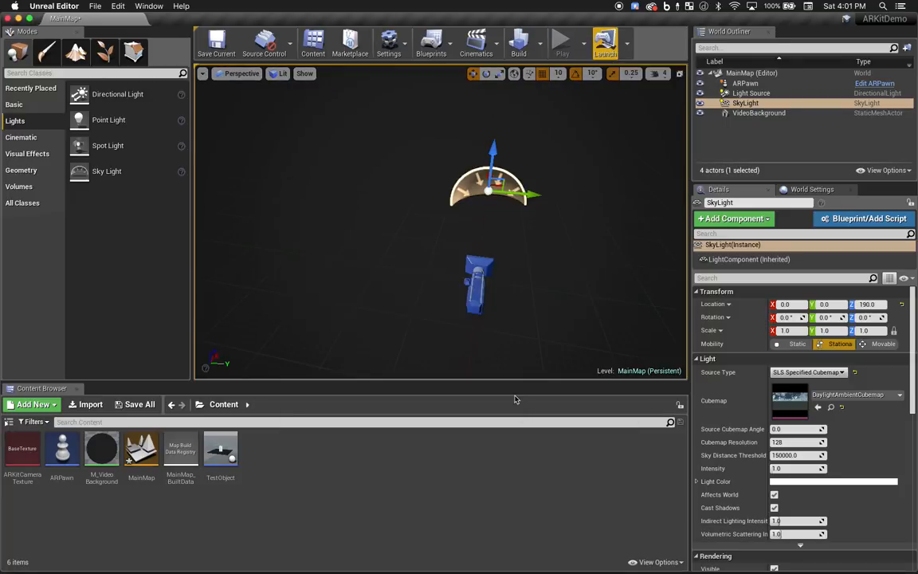